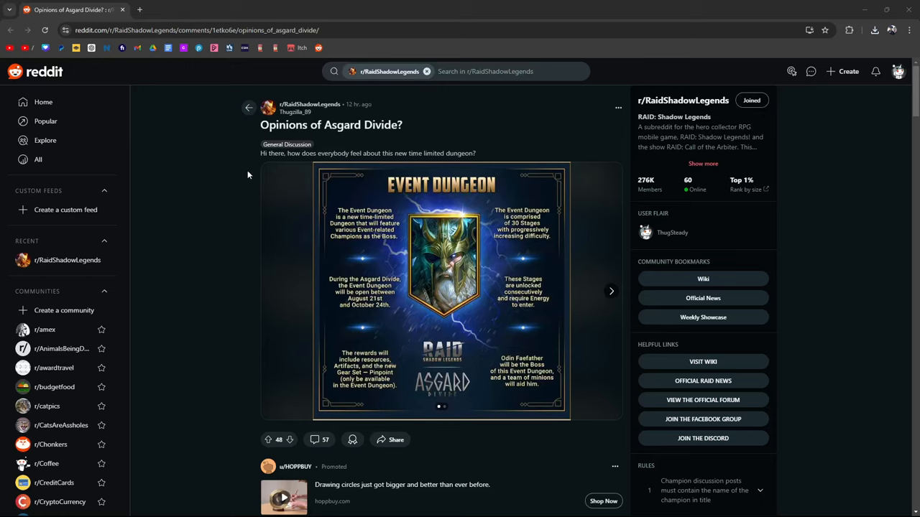
pyautogui.moveTo(322, 116)
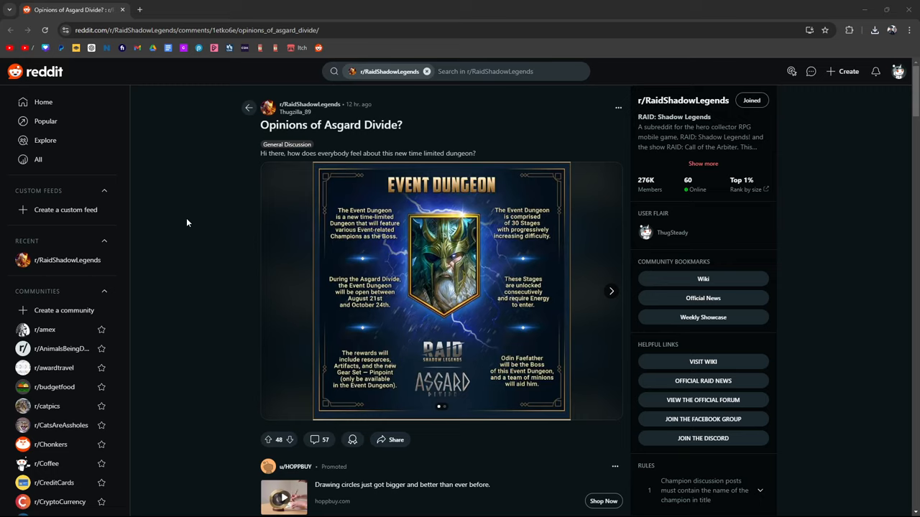
pyautogui.moveTo(351, 153)
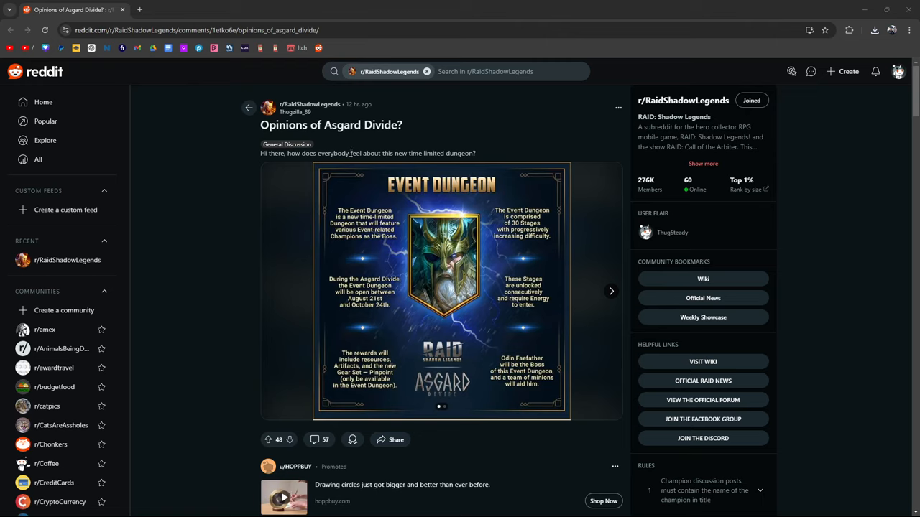
pyautogui.moveTo(496, 155)
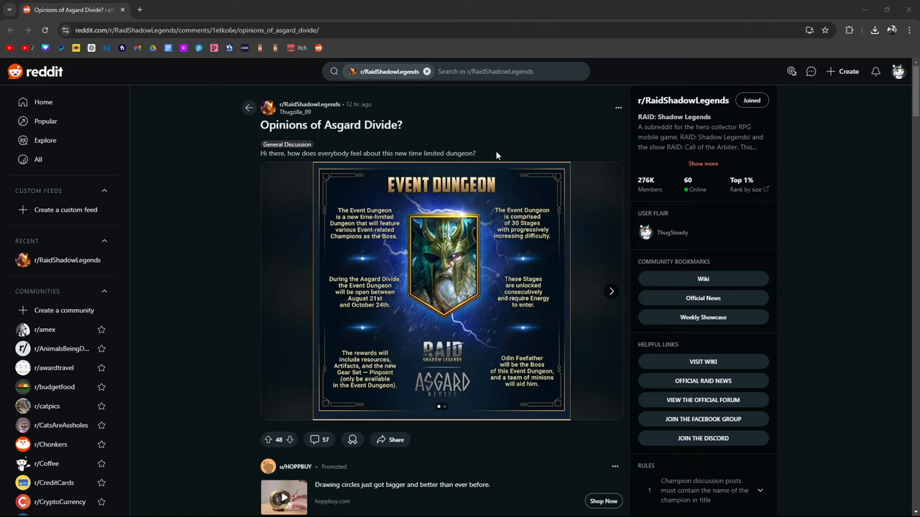
pyautogui.moveTo(610, 292)
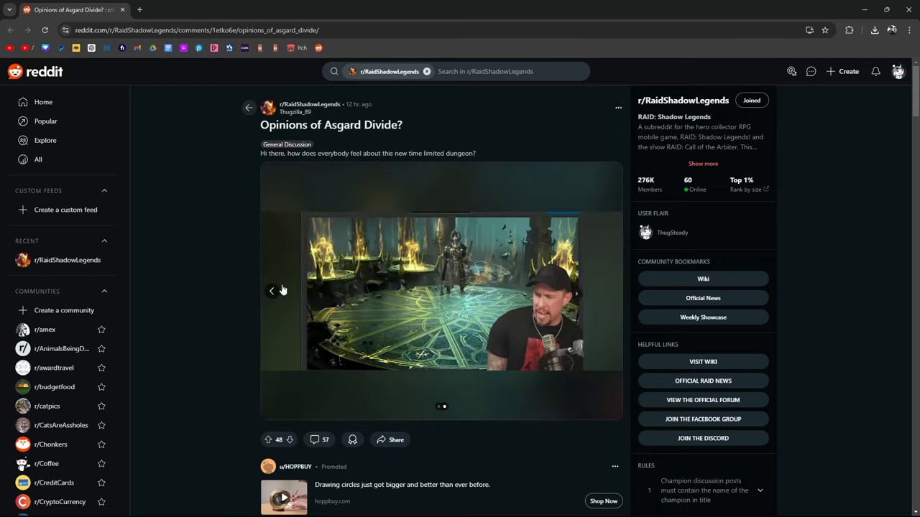
# - Open the event dungeon images in Microsoft Photos to reach the dungeon mechanics picture
pyautogui.click(272, 291)
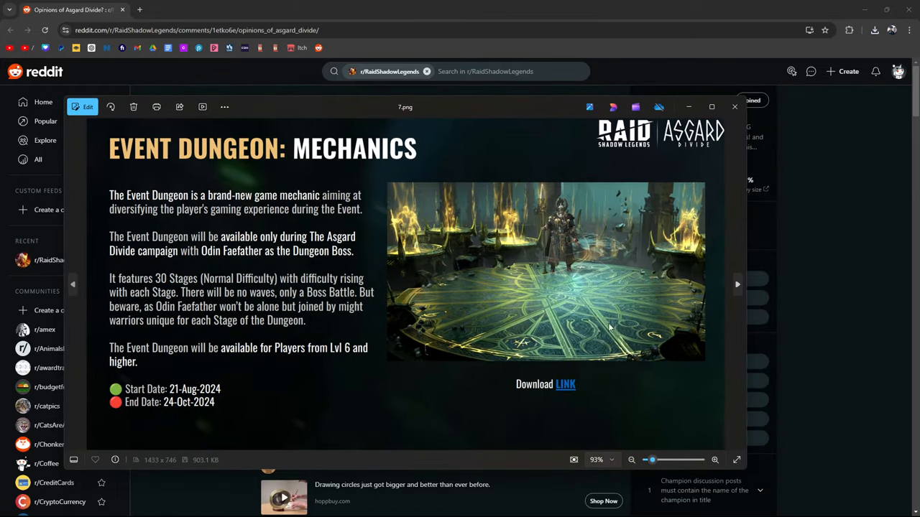
pyautogui.moveTo(734, 106)
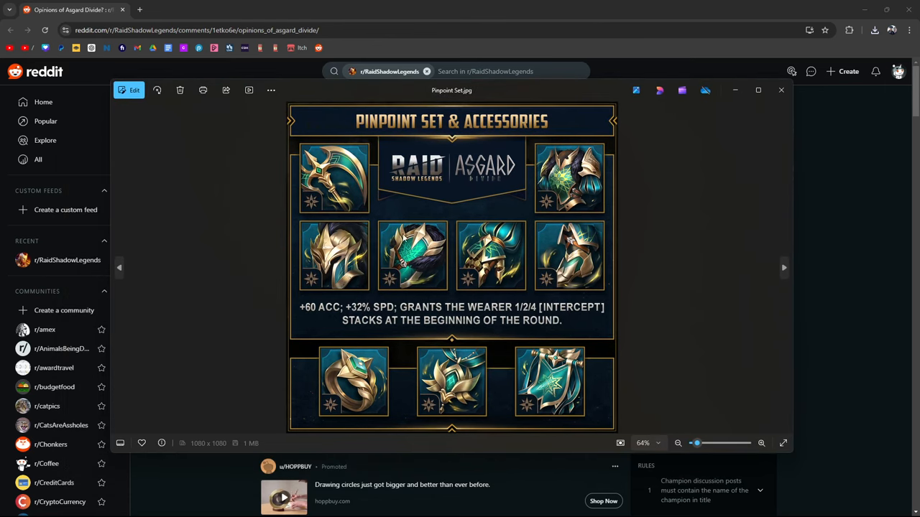
pyautogui.moveTo(338, 301)
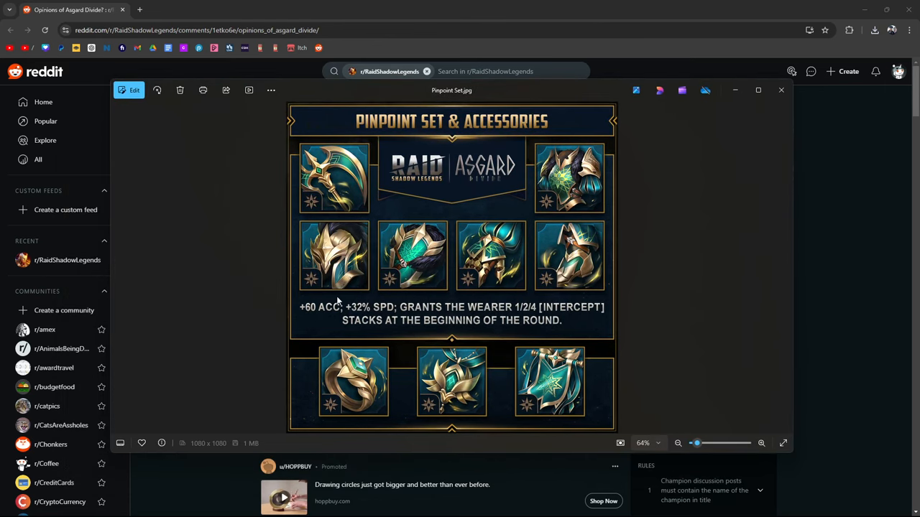
pyautogui.moveTo(327, 319)
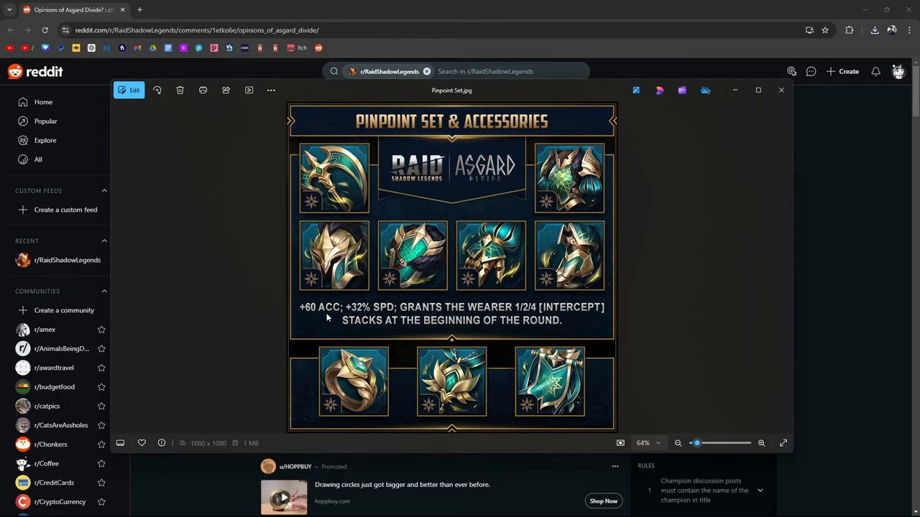
pyautogui.moveTo(367, 320)
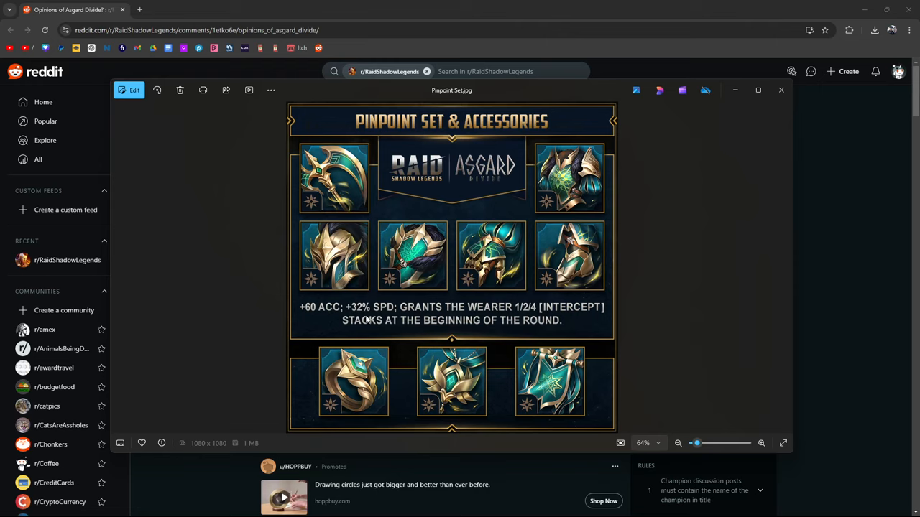
pyautogui.moveTo(566, 318)
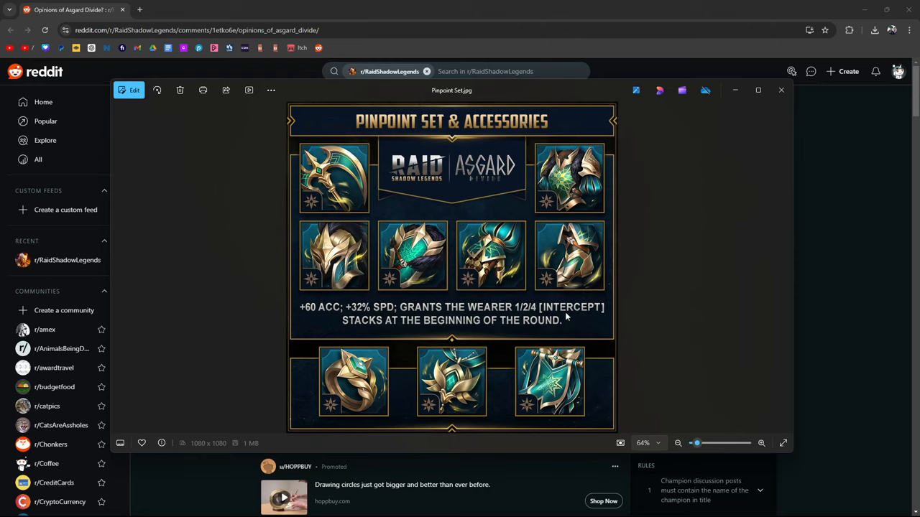
pyautogui.moveTo(740, 178)
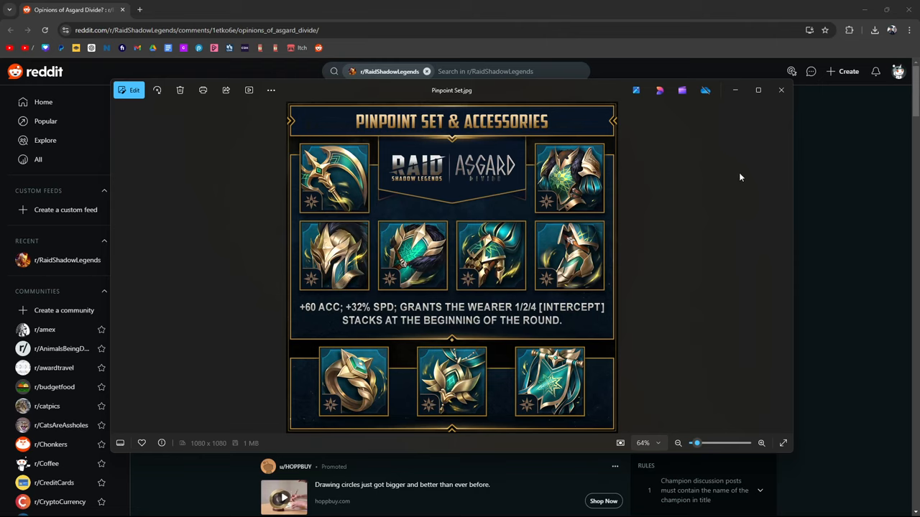
pyautogui.moveTo(735, 156)
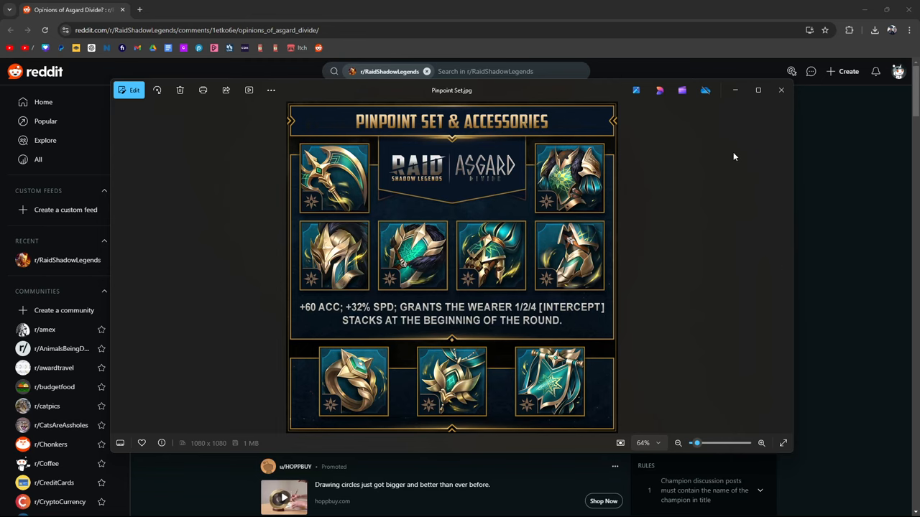
# - Advance to the Gear Set image showing Pinpoint Set bonuses
pyautogui.click(780, 90)
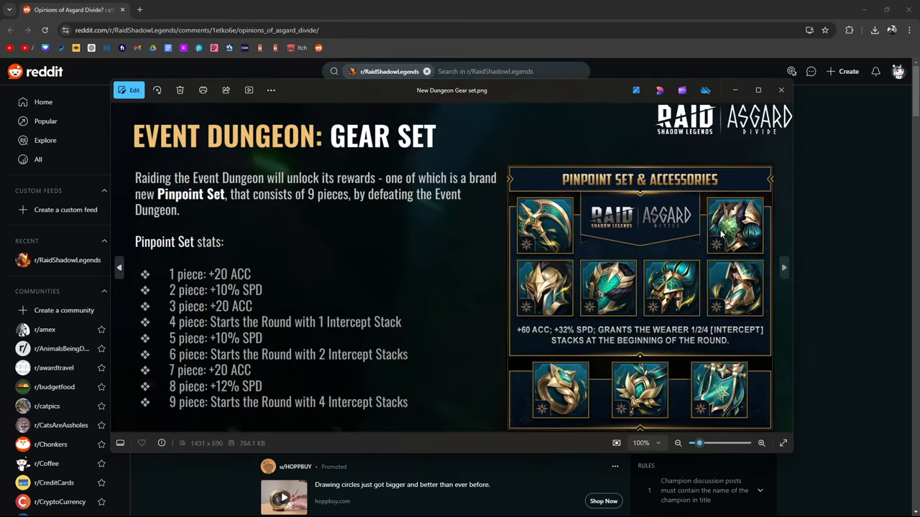
pyautogui.moveTo(670, 264)
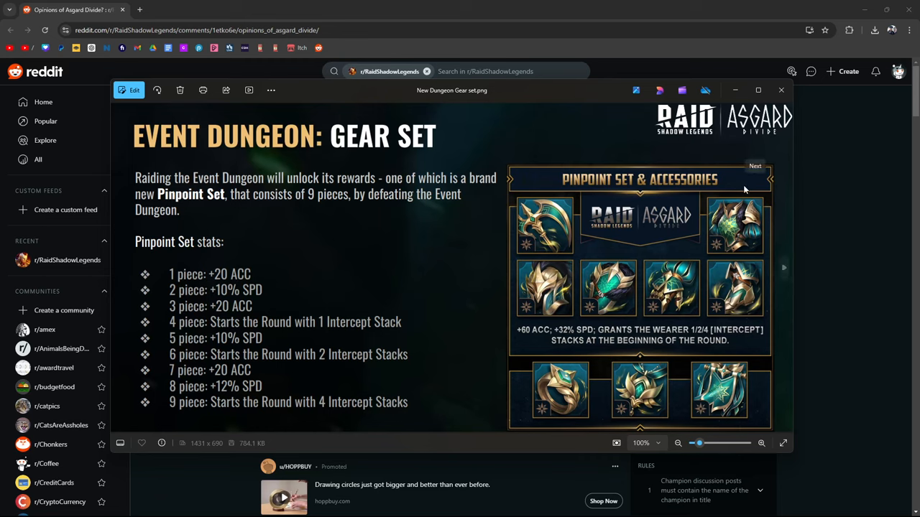
pyautogui.moveTo(728, 191)
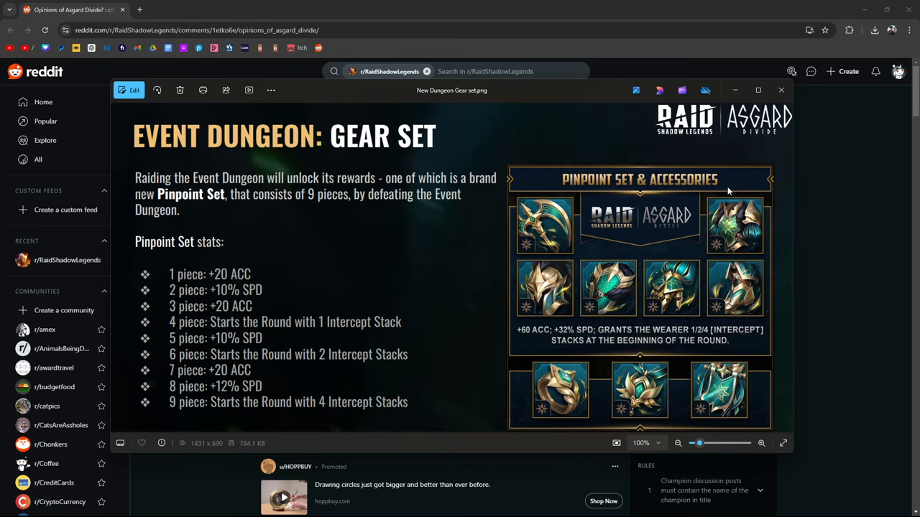
pyautogui.moveTo(792, 108)
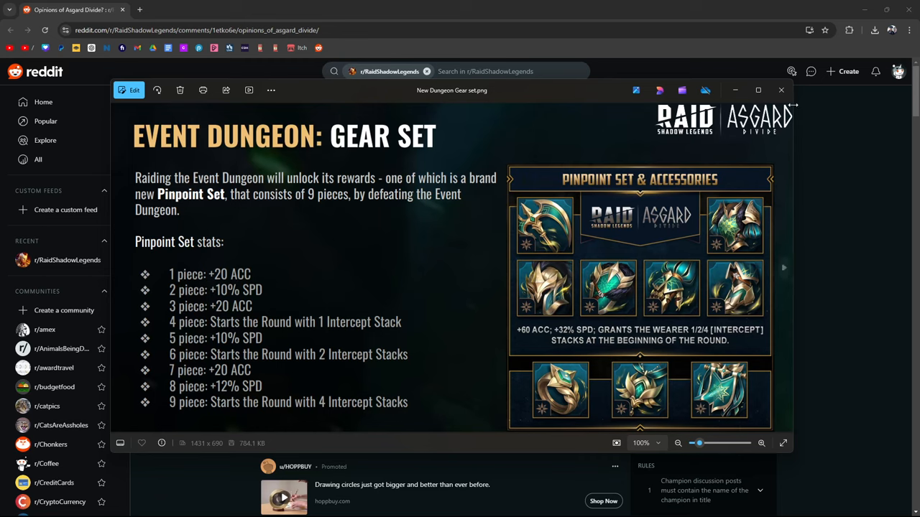
pyautogui.moveTo(781, 90)
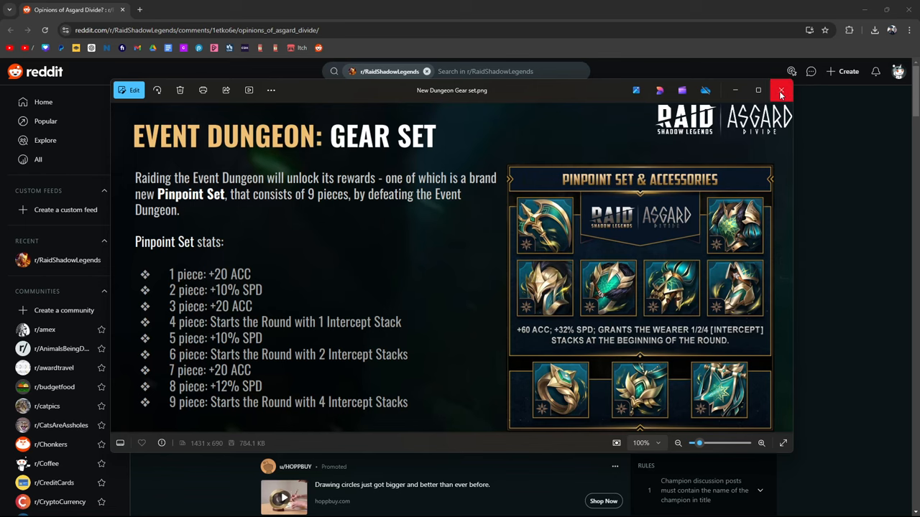
# - Return to the Asgard Divide post and scroll down to the first Plarium replies
pyautogui.click(782, 90)
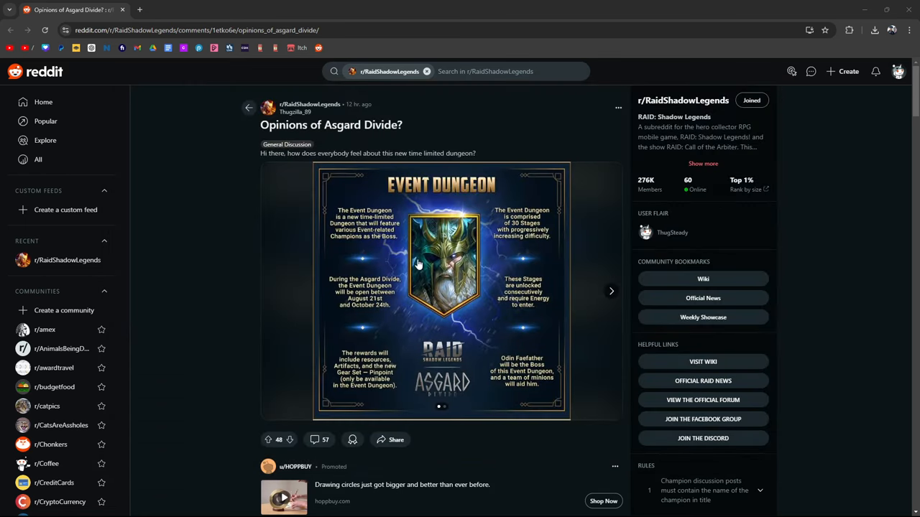
pyautogui.scroll(-3)
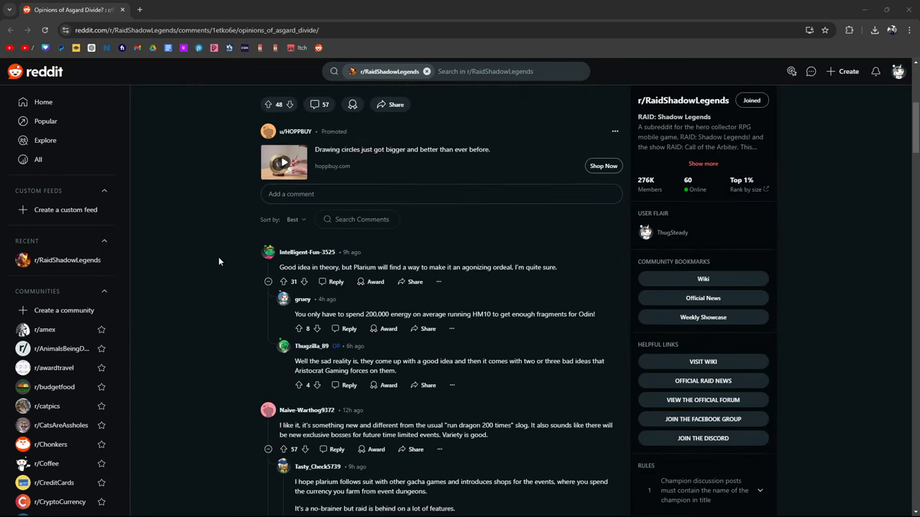
pyautogui.scroll(-3)
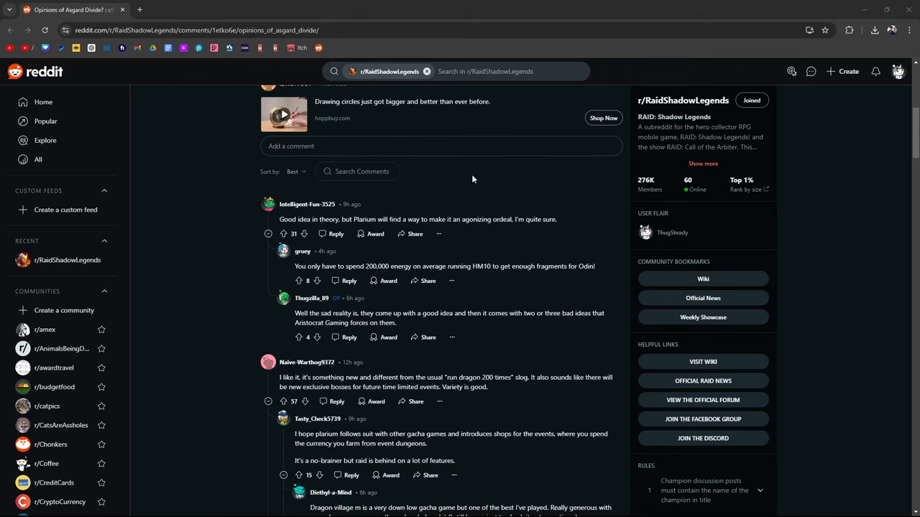
pyautogui.moveTo(577, 161)
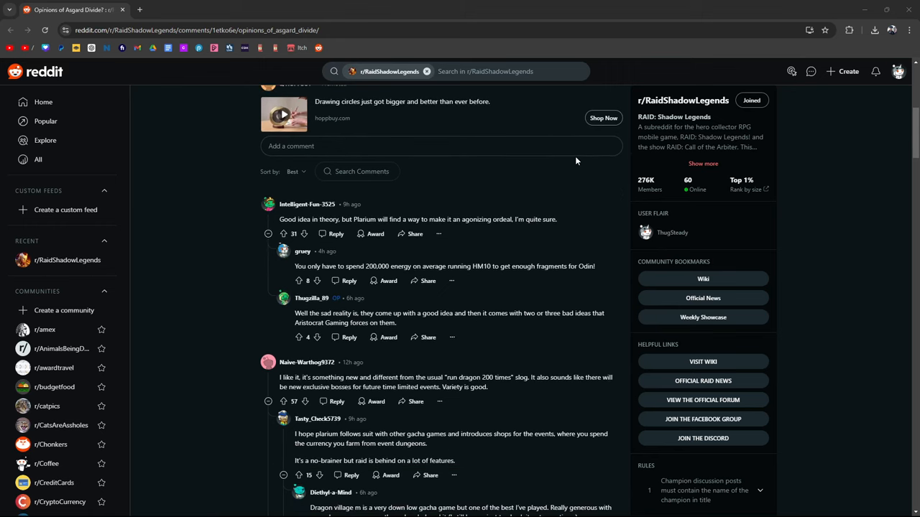
pyautogui.moveTo(561, 170)
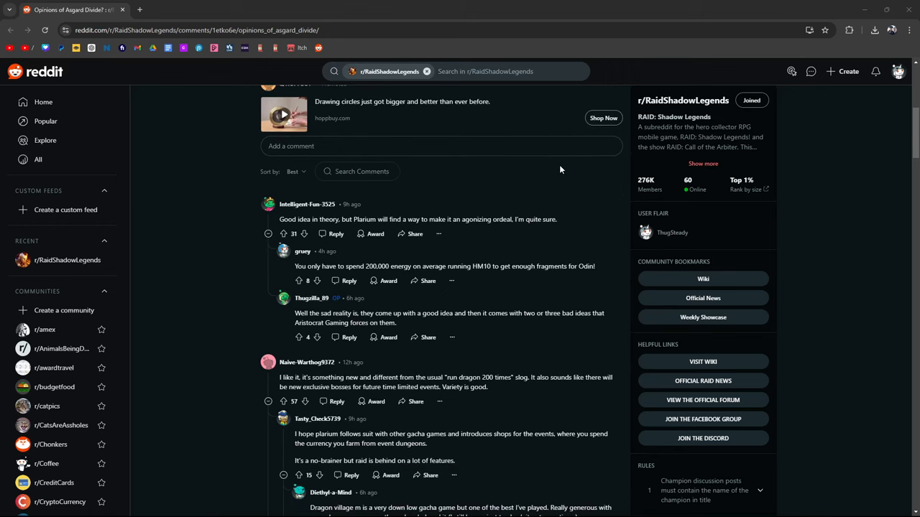
pyautogui.moveTo(548, 246)
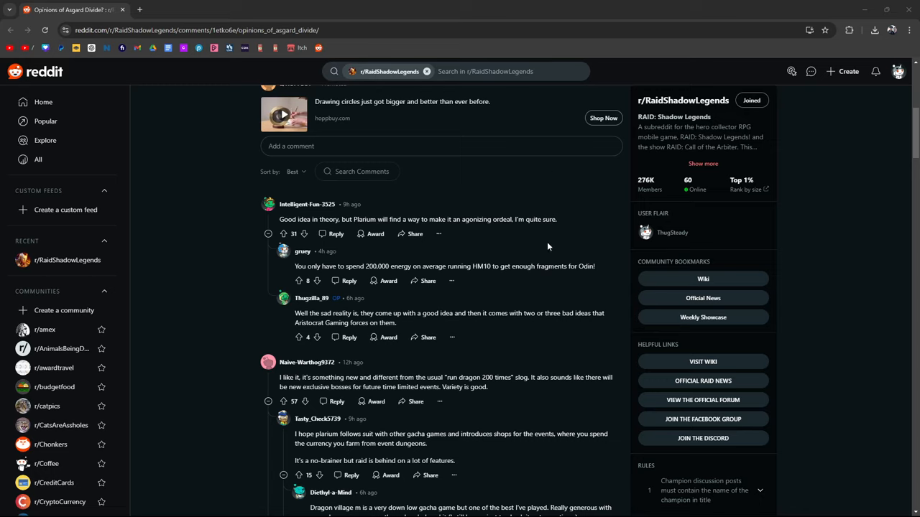
pyautogui.moveTo(526, 266)
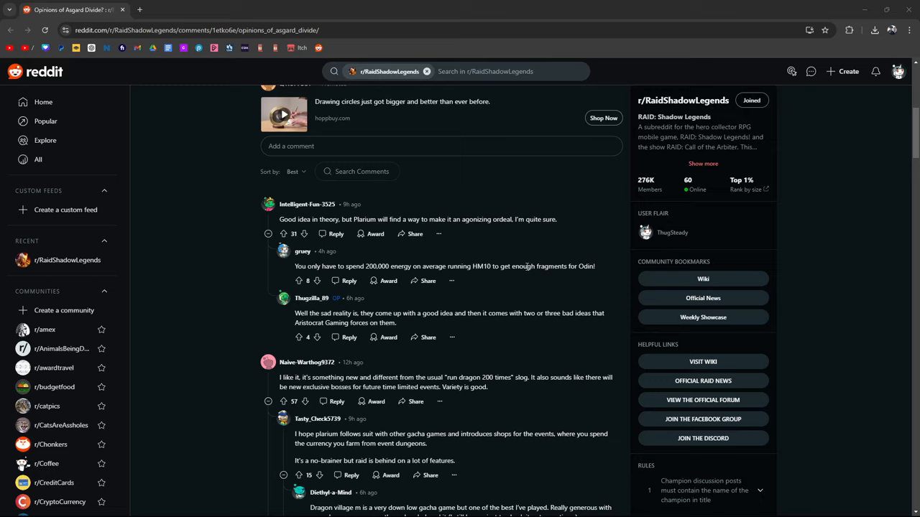
pyautogui.moveTo(603, 276)
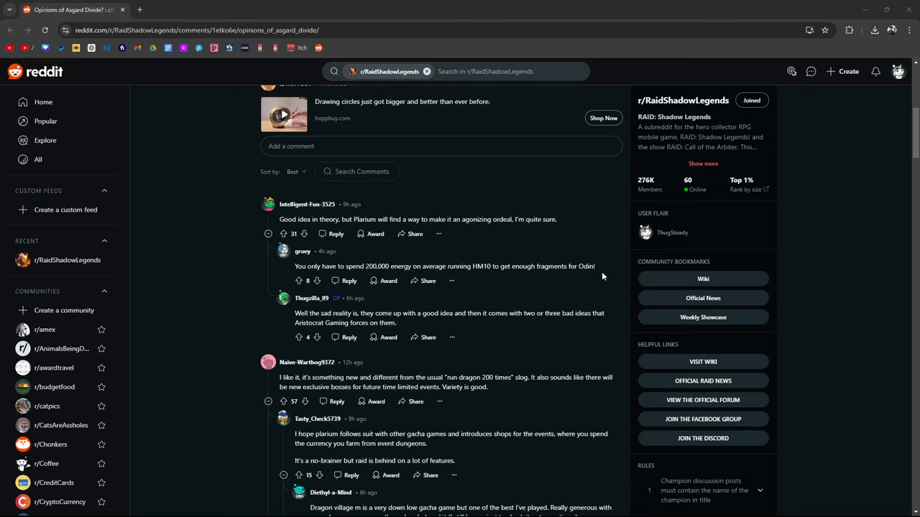
pyautogui.scroll(-3)
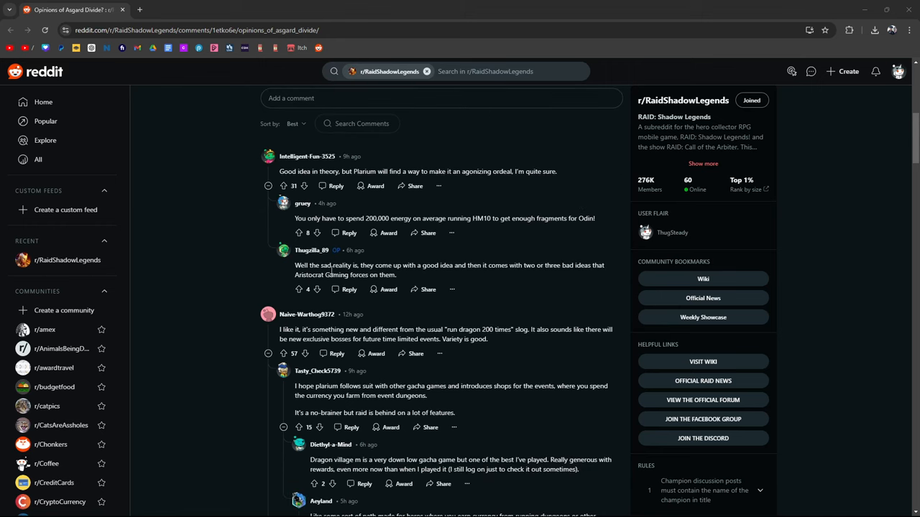
pyautogui.moveTo(485, 236)
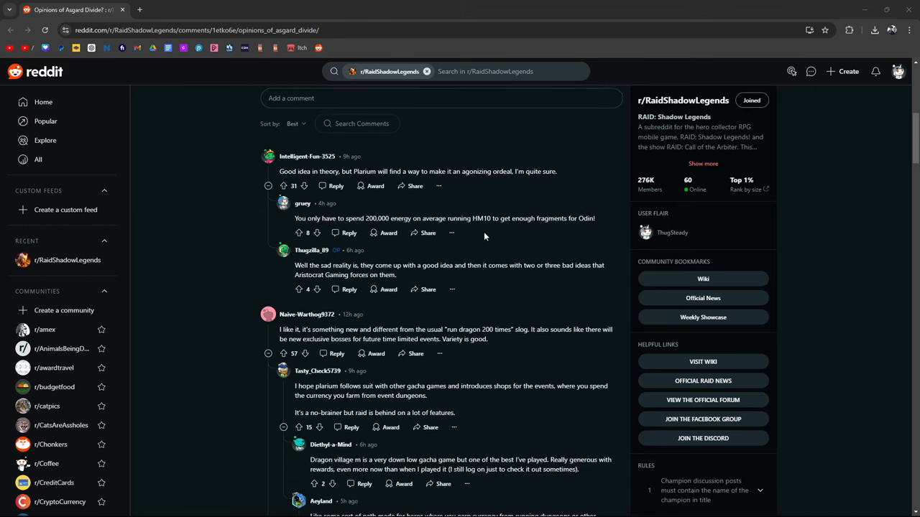
pyautogui.moveTo(607, 183)
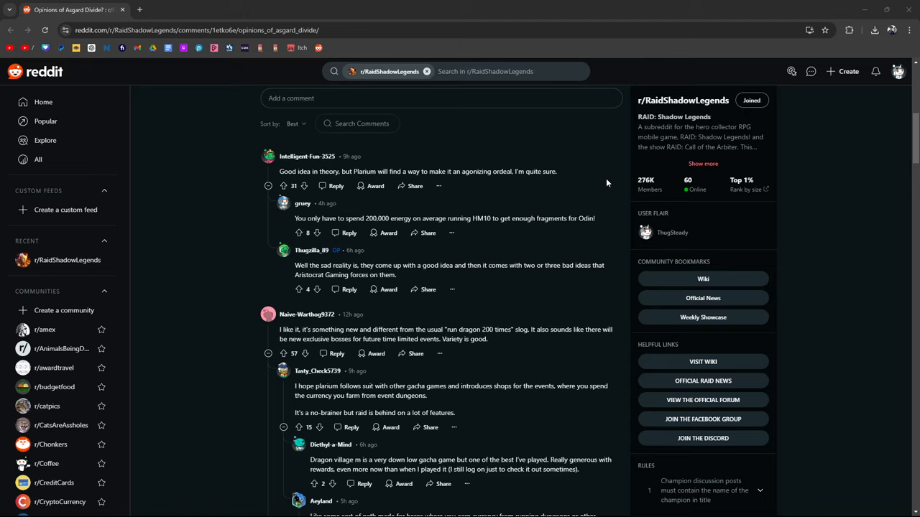
pyautogui.moveTo(77, 310)
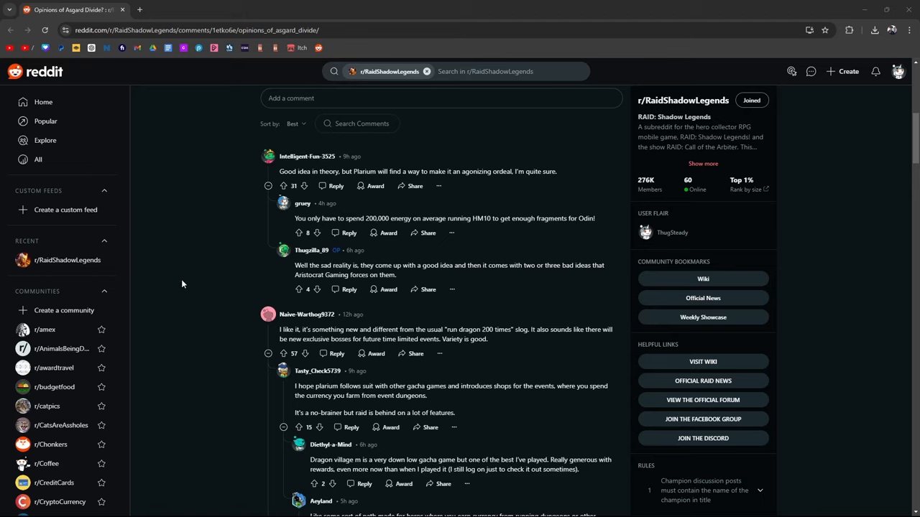
pyautogui.moveTo(472, 361)
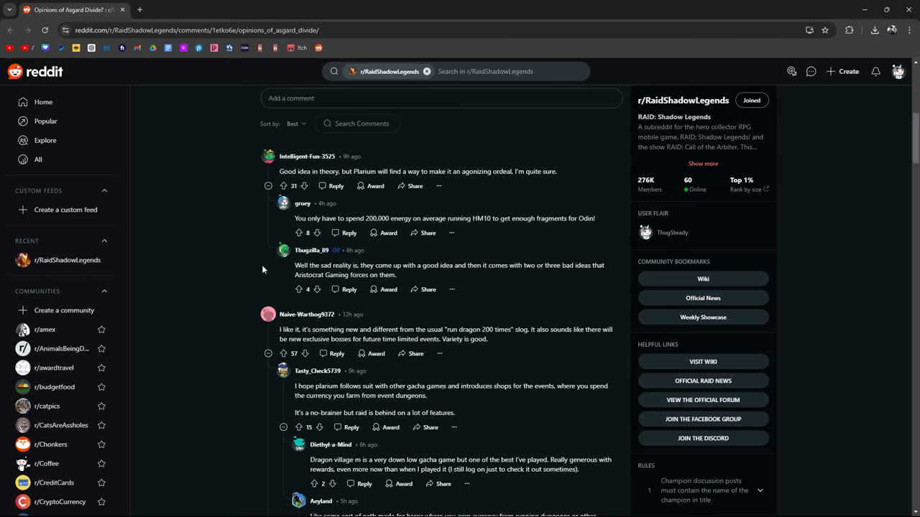
# - Scroll down to replies about a currency shop and path-style hero rewards
pyautogui.scroll(-3)
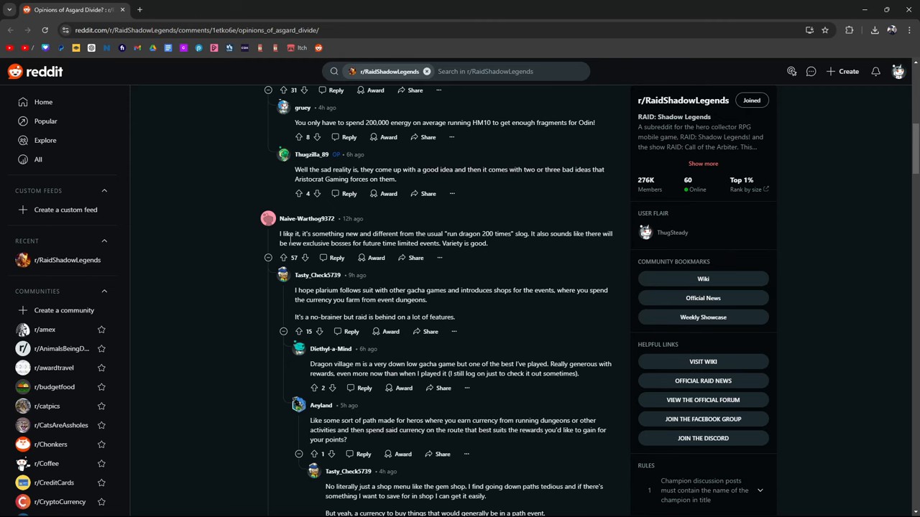
# - Scroll to the clock-time QoL and Kraken speed sheep immunity replies
pyautogui.scroll(-3)
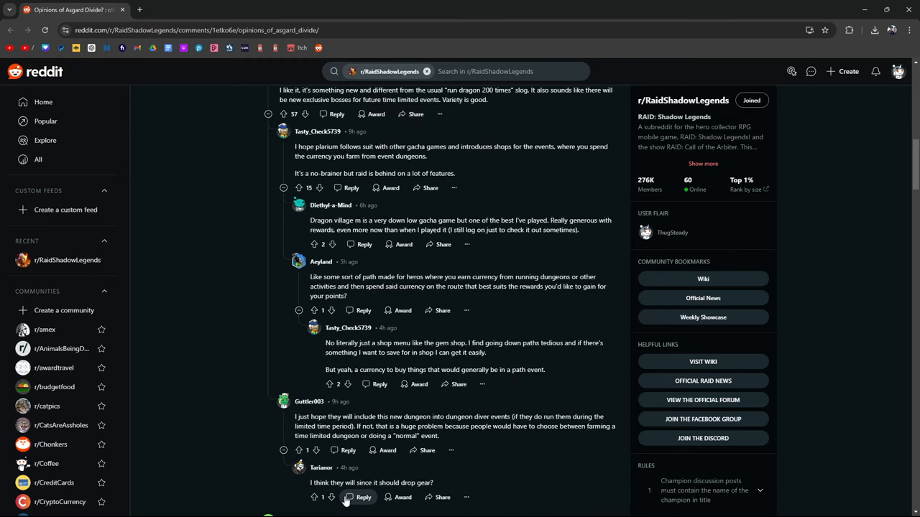
pyautogui.moveTo(347, 288)
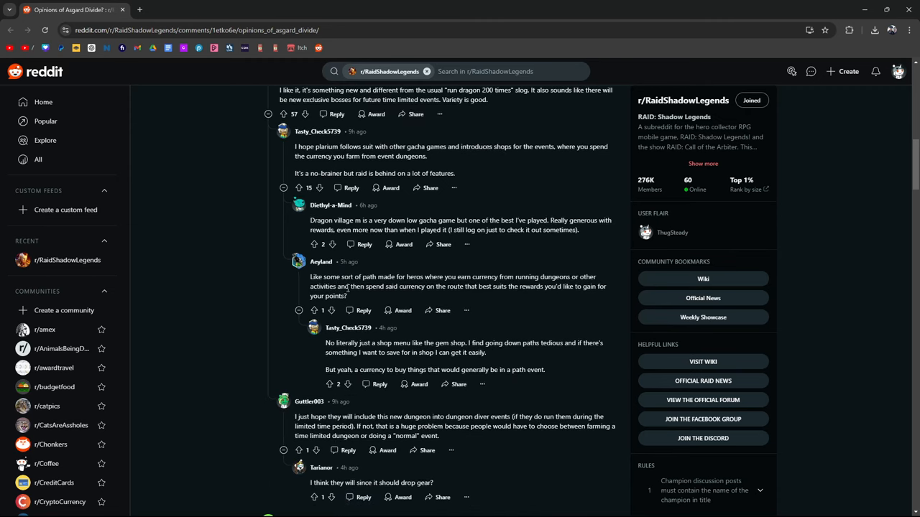
pyautogui.moveTo(549, 302)
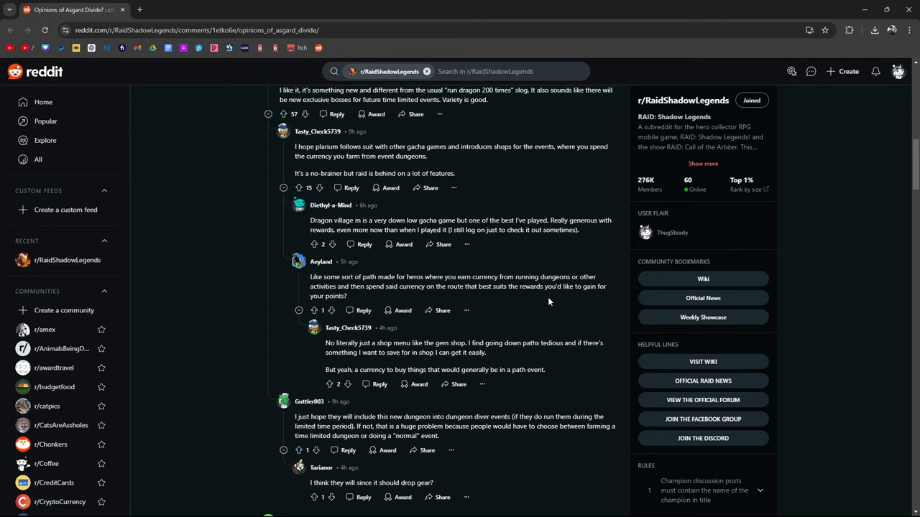
pyautogui.scroll(-3)
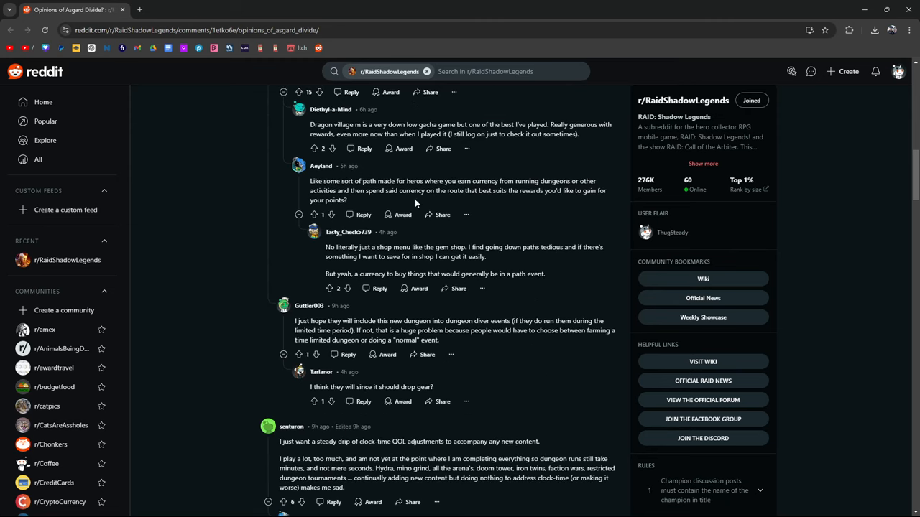
pyautogui.scroll(-3)
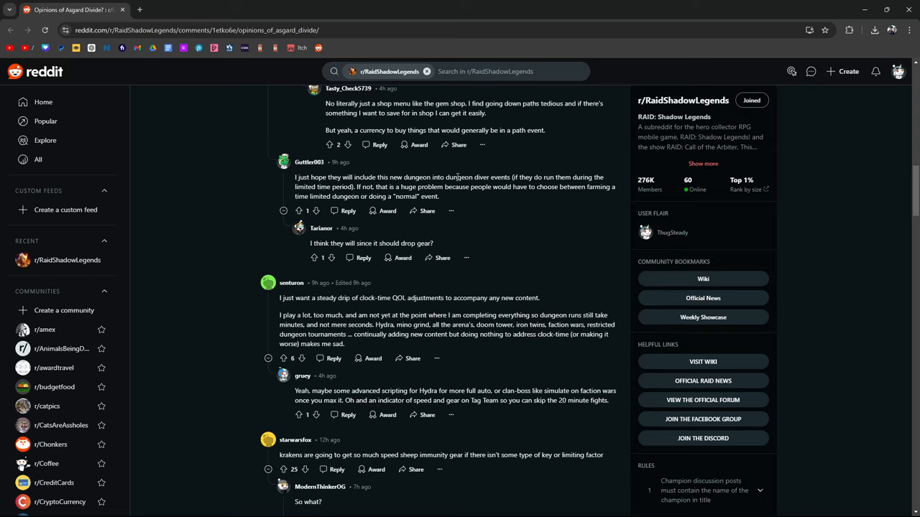
pyautogui.moveTo(507, 175)
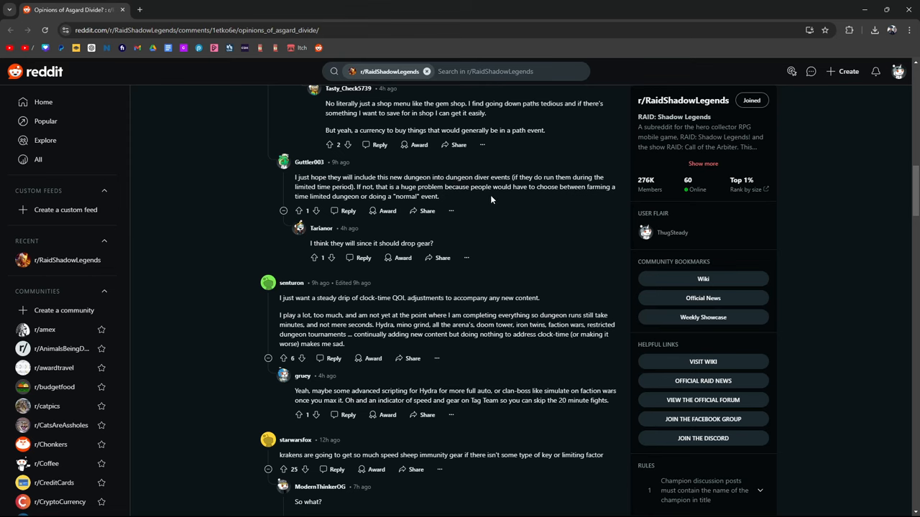
pyautogui.scroll(-3)
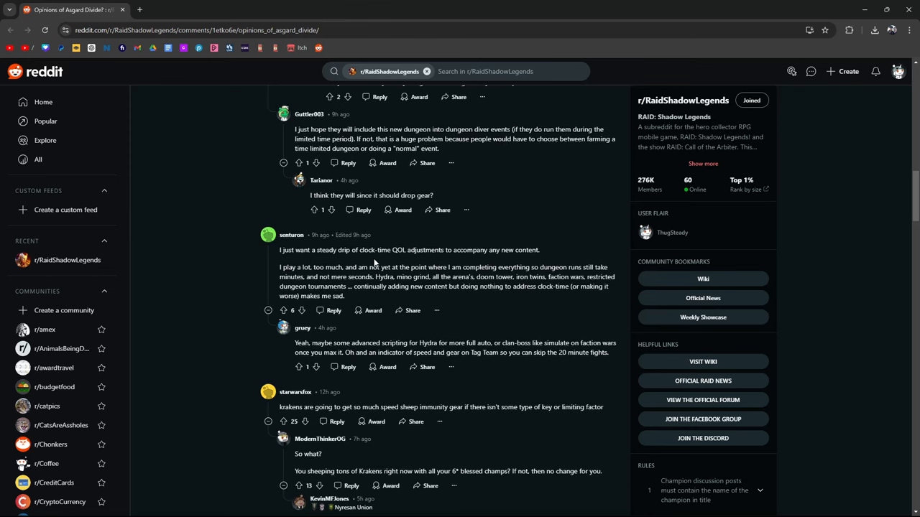
pyautogui.moveTo(444, 260)
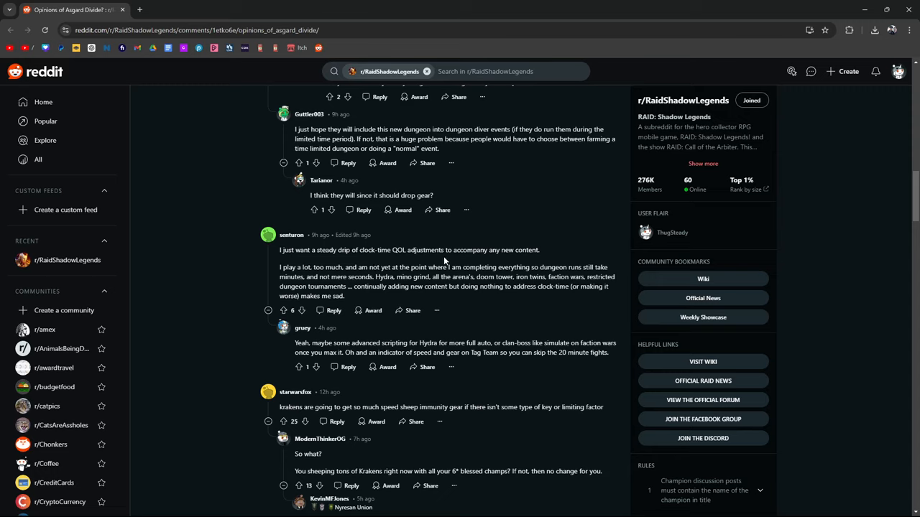
pyautogui.moveTo(528, 243)
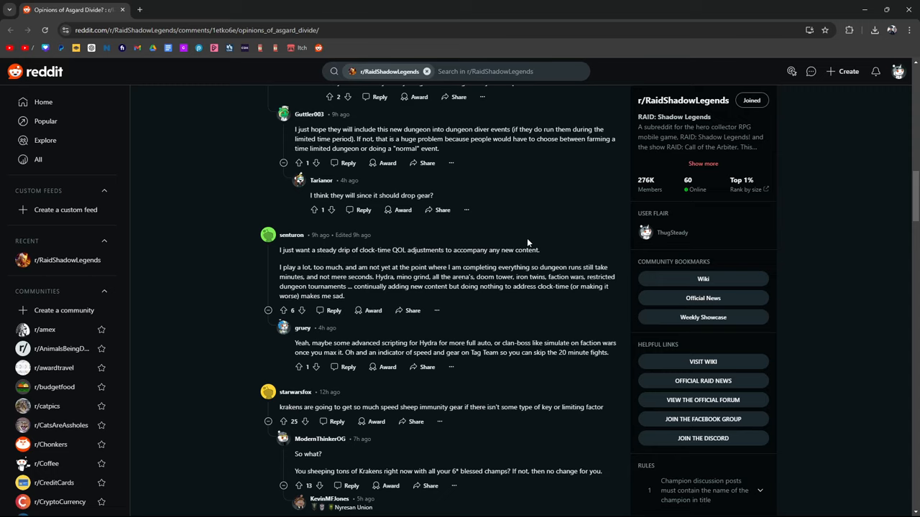
pyautogui.moveTo(550, 251)
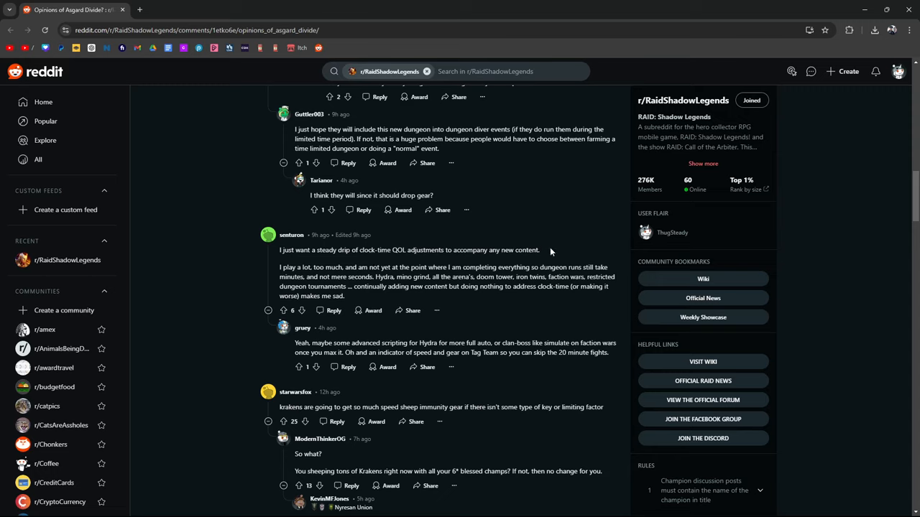
pyautogui.moveTo(471, 181)
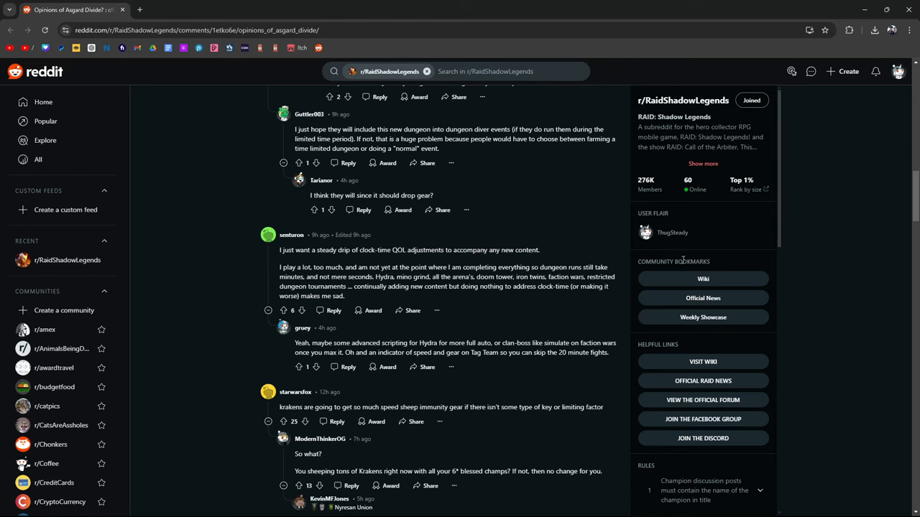
# - Scroll a little and highlight 'Hydra for more full auto' in the scripting reply
pyautogui.scroll(-3)
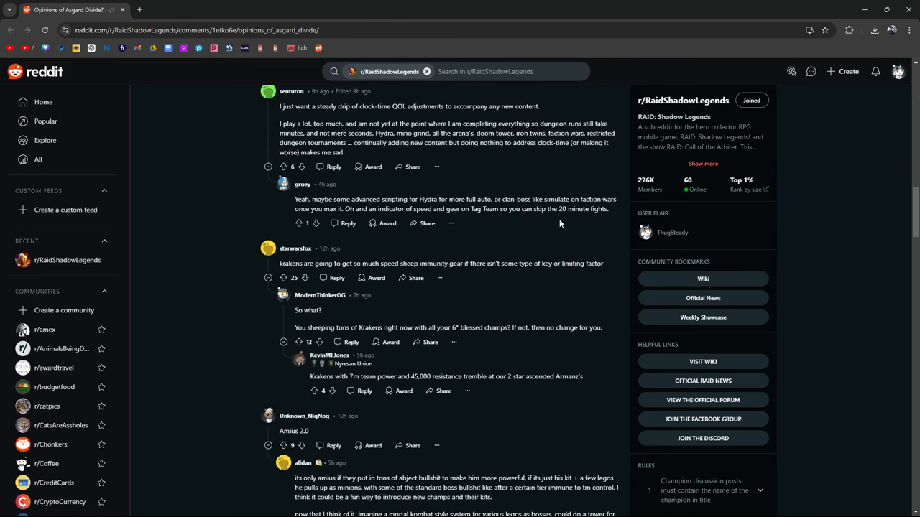
pyautogui.moveTo(613, 219)
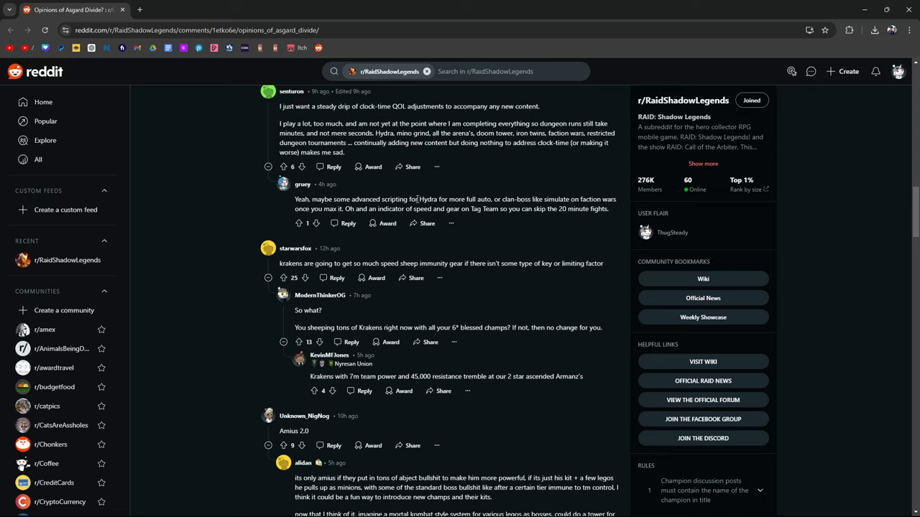
pyautogui.moveTo(419, 199); pyautogui.dragTo(492, 199)
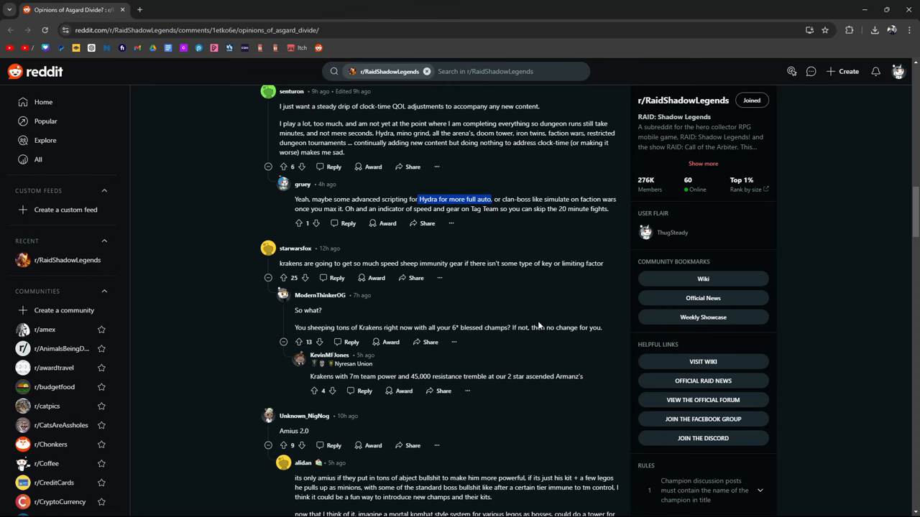
# - Scroll past the Kraken replies to the boss tower idea and 'I smell money' comment
pyautogui.scroll(-3)
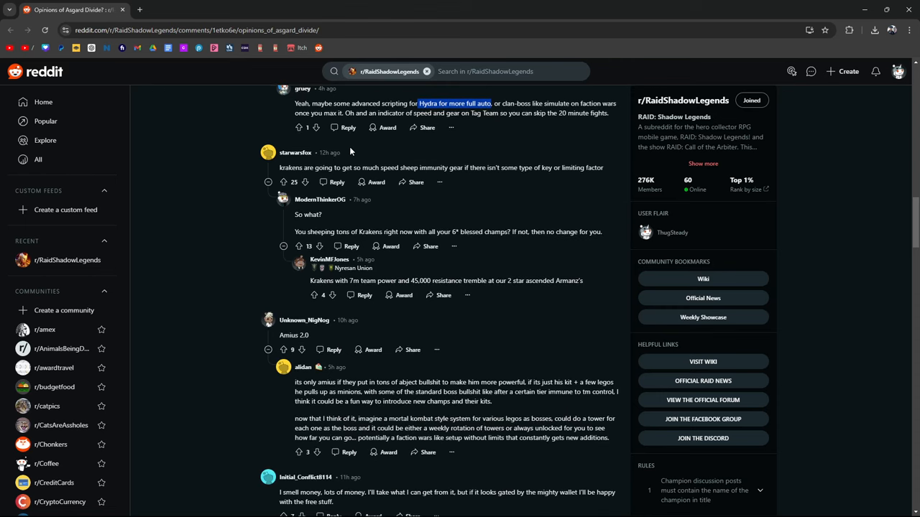
pyautogui.moveTo(533, 141)
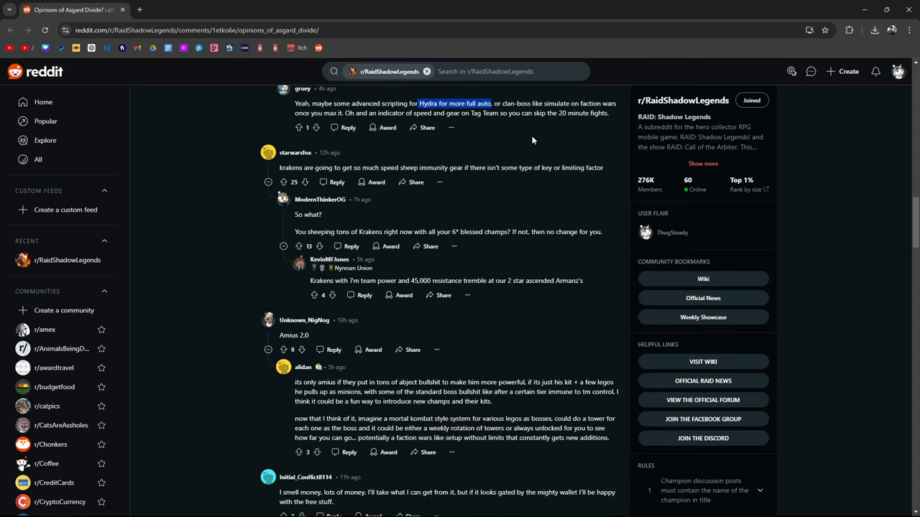
pyautogui.moveTo(326, 214)
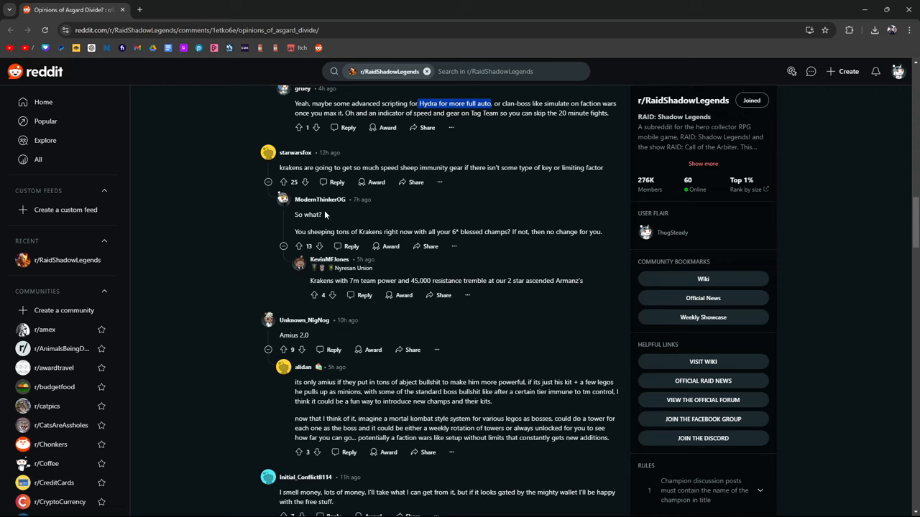
pyautogui.moveTo(438, 223)
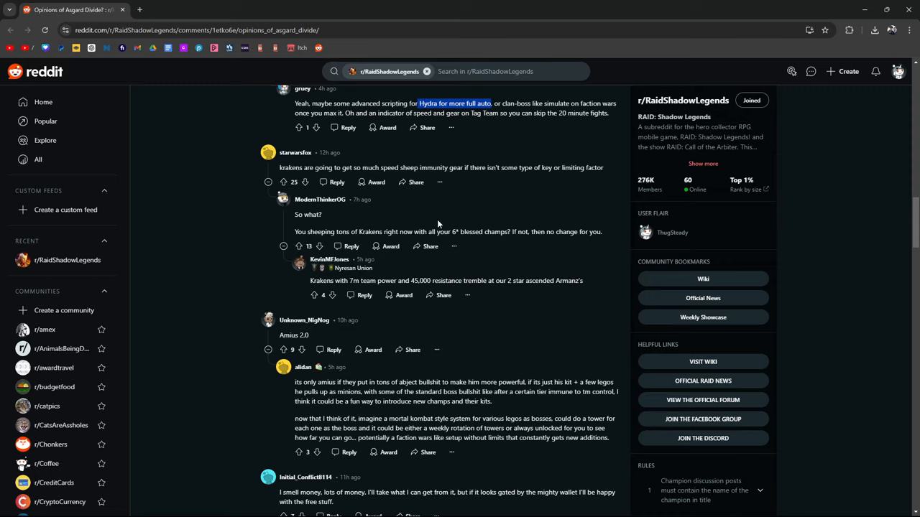
pyautogui.moveTo(546, 224)
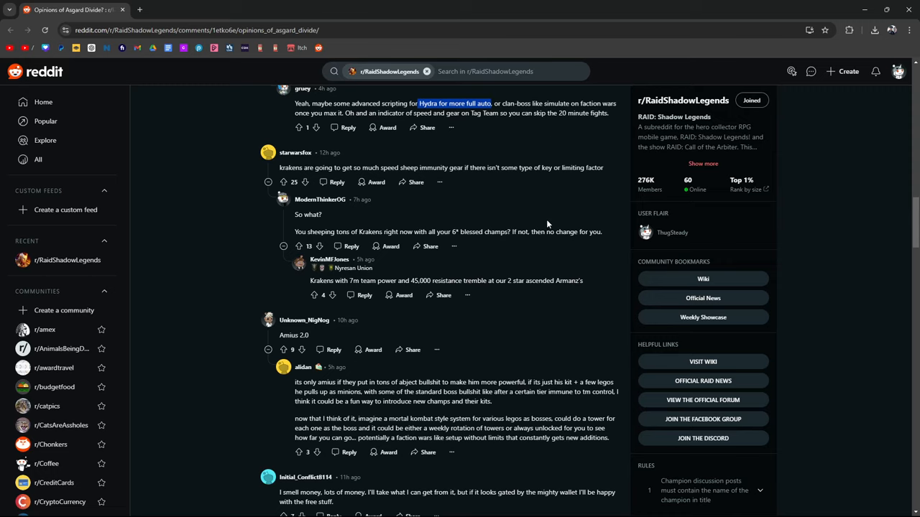
pyautogui.moveTo(359, 229)
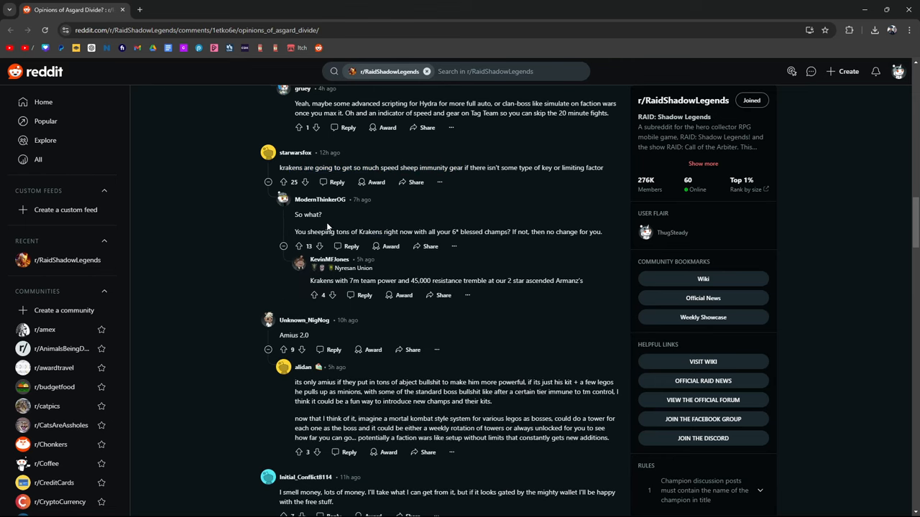
pyautogui.moveTo(295, 220)
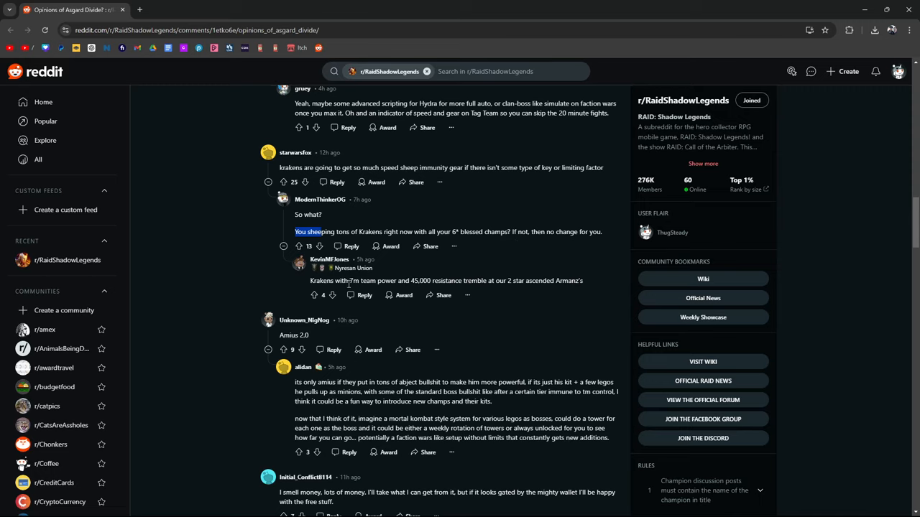
pyautogui.moveTo(522, 291)
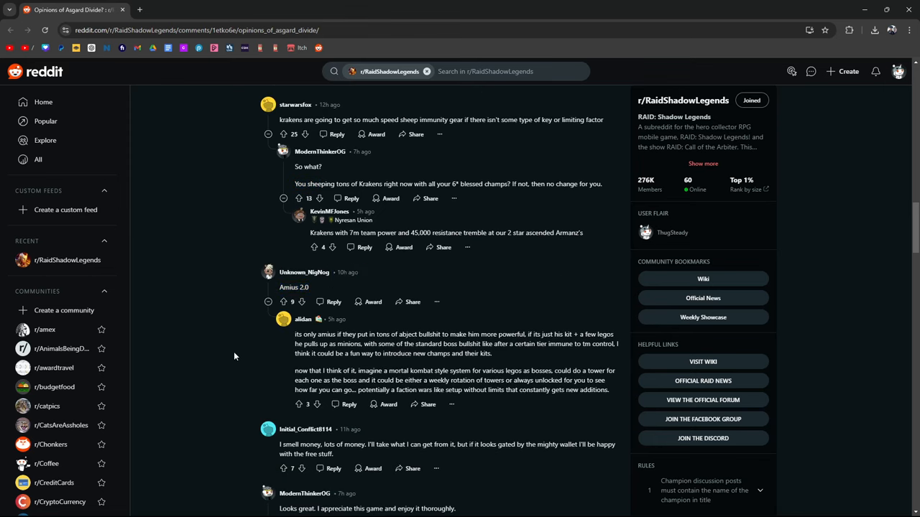
# - Scroll down to the OP's neutral reply and the whale gear spending debate
pyautogui.scroll(-3)
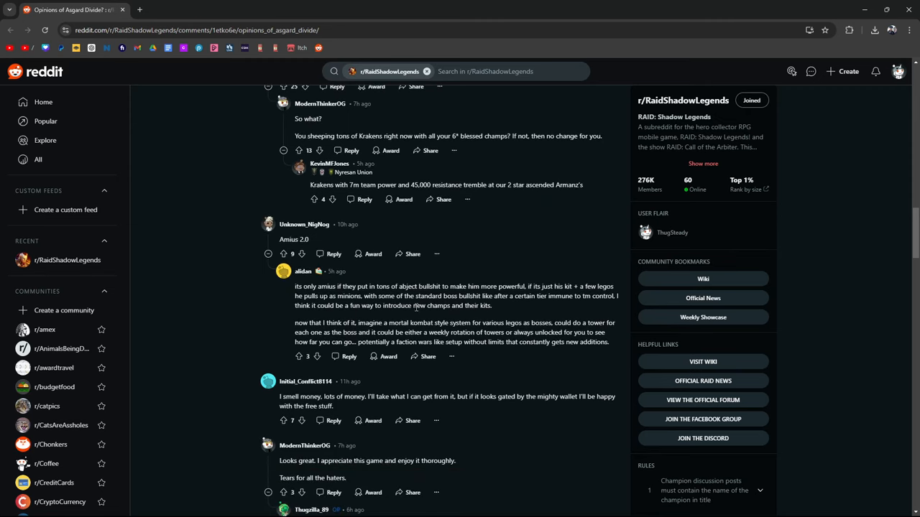
pyautogui.moveTo(545, 309)
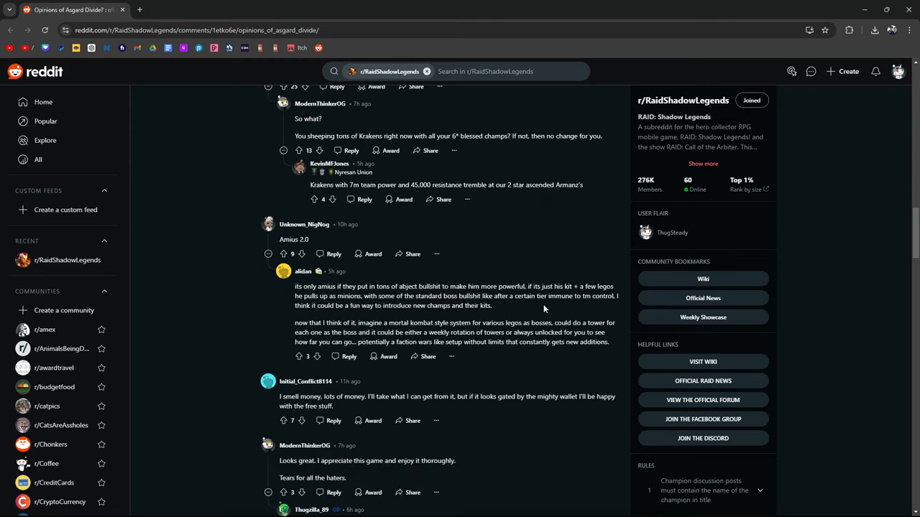
pyautogui.scroll(-3)
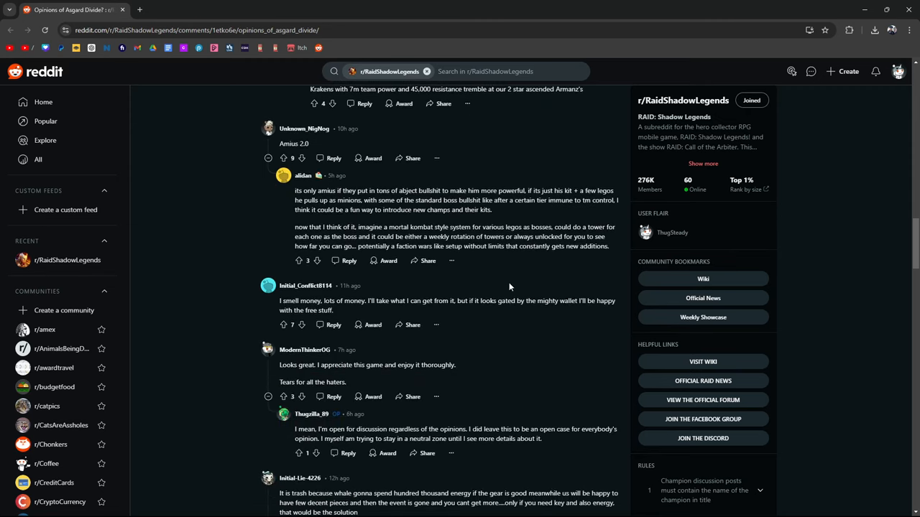
pyautogui.moveTo(382, 310)
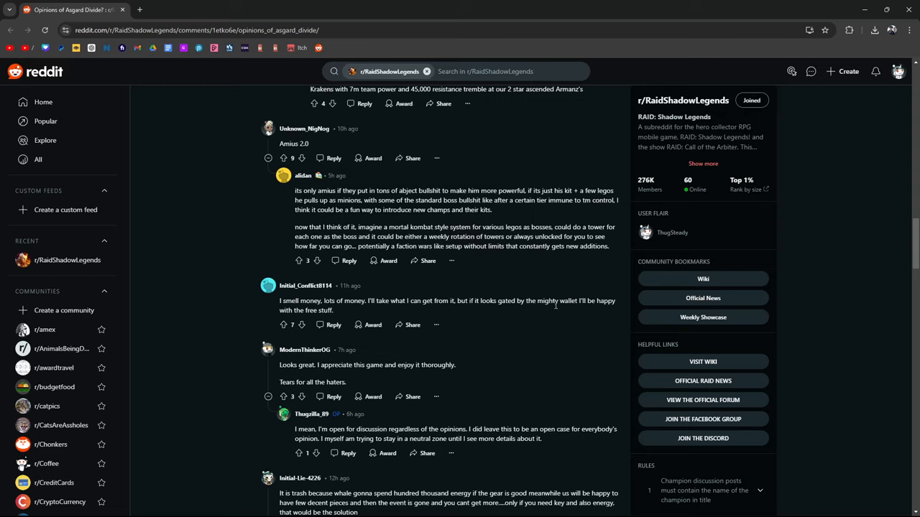
pyautogui.moveTo(559, 310)
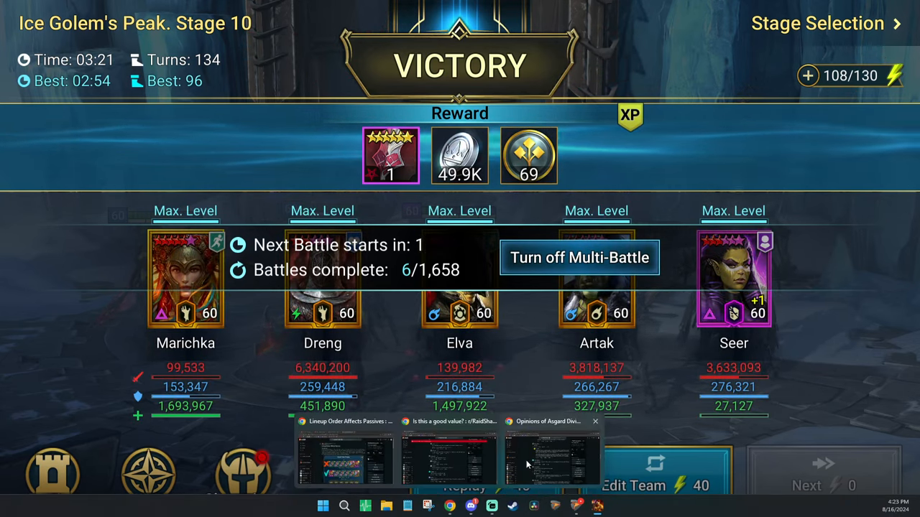
pyautogui.click(548, 464)
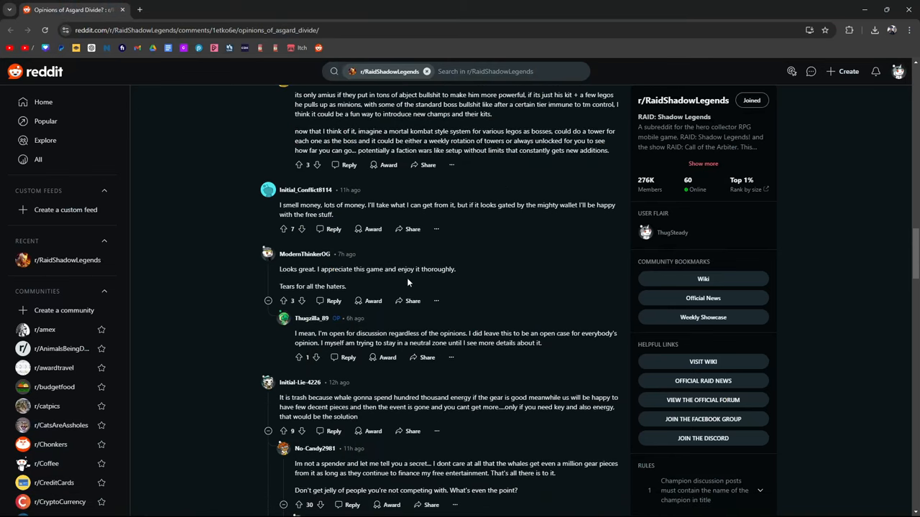
pyautogui.moveTo(440, 283)
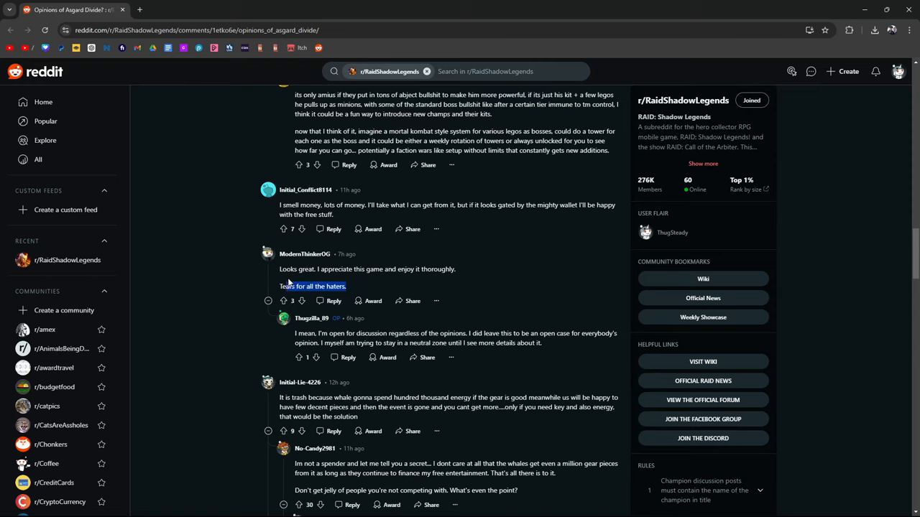
pyautogui.moveTo(602, 282)
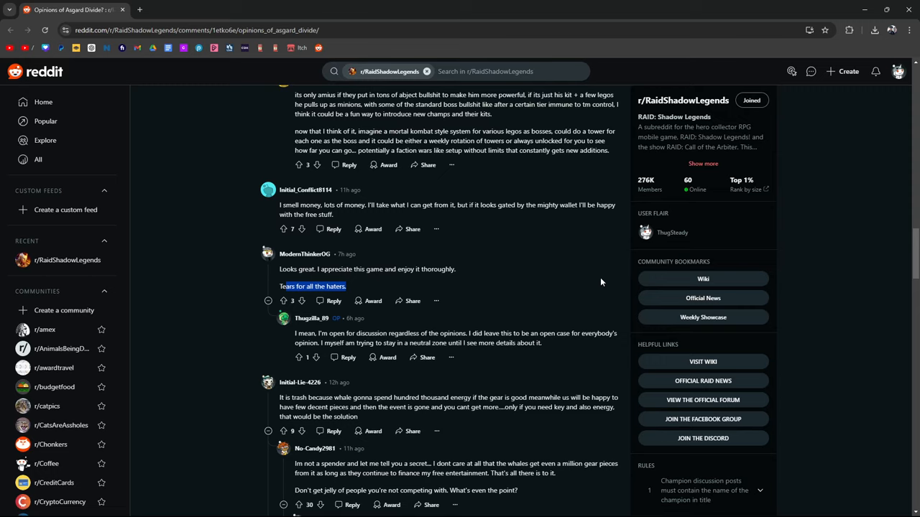
# - Scroll to the whale-spending chain and replies calling Arena poor PvP
pyautogui.scroll(-3)
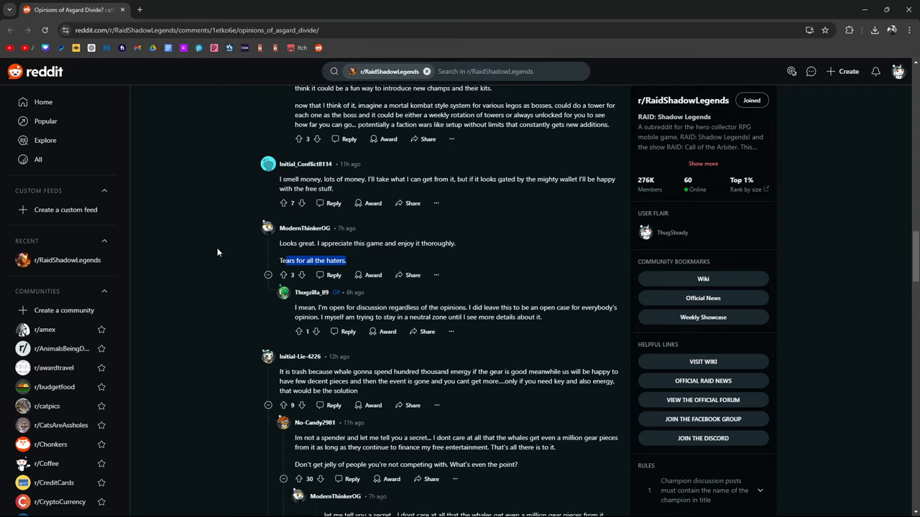
pyautogui.scroll(-3)
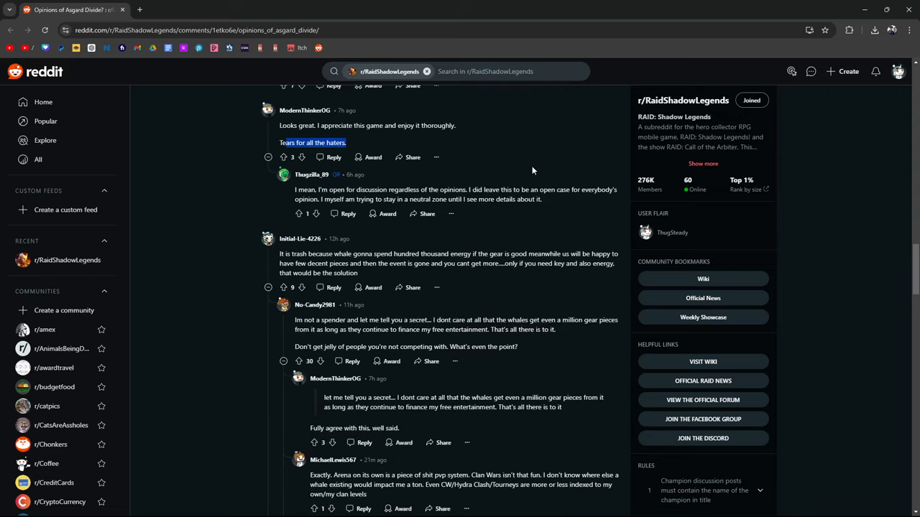
pyautogui.moveTo(410, 174)
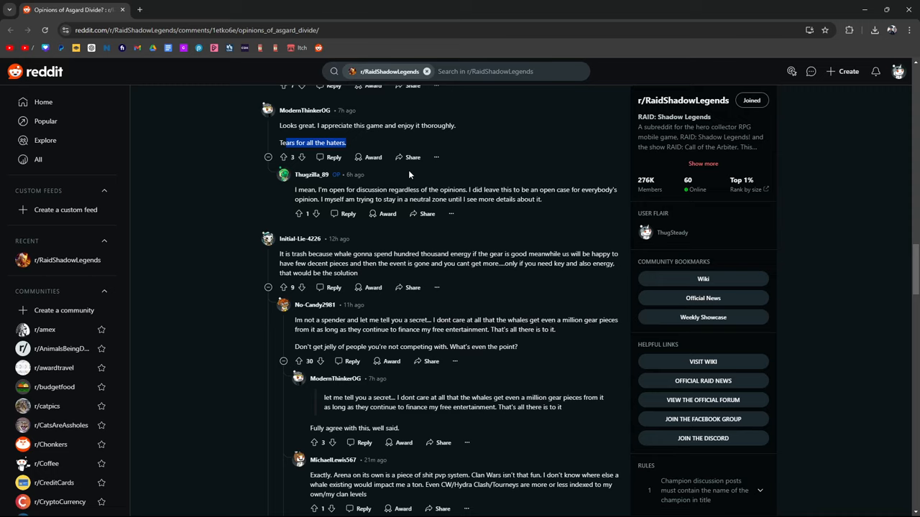
pyautogui.moveTo(340, 200)
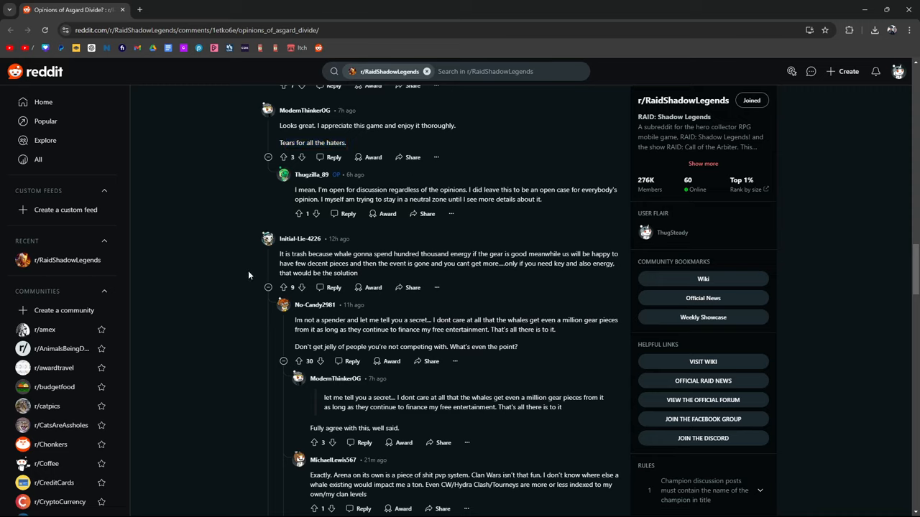
pyautogui.scroll(-3)
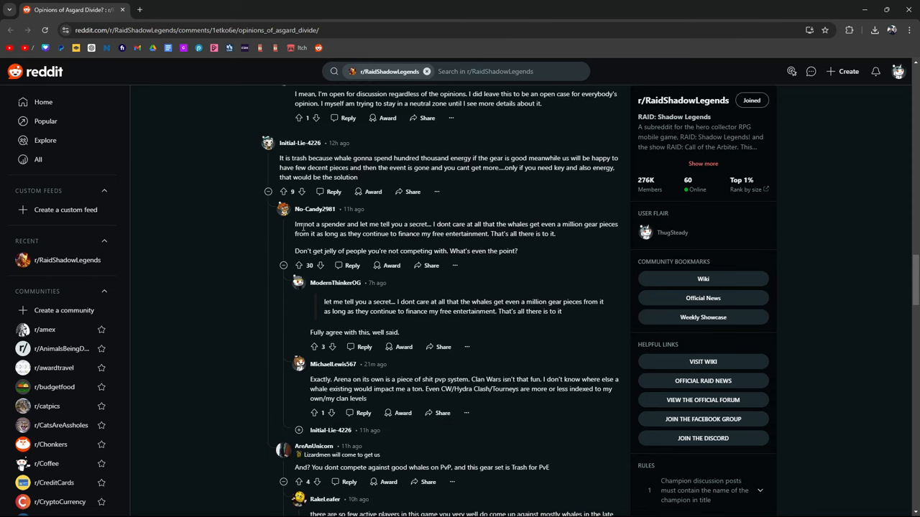
pyautogui.moveTo(455, 221)
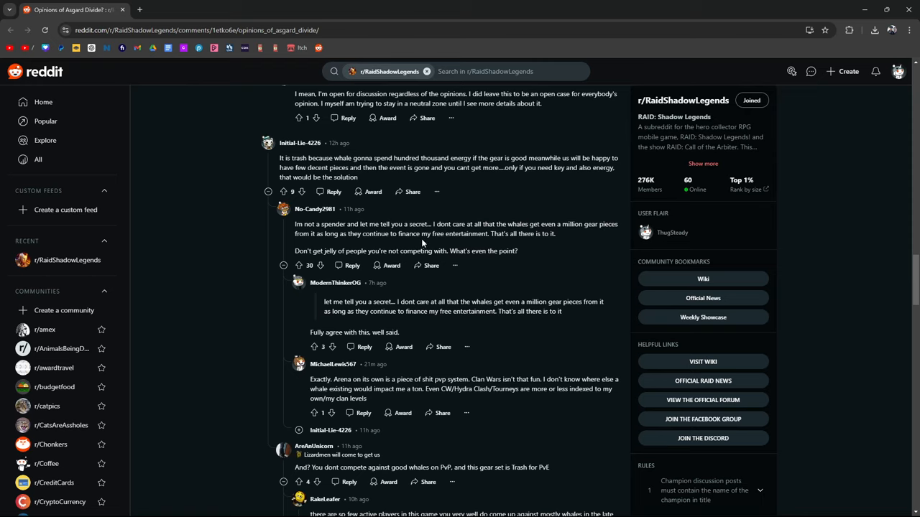
pyautogui.moveTo(522, 234)
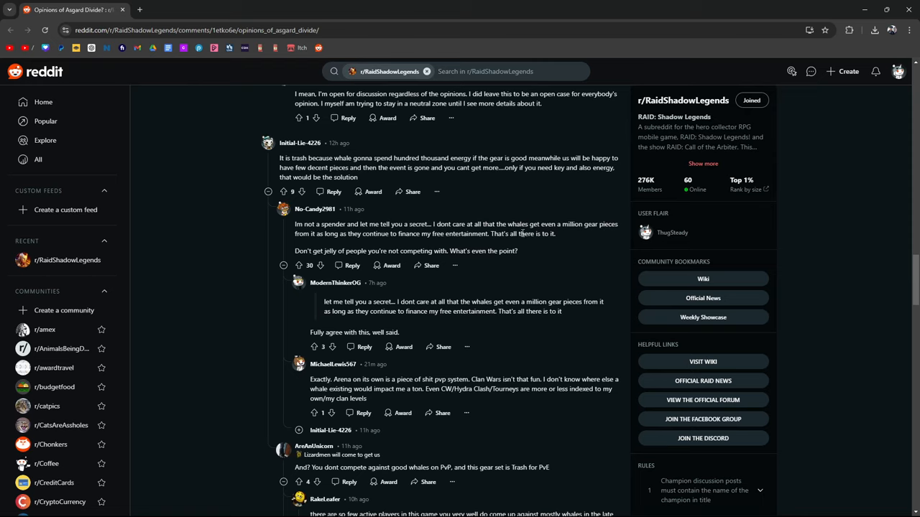
# - Highlight then deselect the non-spender comment, and scroll to the mostly-whales reply
pyautogui.moveTo(294, 224); pyautogui.dragTo(555, 234)
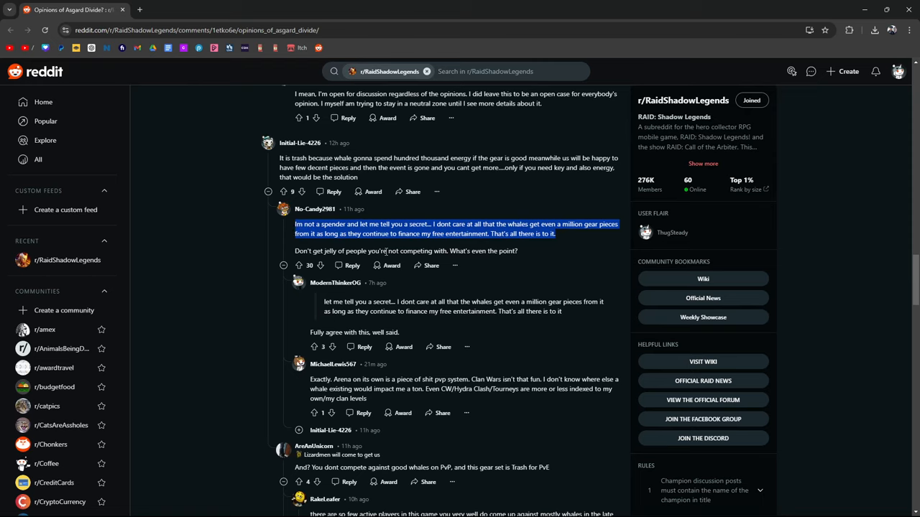
pyautogui.click(543, 257)
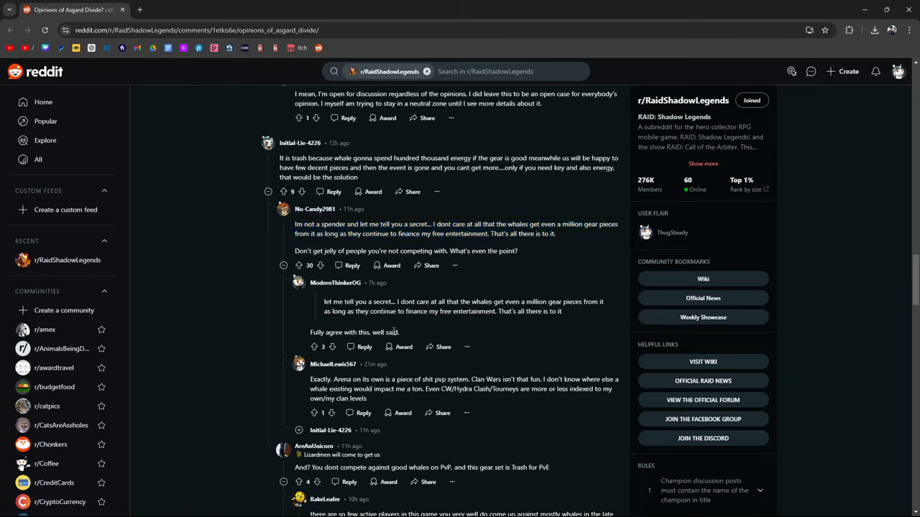
pyautogui.scroll(-3)
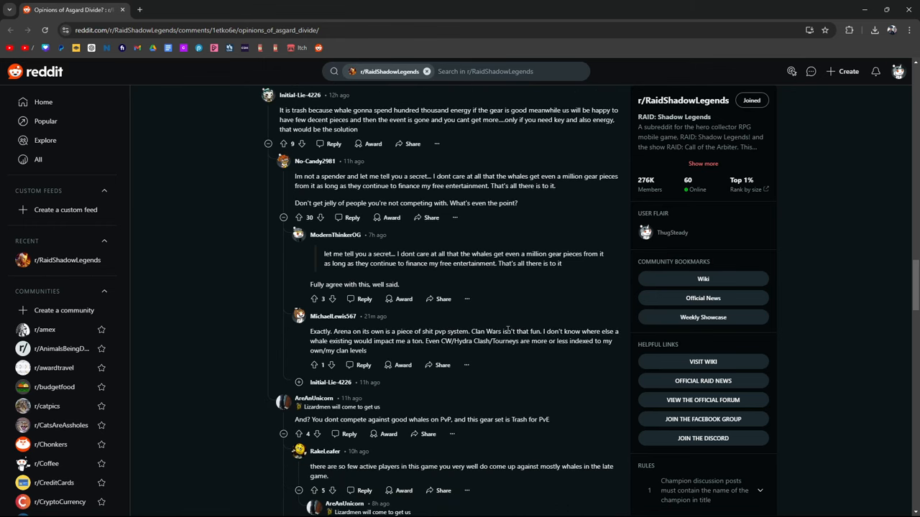
pyautogui.moveTo(497, 351)
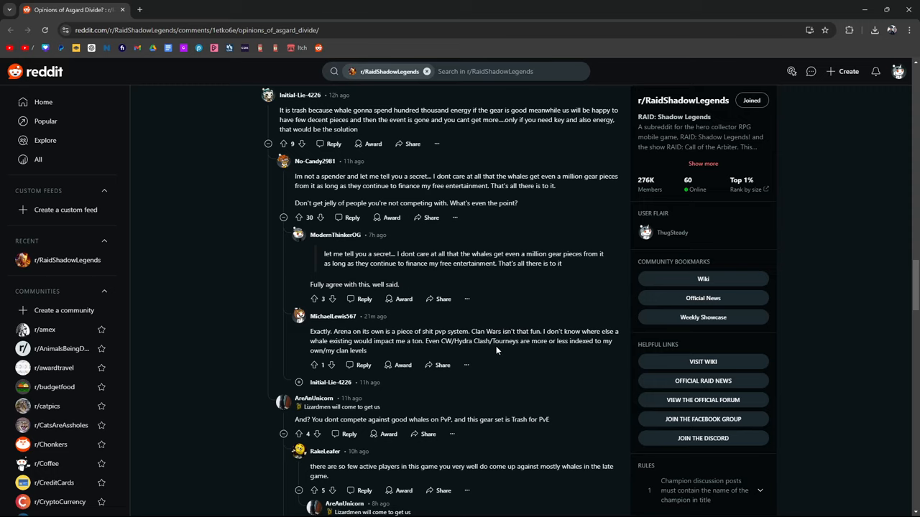
pyautogui.moveTo(447, 352)
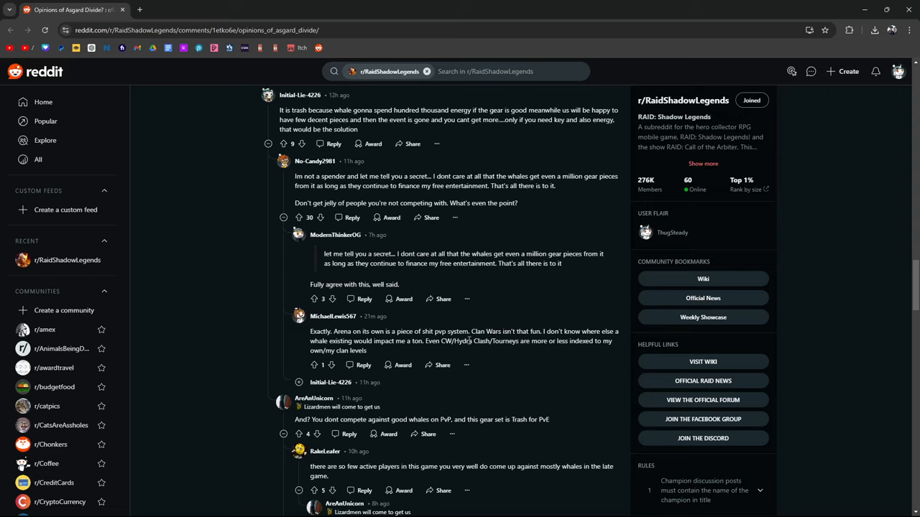
pyautogui.moveTo(583, 351)
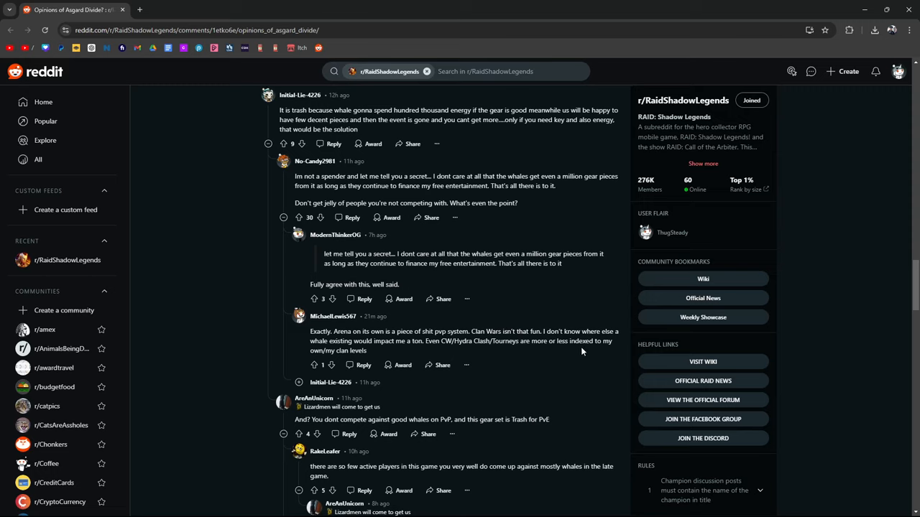
pyautogui.moveTo(538, 282)
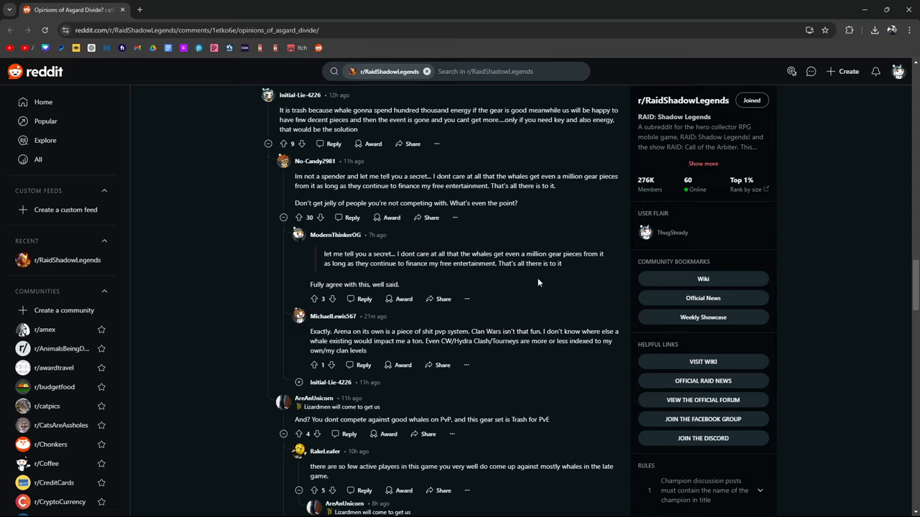
pyautogui.moveTo(536, 280)
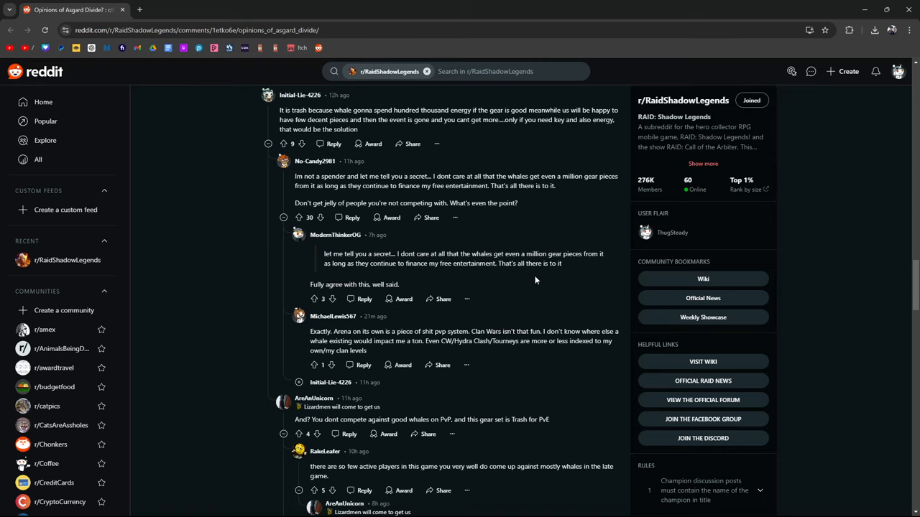
pyautogui.moveTo(565, 269)
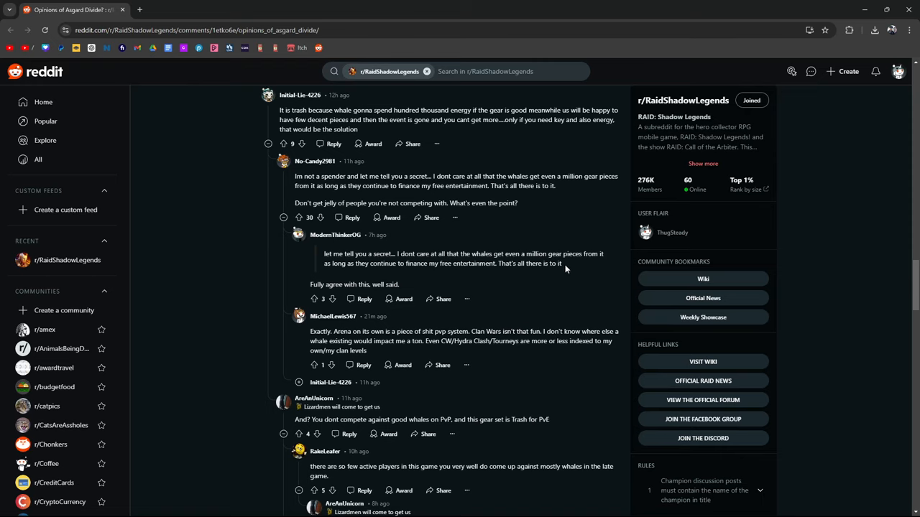
# - Scroll down to the comment saving judgement and the OP's similar reply
pyautogui.scroll(-3)
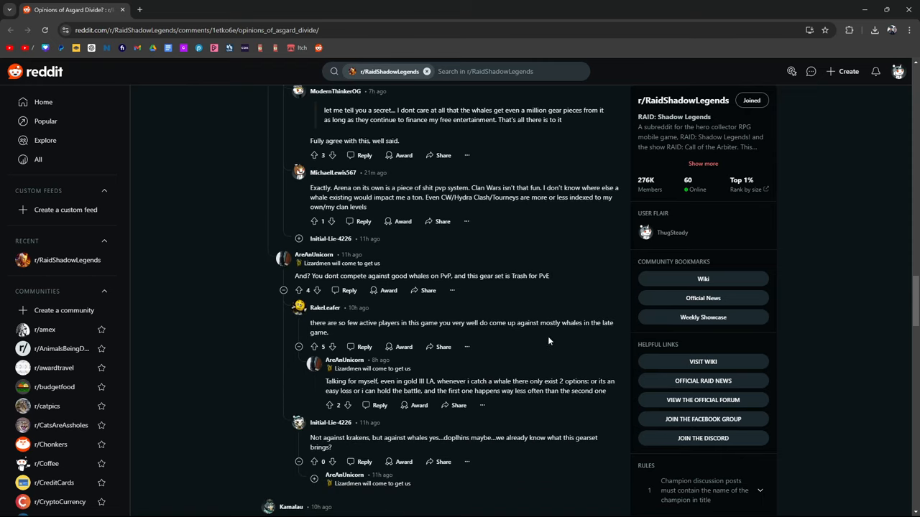
pyautogui.moveTo(563, 284)
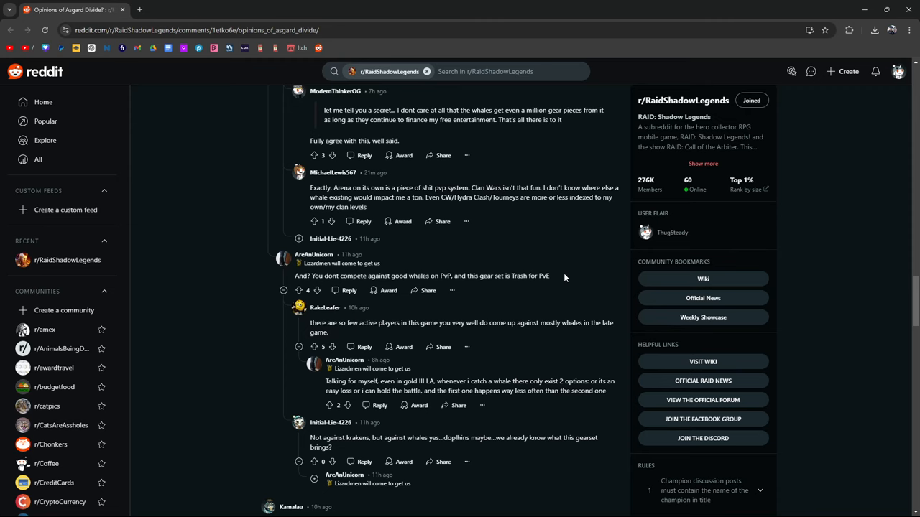
pyautogui.scroll(-3)
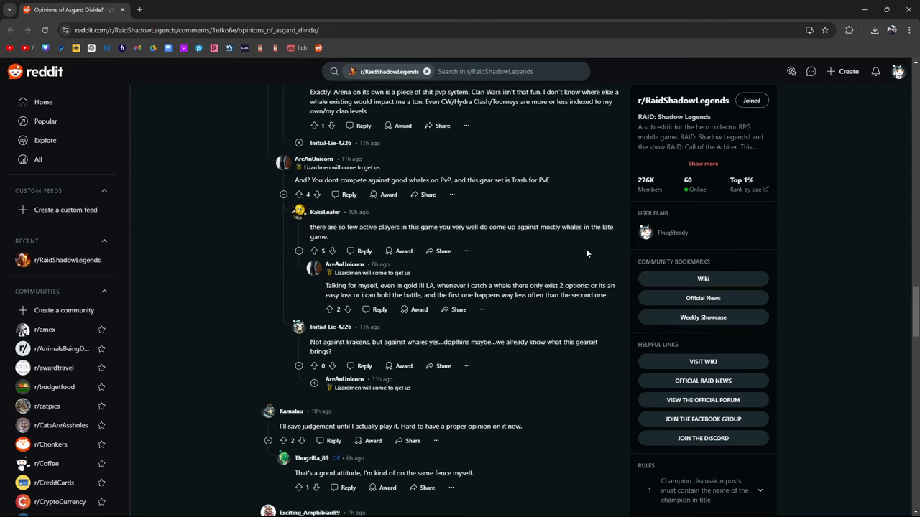
pyautogui.moveTo(566, 195)
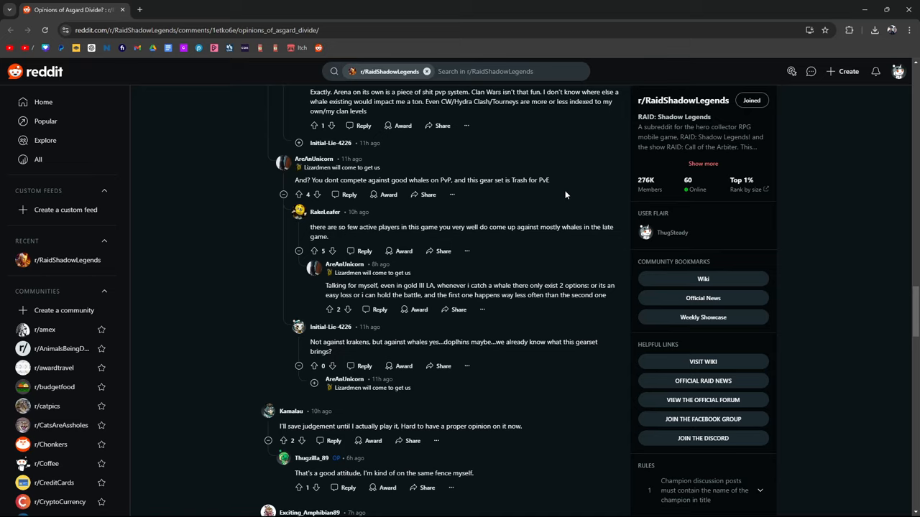
pyautogui.moveTo(319, 226)
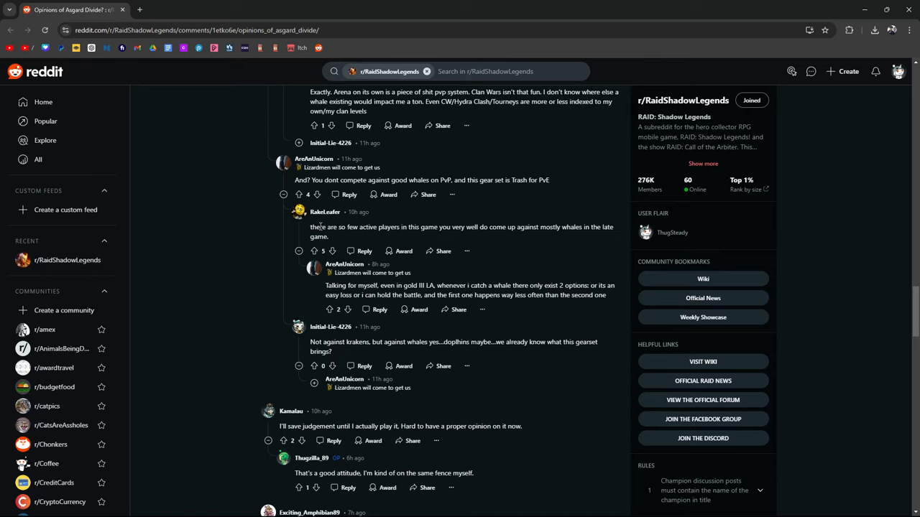
pyautogui.moveTo(504, 245)
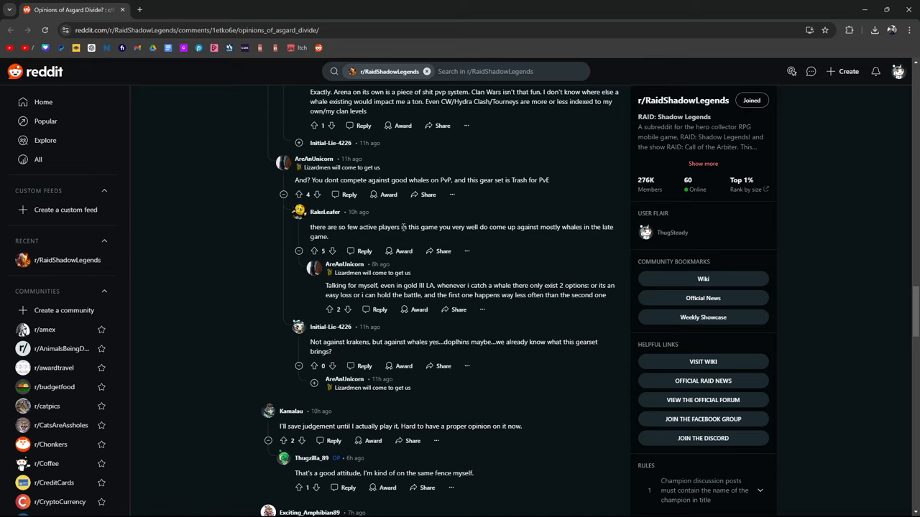
# - Scroll down to the 'concept is solid but execution-dependent' comment and 'Yay… more gear' reply
pyautogui.scroll(-3)
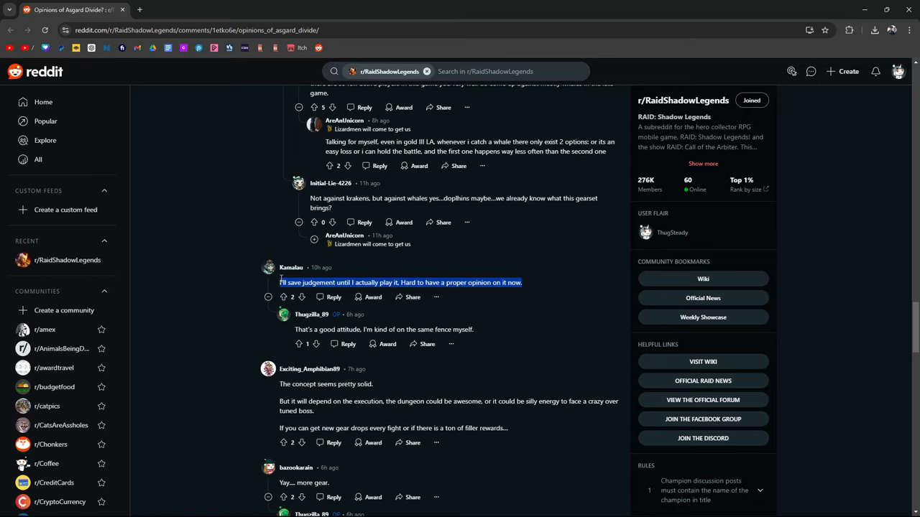
pyautogui.moveTo(527, 466)
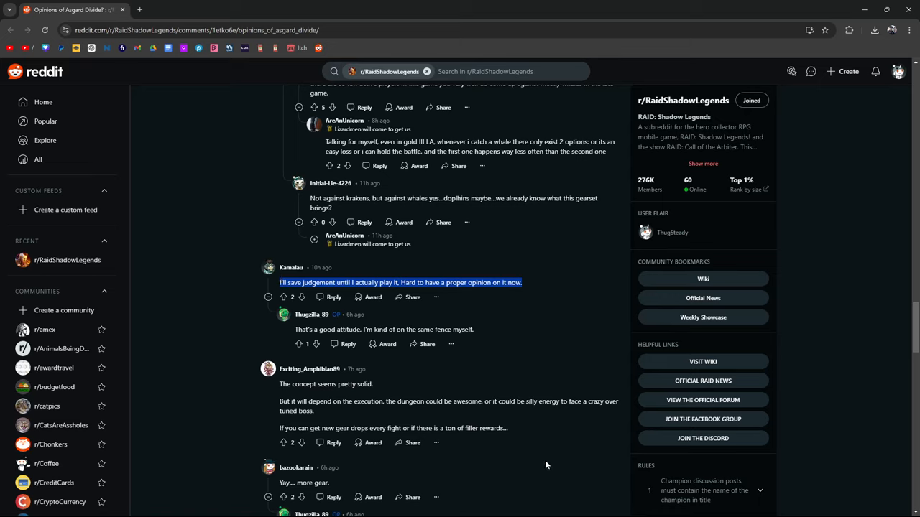
pyautogui.moveTo(552, 453)
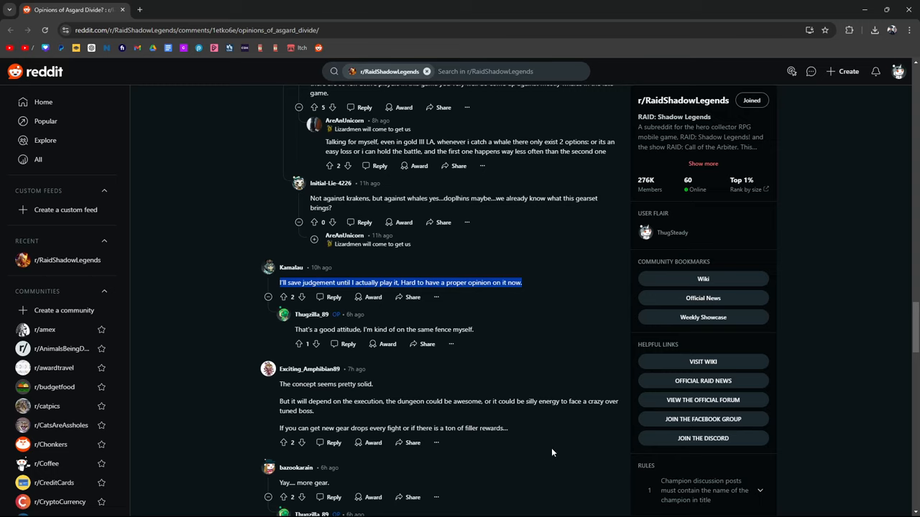
pyautogui.moveTo(550, 463)
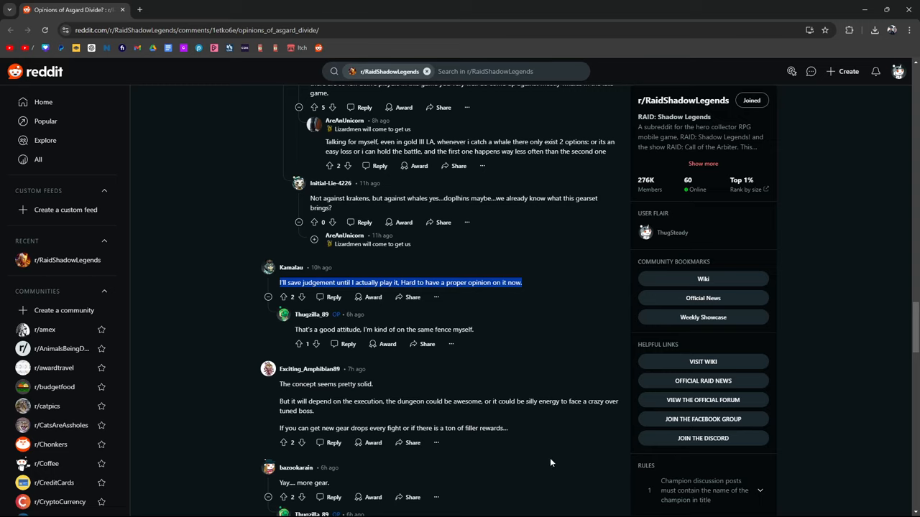
pyautogui.moveTo(588, 516)
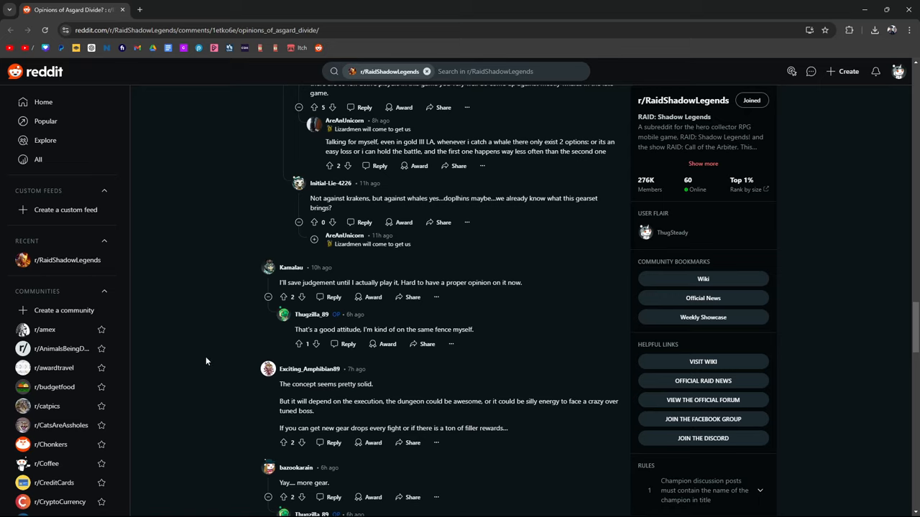
pyautogui.moveTo(232, 302)
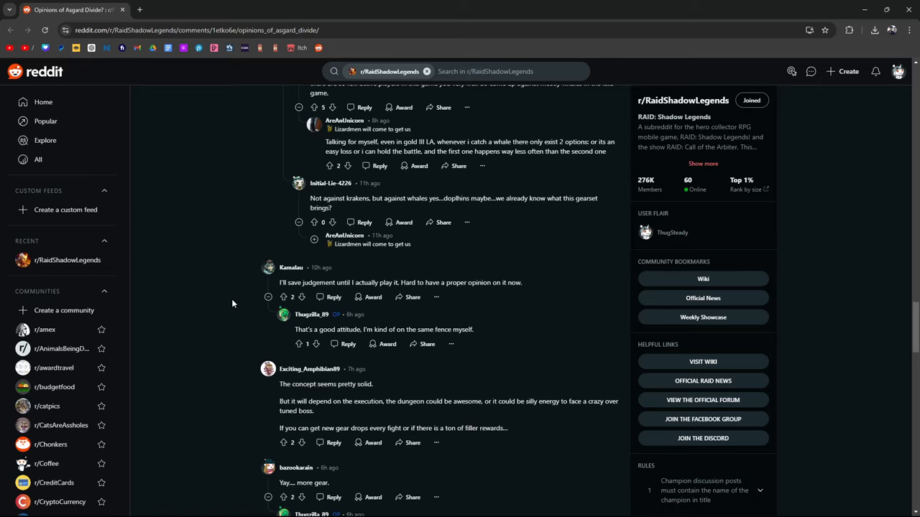
# - Scroll to the OP calling the gear meta and replies predicting weak rewards
pyautogui.scroll(-3)
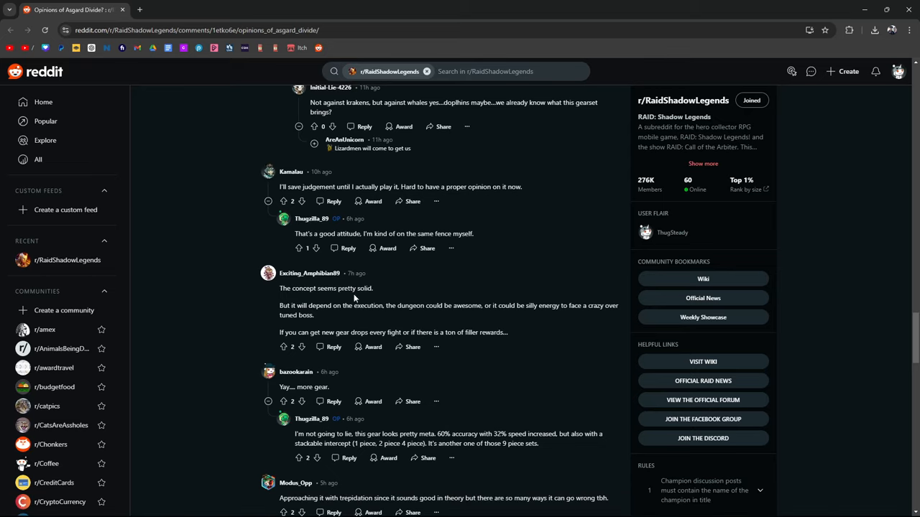
pyautogui.moveTo(269, 306)
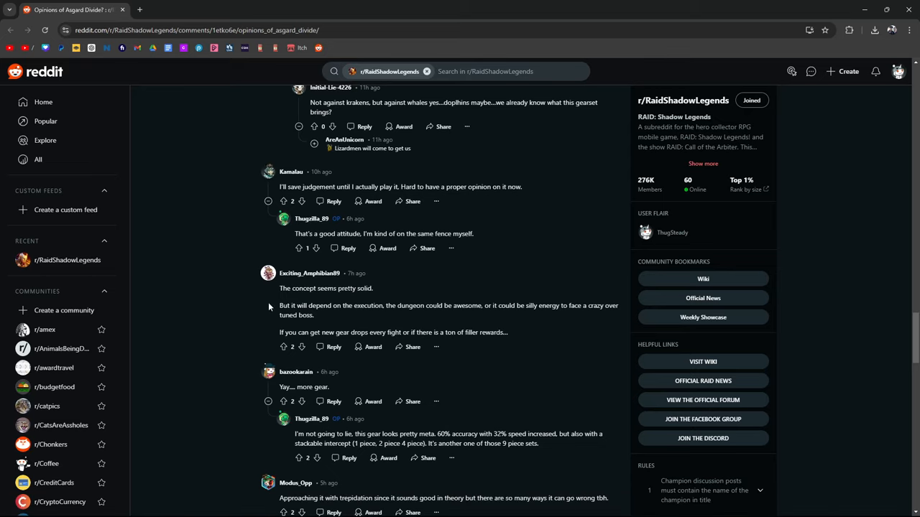
pyautogui.moveTo(532, 328)
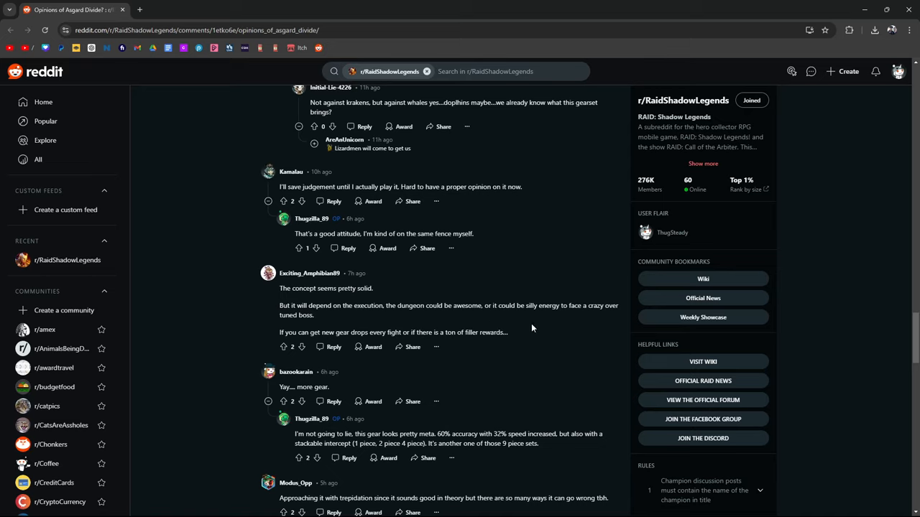
pyautogui.moveTo(537, 326)
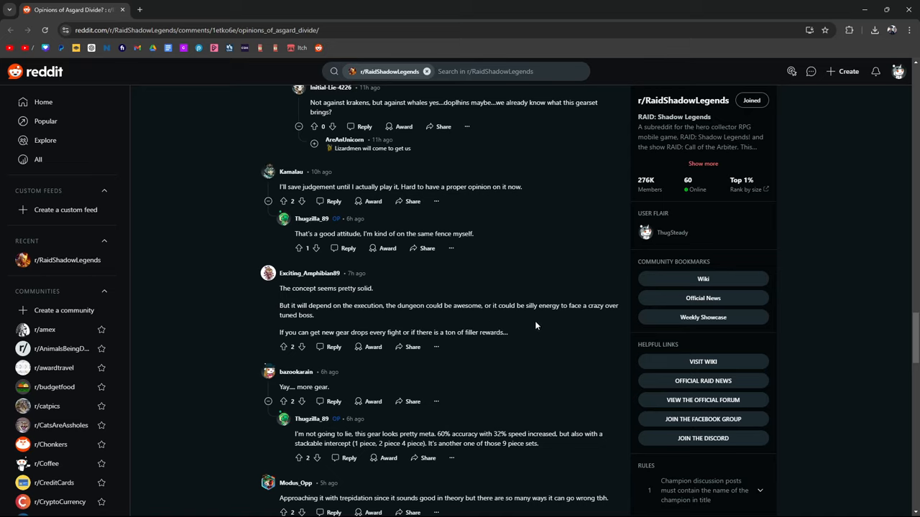
pyautogui.moveTo(325, 323)
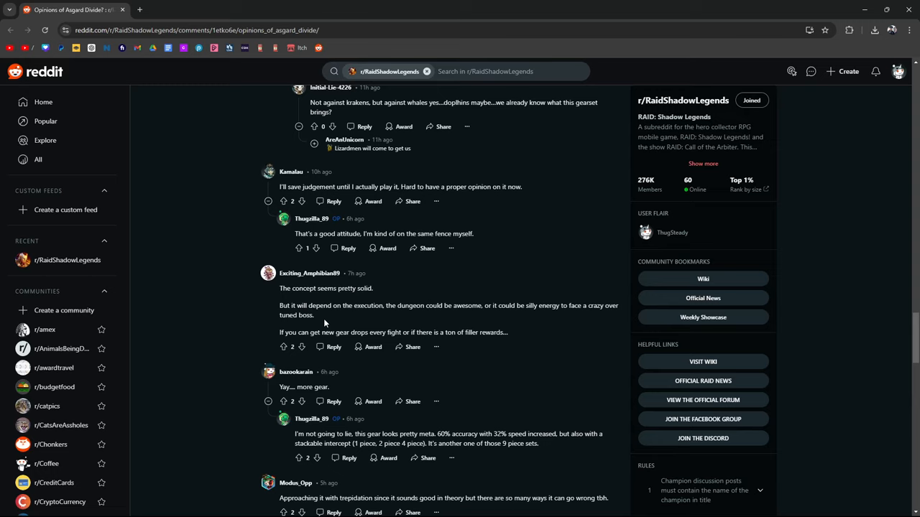
pyautogui.scroll(-3)
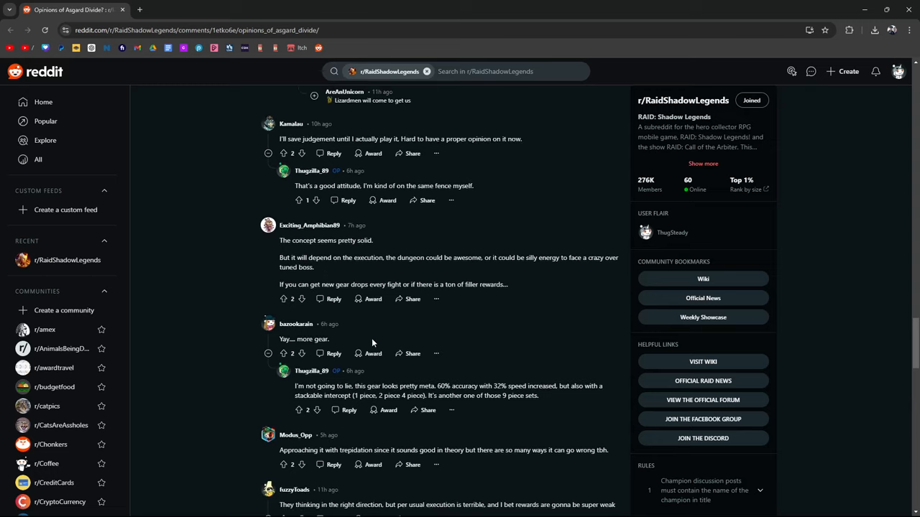
pyautogui.scroll(-3)
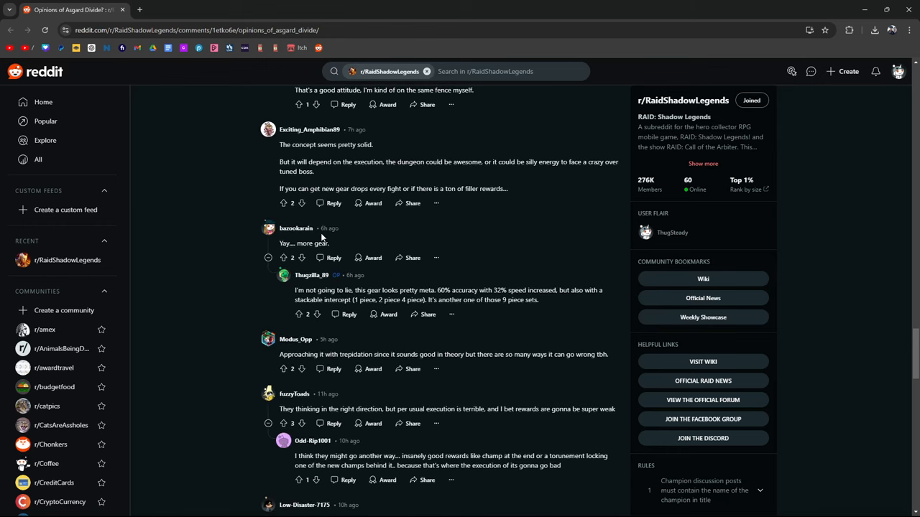
pyautogui.tripleClick(304, 243)
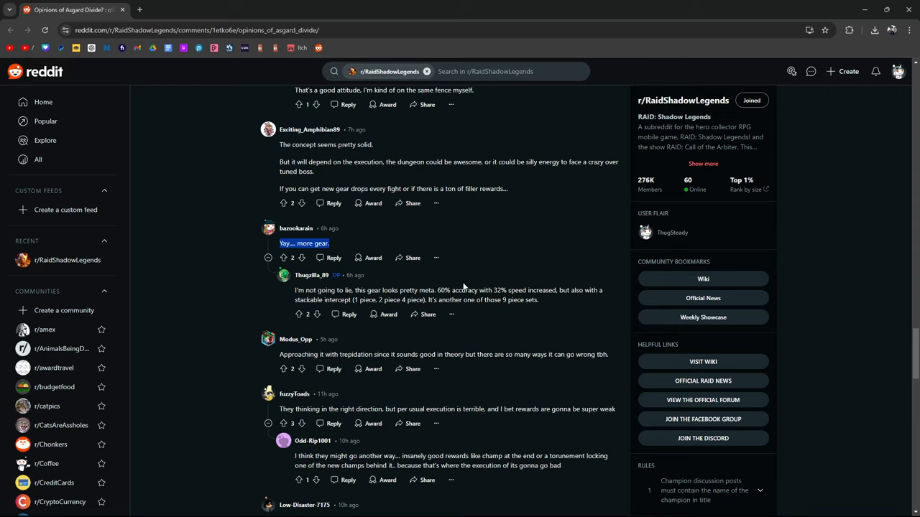
pyautogui.moveTo(546, 308)
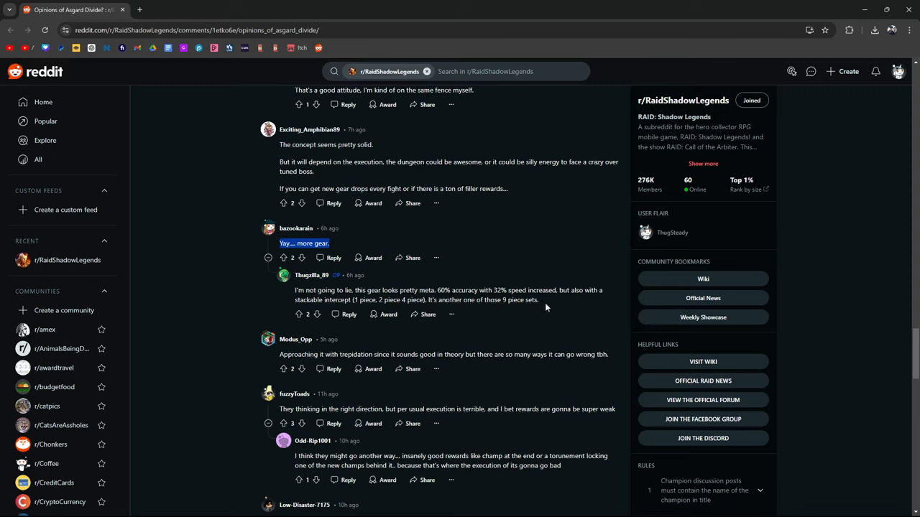
pyautogui.click(304, 243)
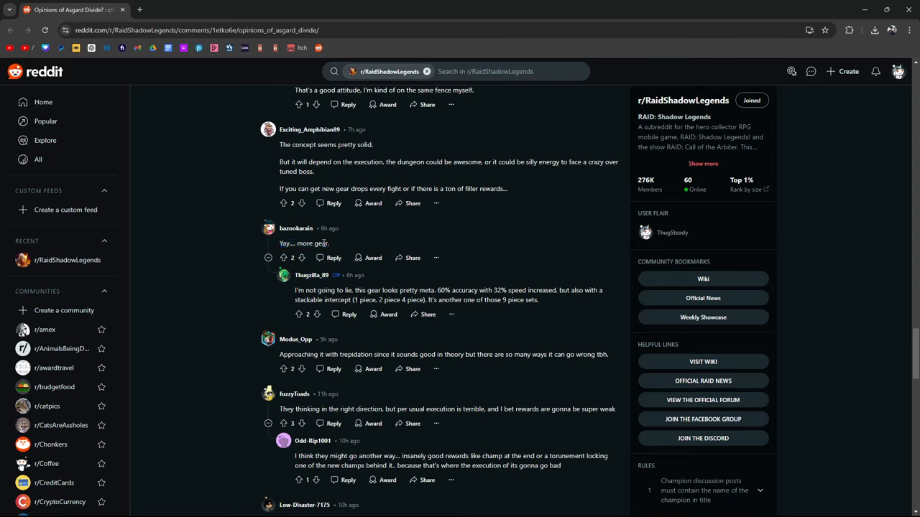
pyautogui.moveTo(567, 306)
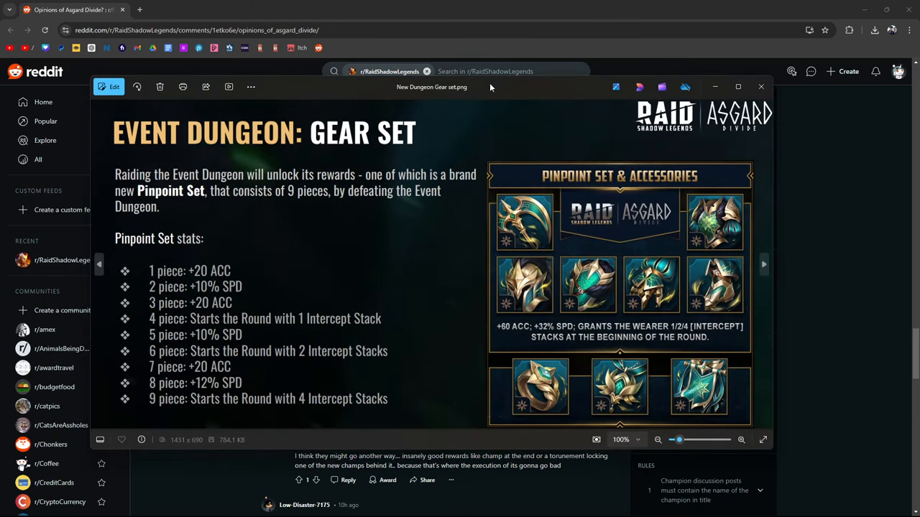
pyautogui.moveTo(385, 287)
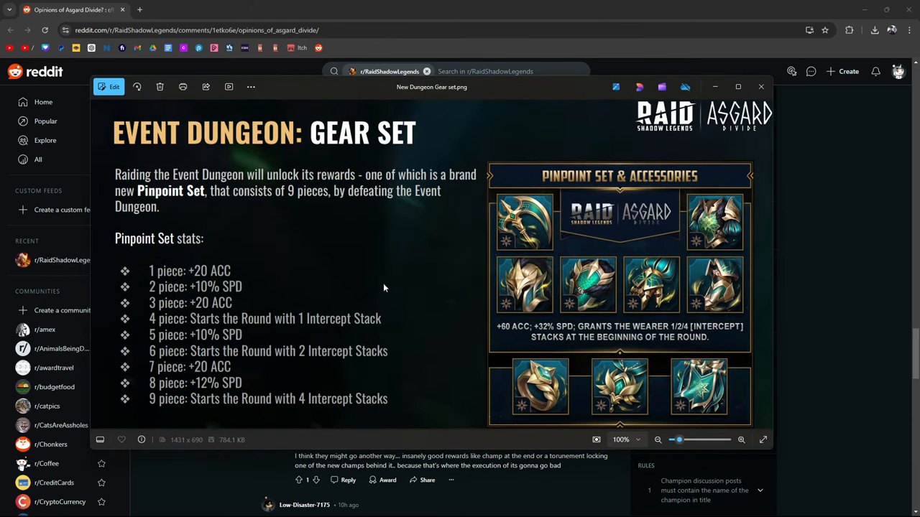
pyautogui.moveTo(188, 274)
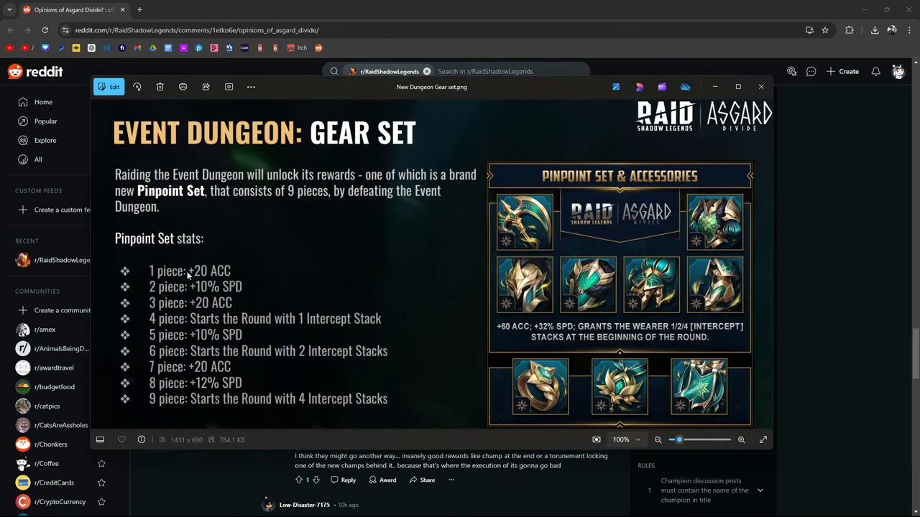
pyautogui.moveTo(248, 279)
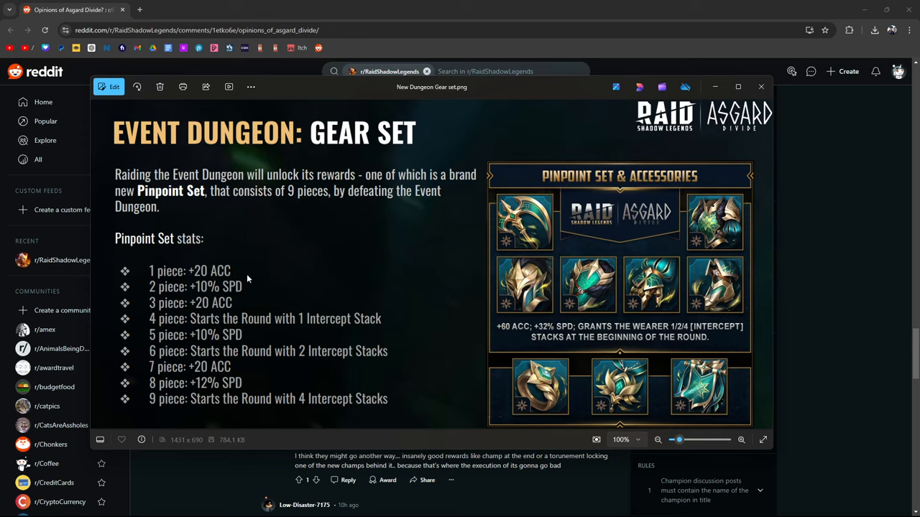
pyautogui.moveTo(16, 34)
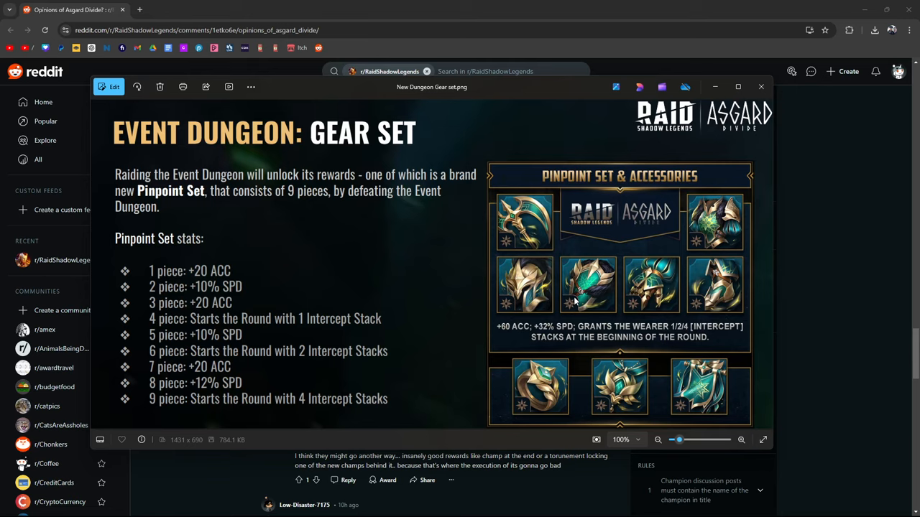
pyautogui.moveTo(465, 343)
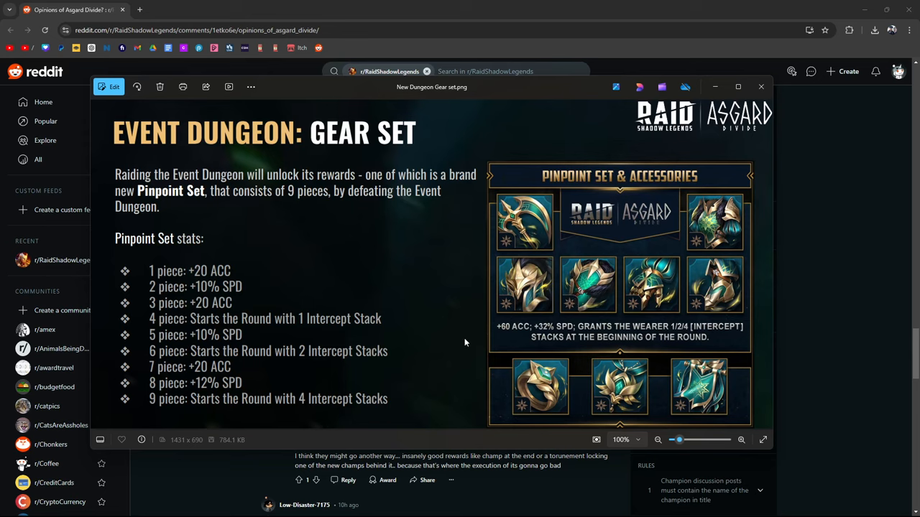
pyautogui.moveTo(544, 294)
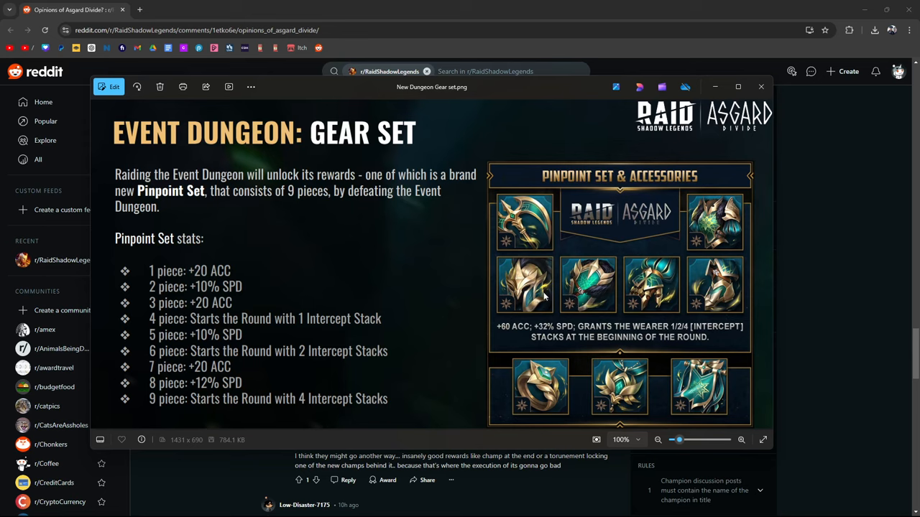
pyautogui.moveTo(379, 313)
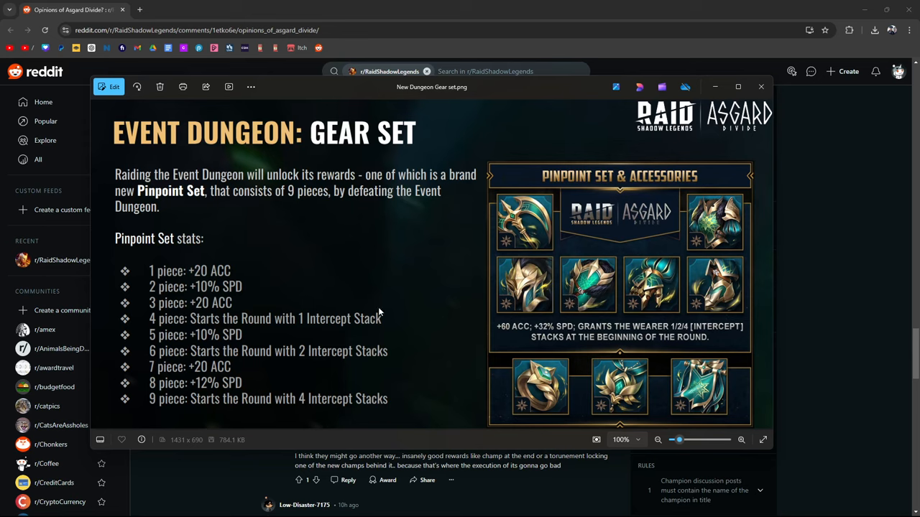
pyautogui.moveTo(368, 306)
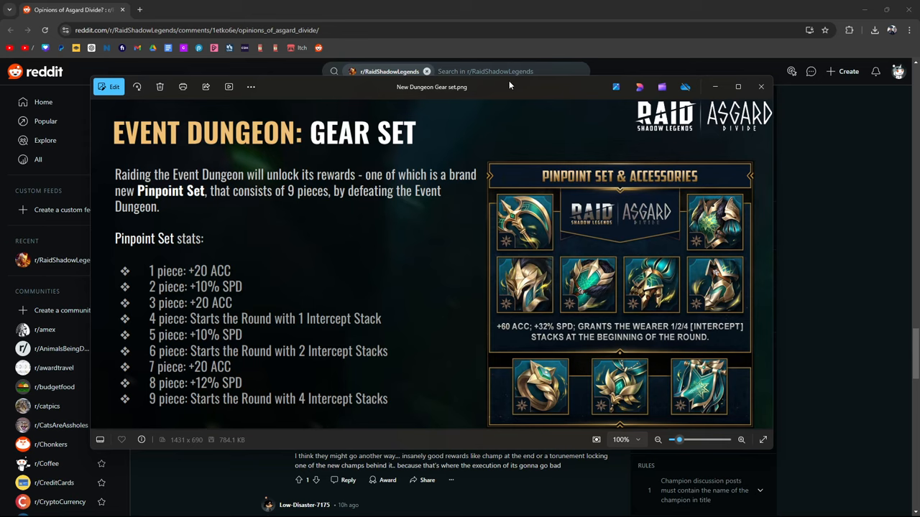
pyautogui.moveTo(513, 87)
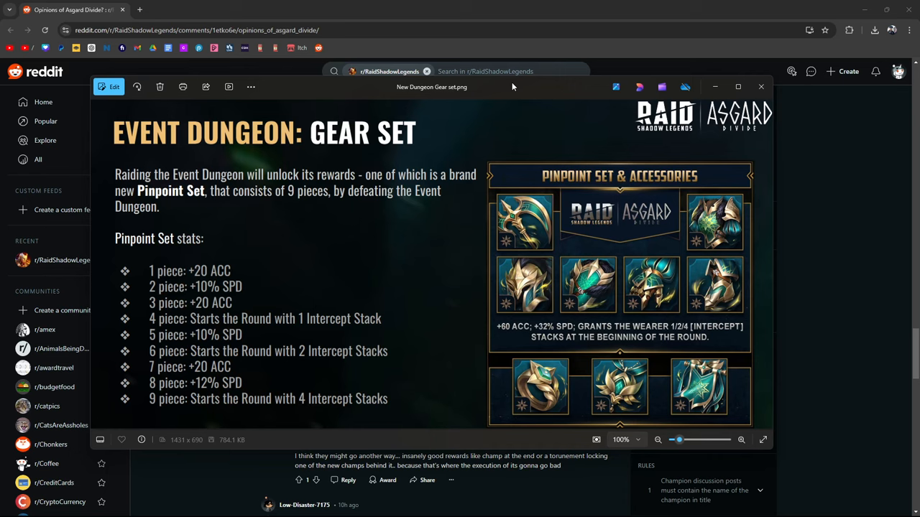
pyautogui.moveTo(546, 223)
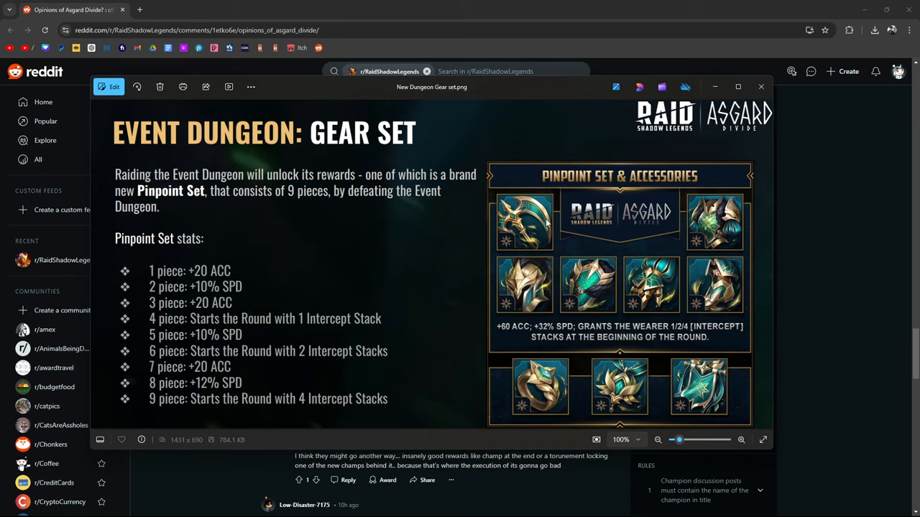
# - Close the gear set image and scroll on to the Campaign Overview image
pyautogui.click(761, 86)
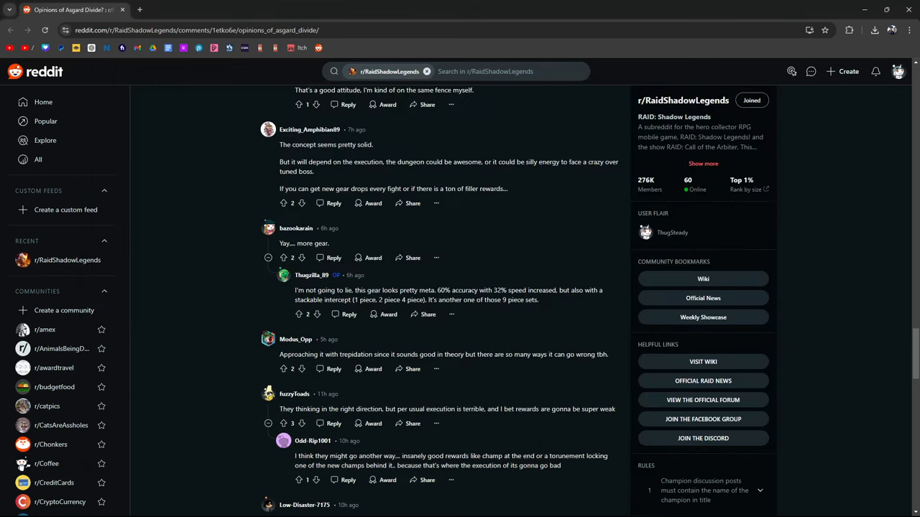
pyautogui.scroll(-3)
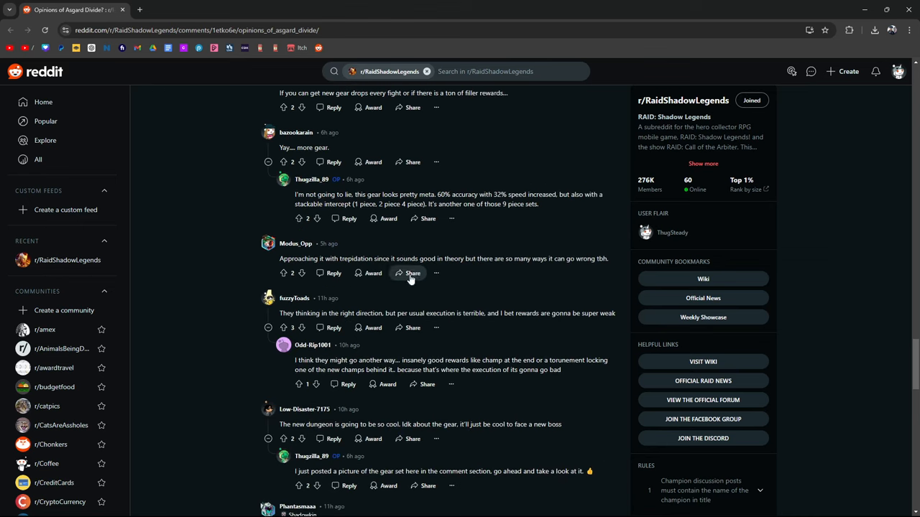
pyautogui.moveTo(373, 258)
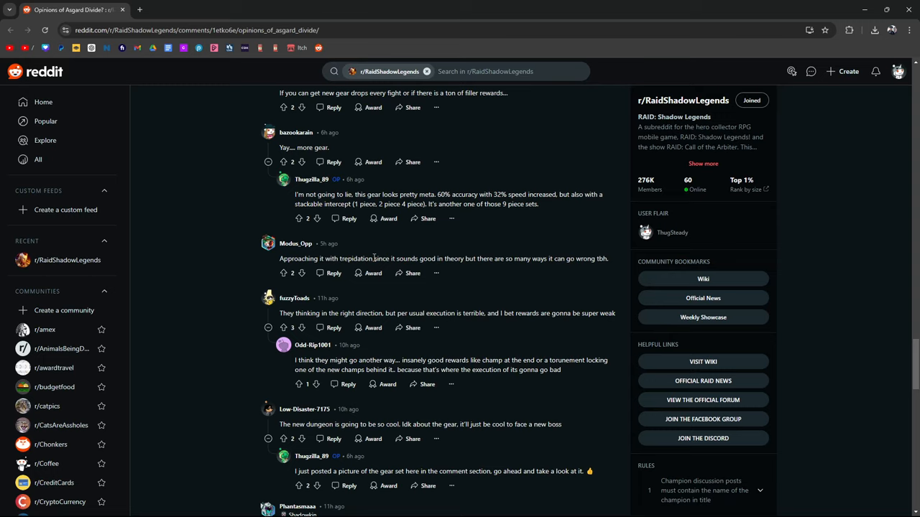
pyautogui.moveTo(450, 330)
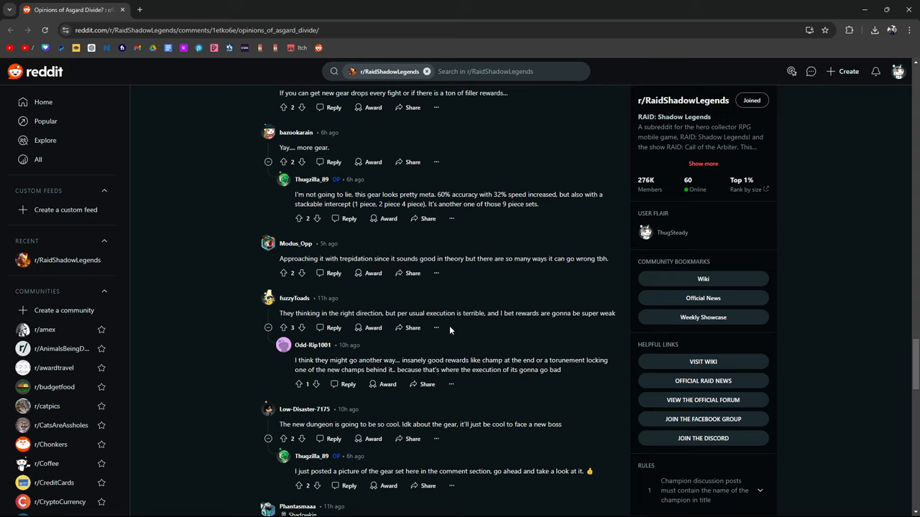
pyautogui.moveTo(458, 343)
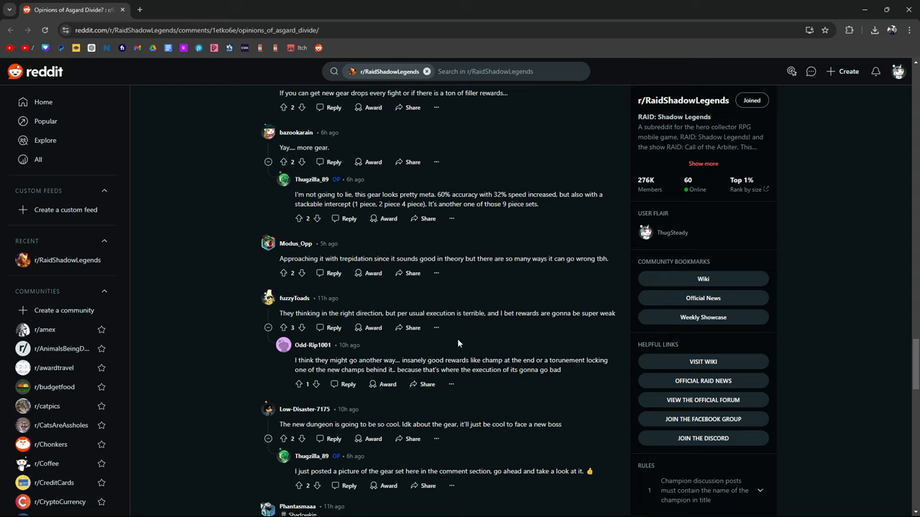
pyautogui.moveTo(528, 328)
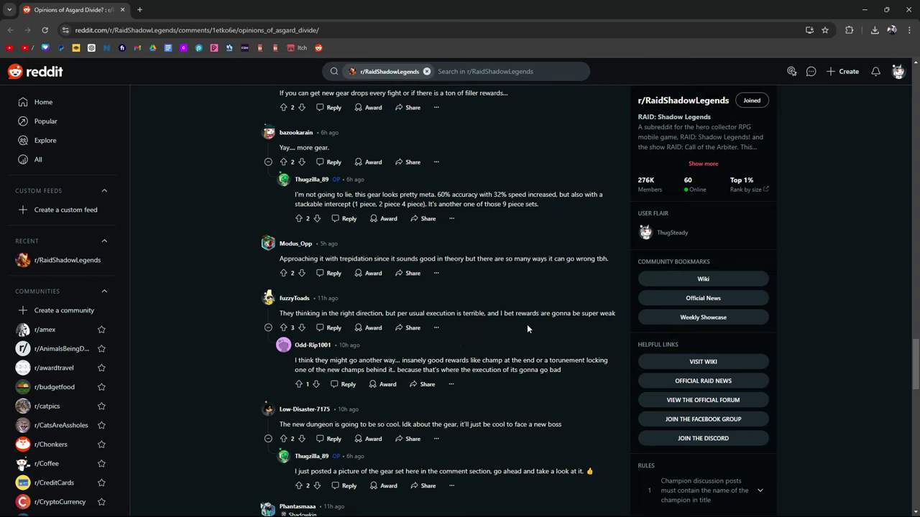
pyautogui.moveTo(536, 336)
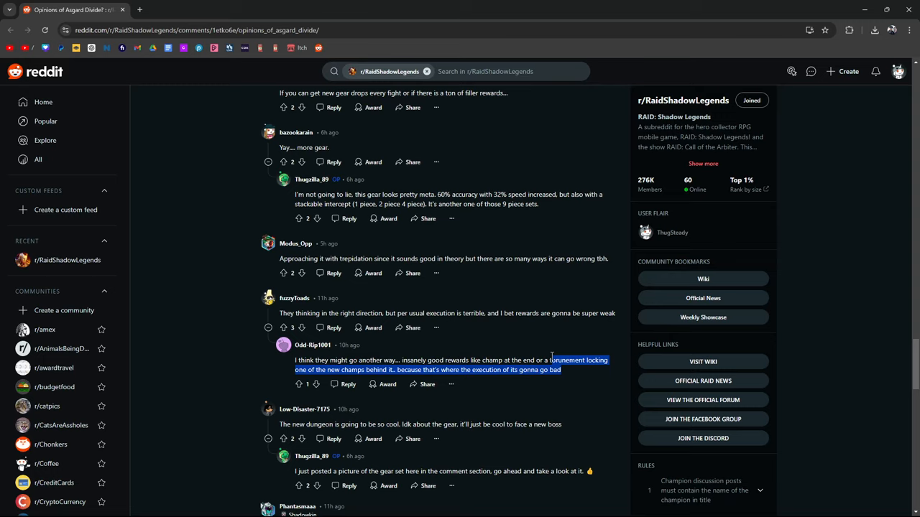
pyautogui.moveTo(217, 381)
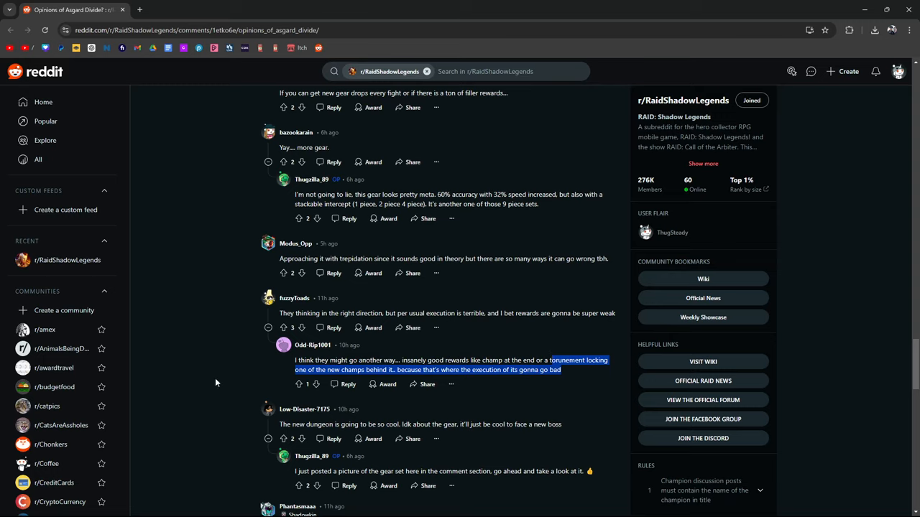
pyautogui.scroll(-3)
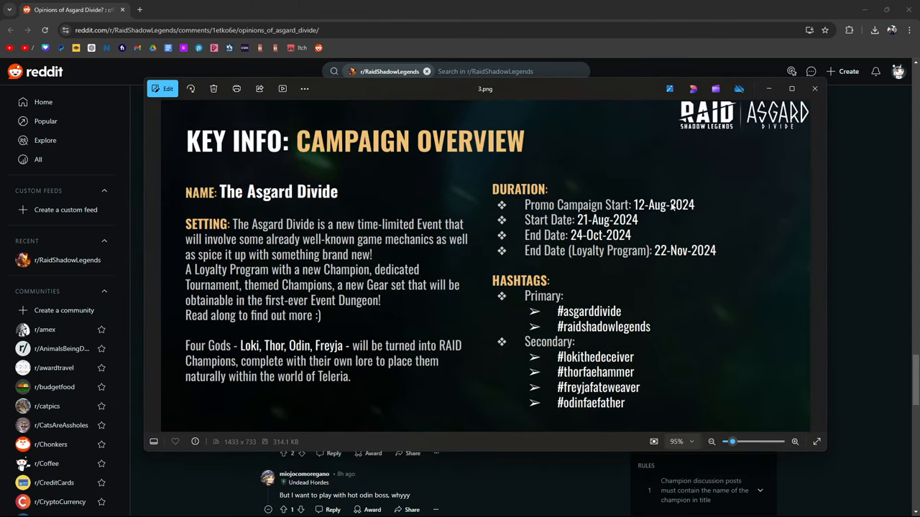
pyautogui.moveTo(571, 223)
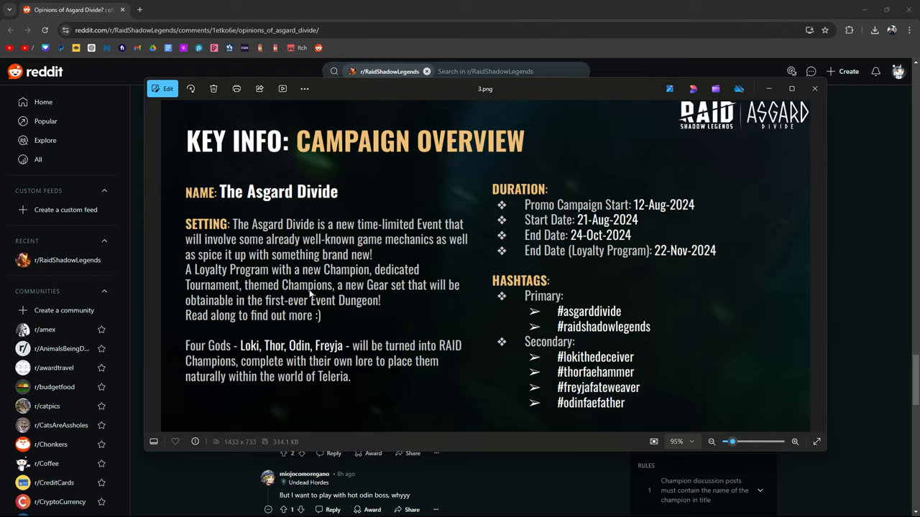
pyautogui.moveTo(340, 246)
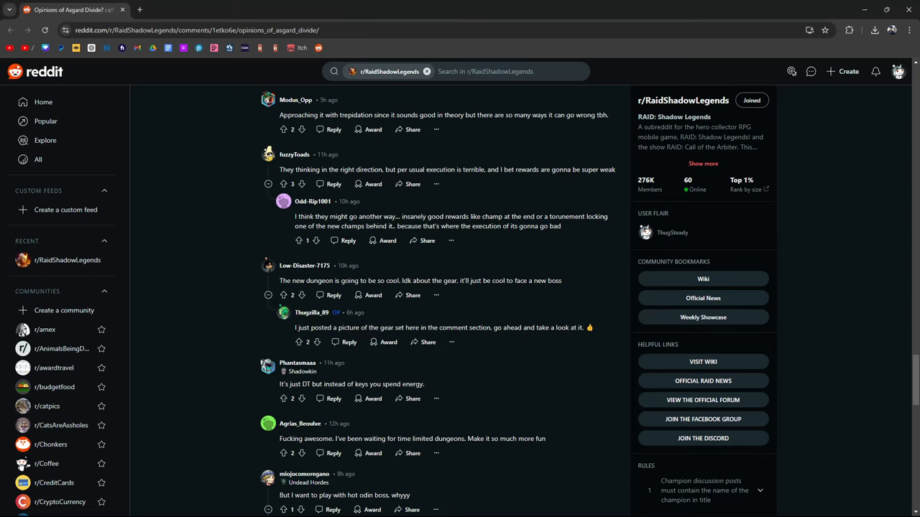
# - Scroll to the Norse pantheon and locked-champion comments, highlighting the energy-versus-keys remark
pyautogui.scroll(-3)
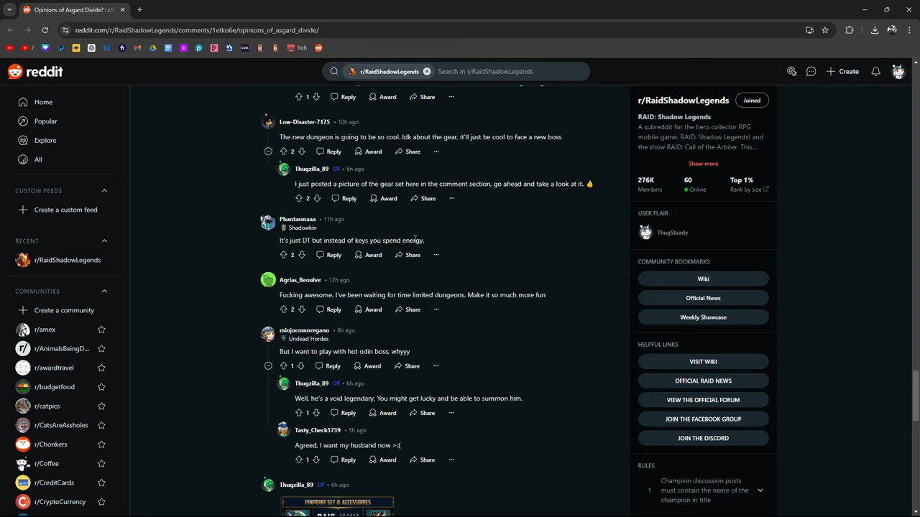
pyautogui.moveTo(288, 240); pyautogui.dragTo(423, 240)
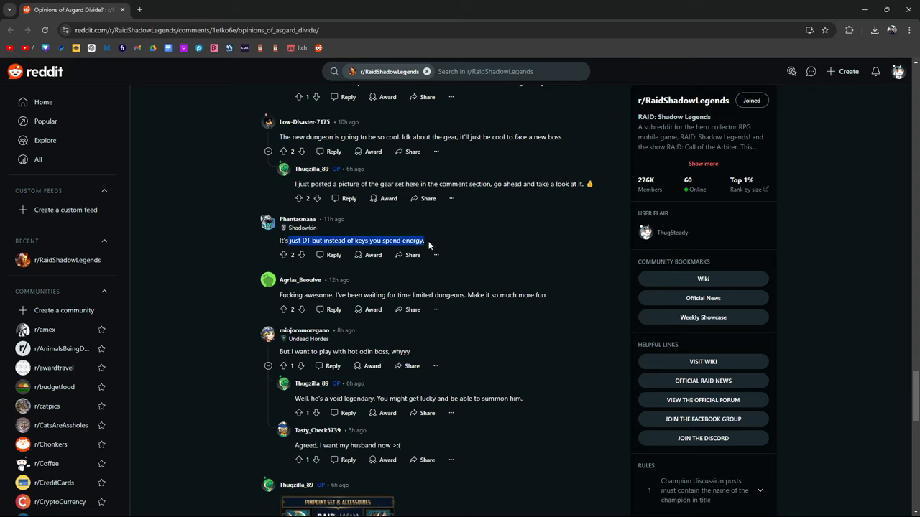
pyautogui.scroll(-3)
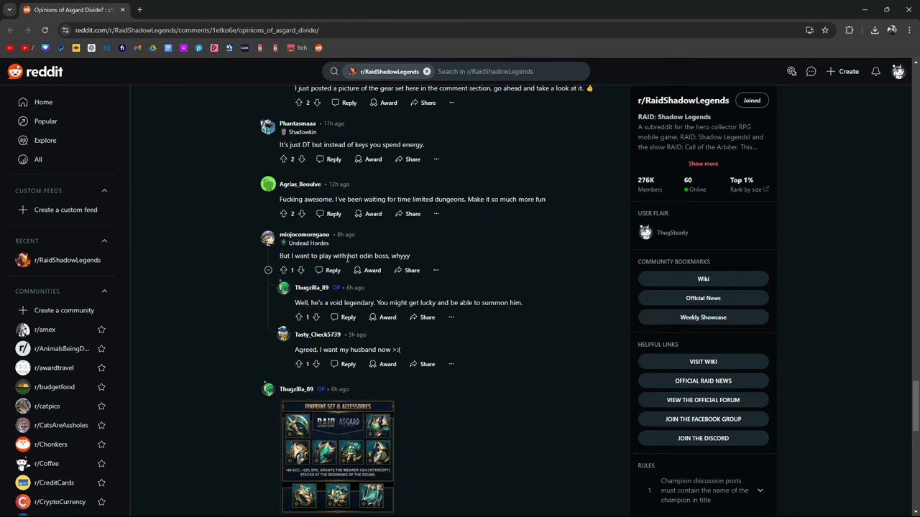
pyautogui.scroll(-3)
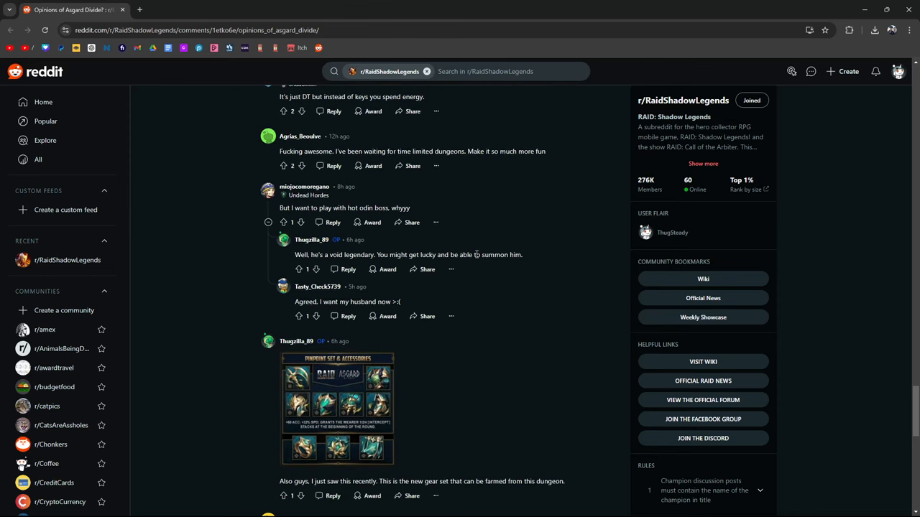
pyautogui.moveTo(554, 259)
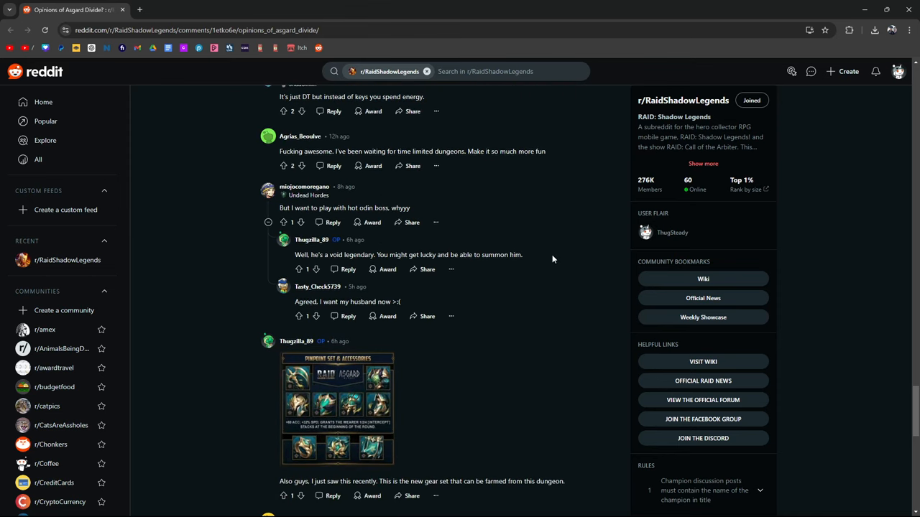
pyautogui.scroll(-3)
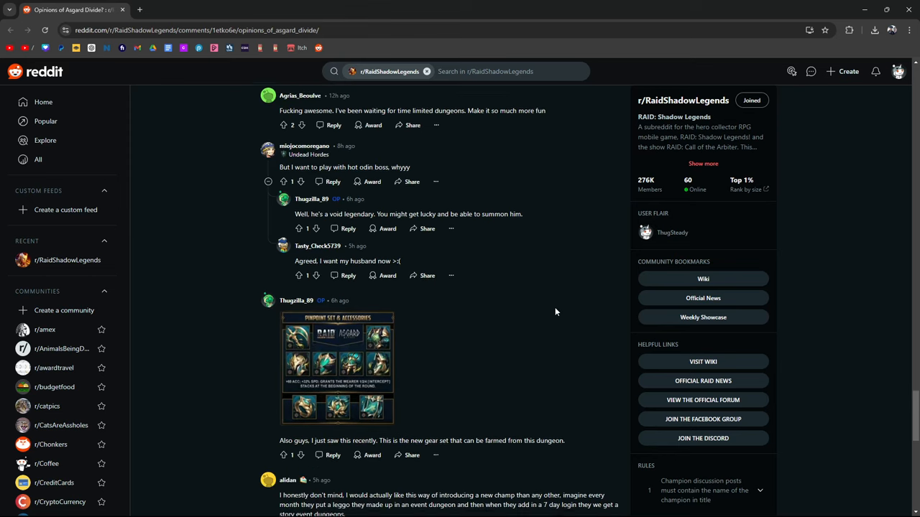
pyautogui.scroll(-3)
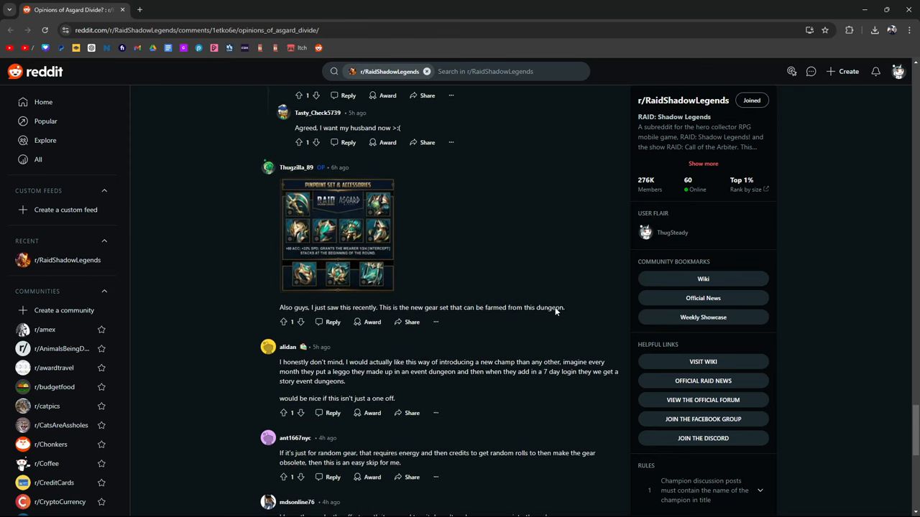
pyautogui.scroll(-3)
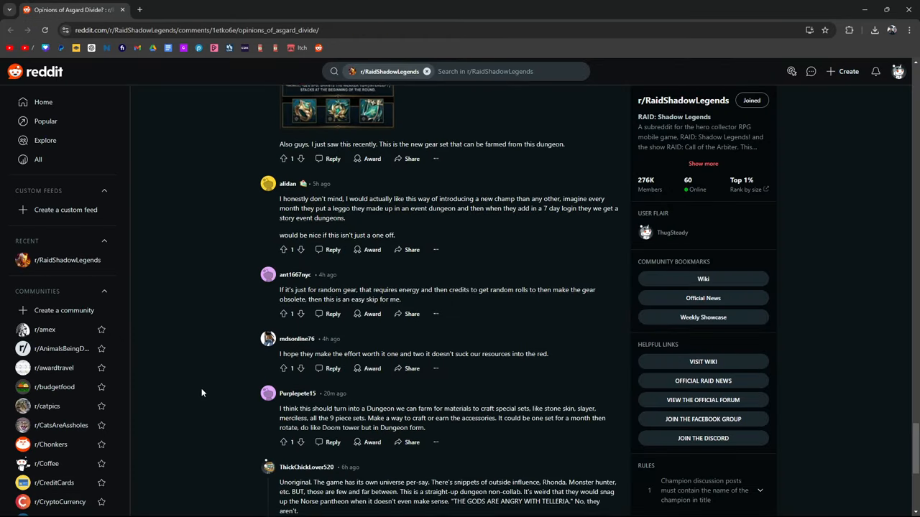
pyautogui.scroll(-3)
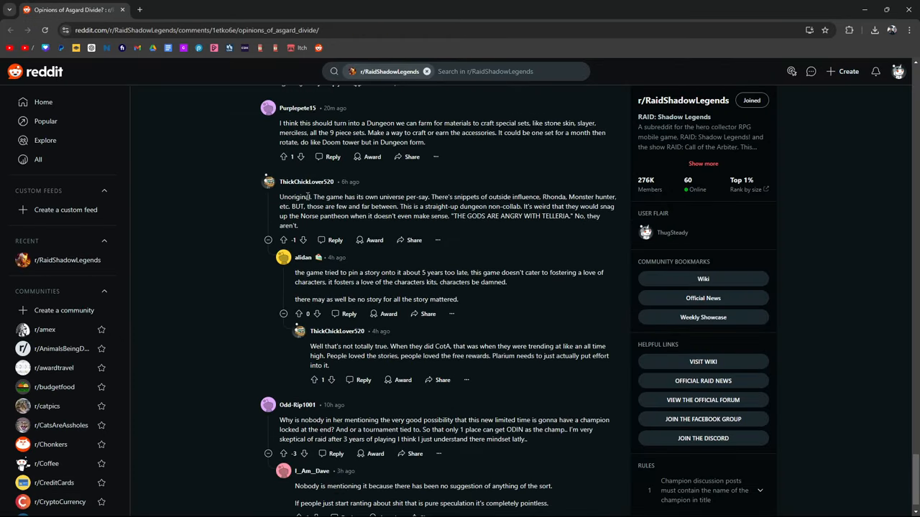
pyautogui.moveTo(395, 199)
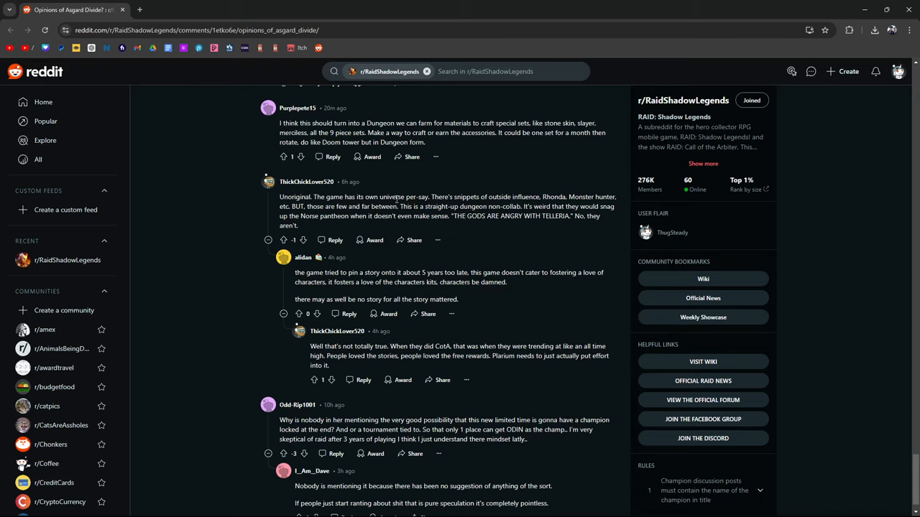
pyautogui.moveTo(514, 187)
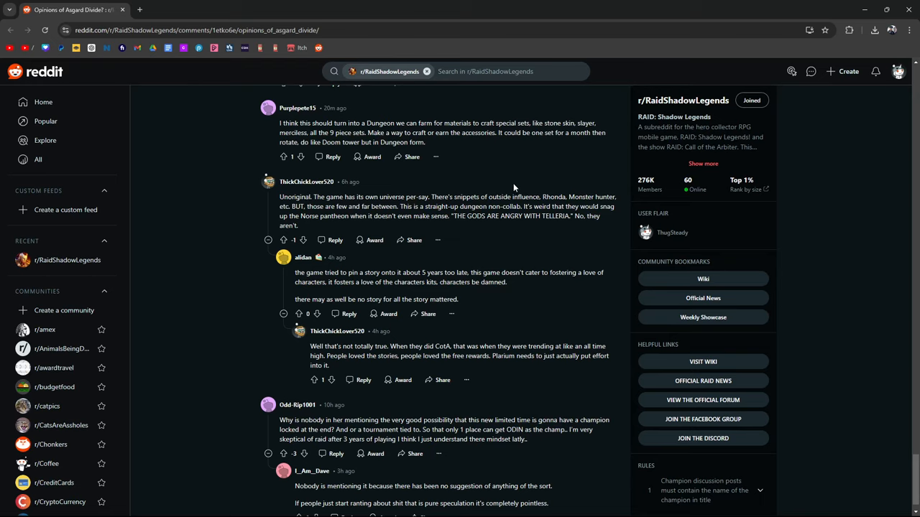
pyautogui.moveTo(378, 216)
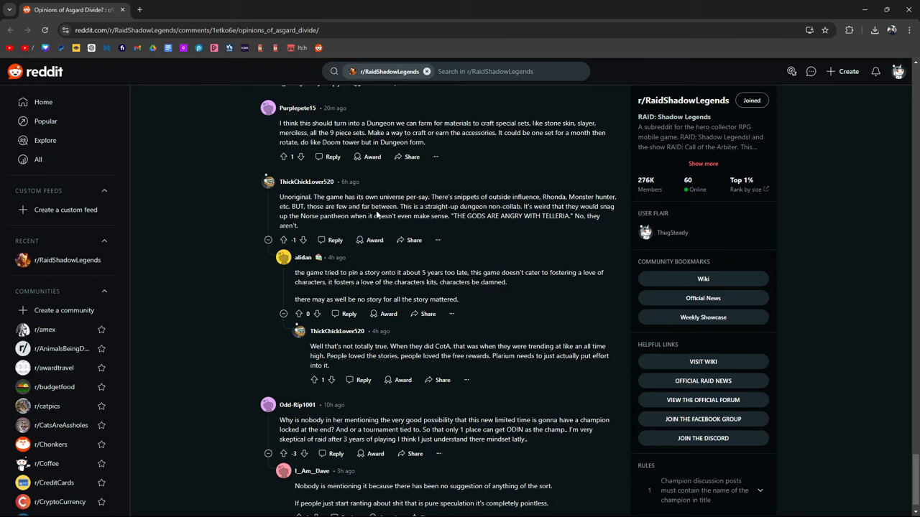
pyautogui.moveTo(508, 231)
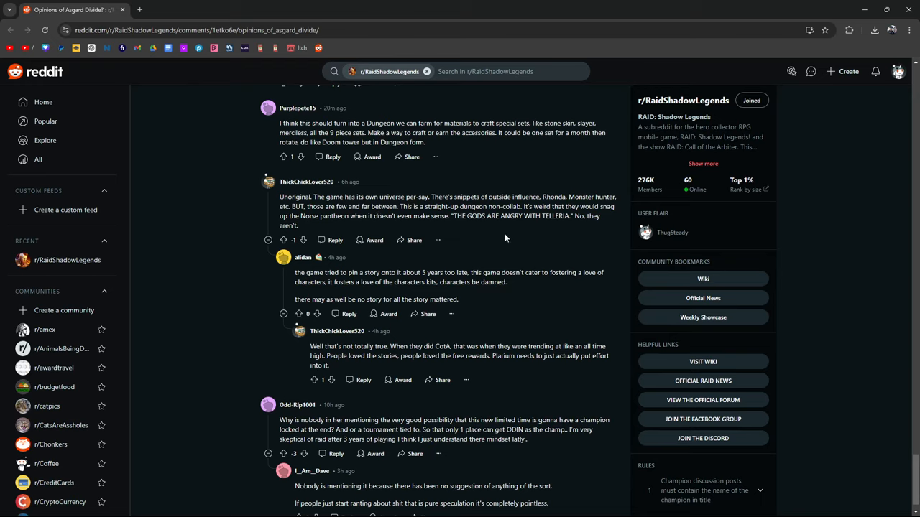
# - Scroll to the final reply dismissing the locked-champion idea as speculation
pyautogui.scroll(-3)
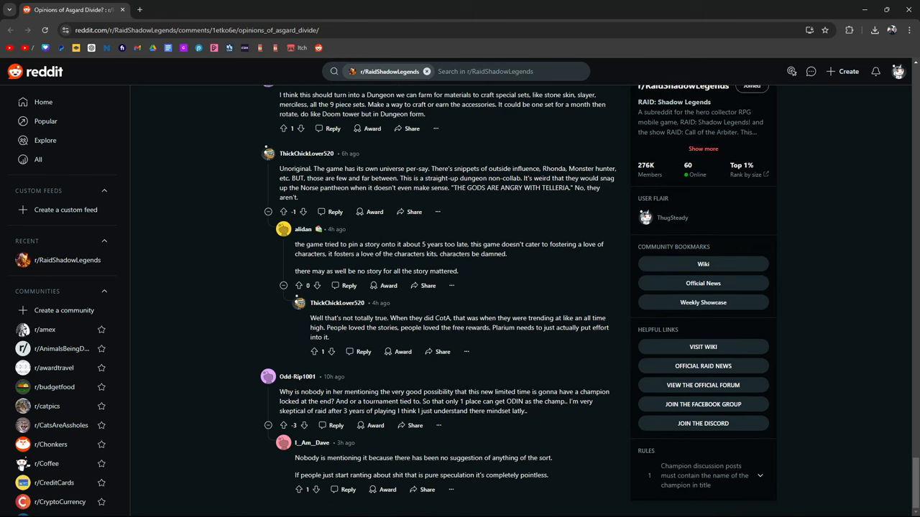
pyautogui.moveTo(488, 372)
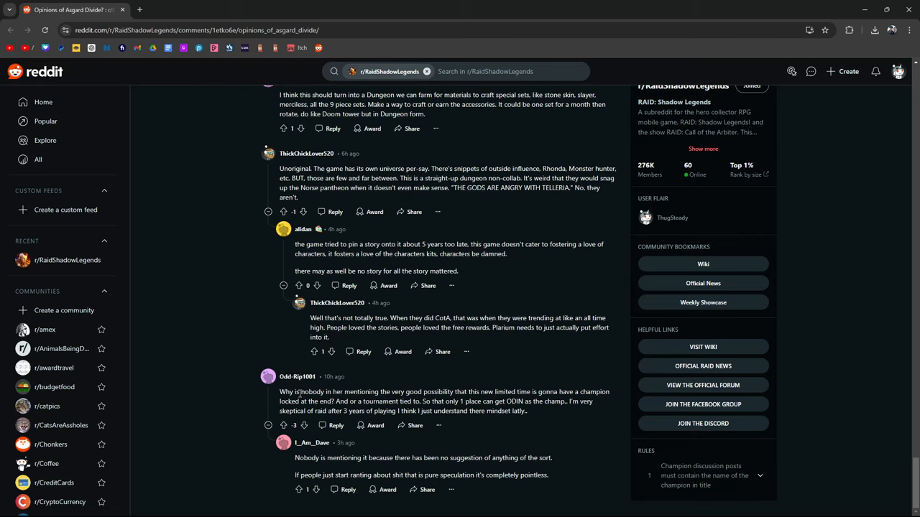
pyautogui.moveTo(605, 379)
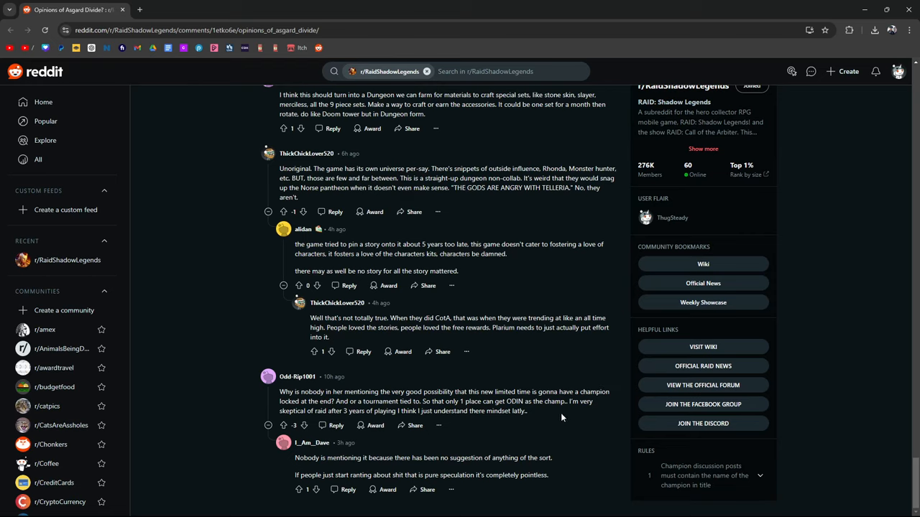
pyautogui.moveTo(494, 445)
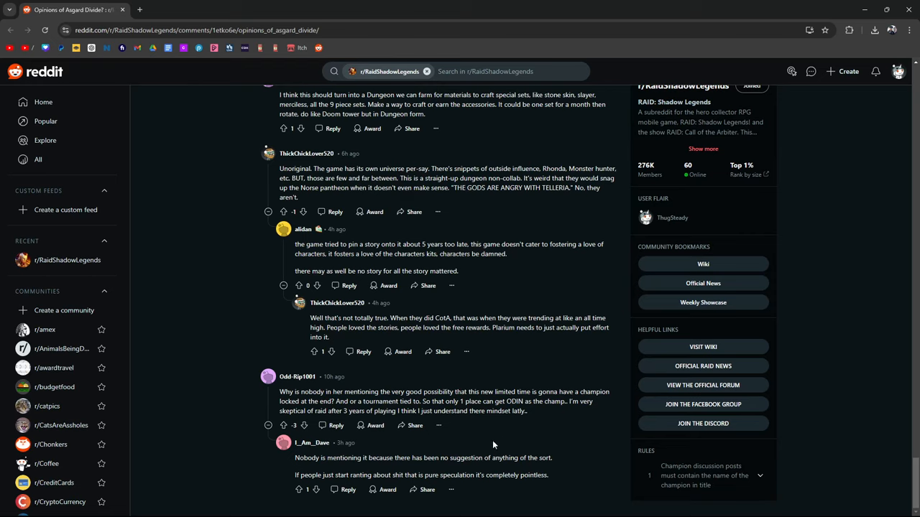
pyautogui.moveTo(519, 468)
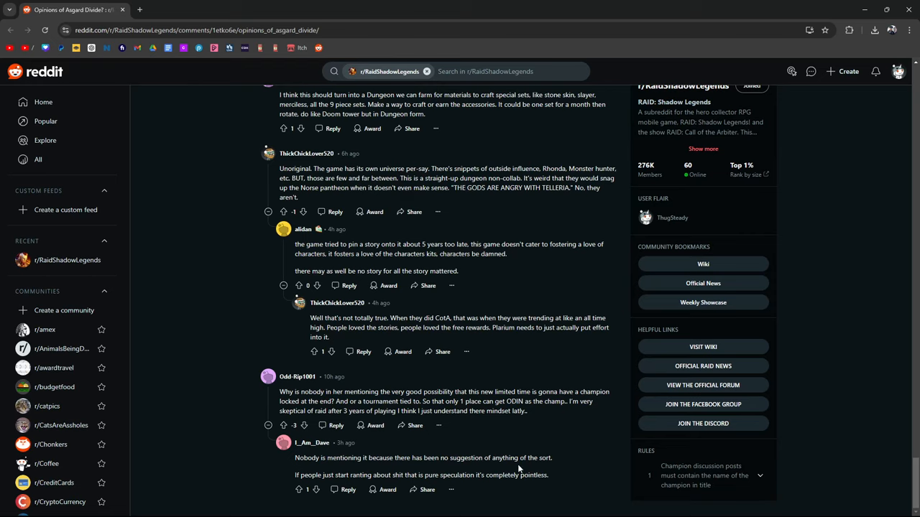
pyautogui.moveTo(563, 462)
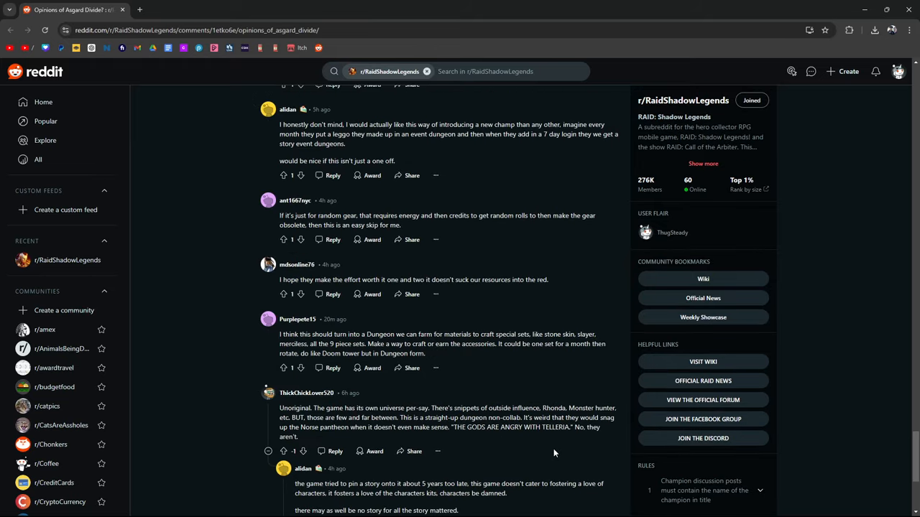
# - Scroll back up to the post title and Event Dungeon announcement image
pyautogui.scroll(-3)
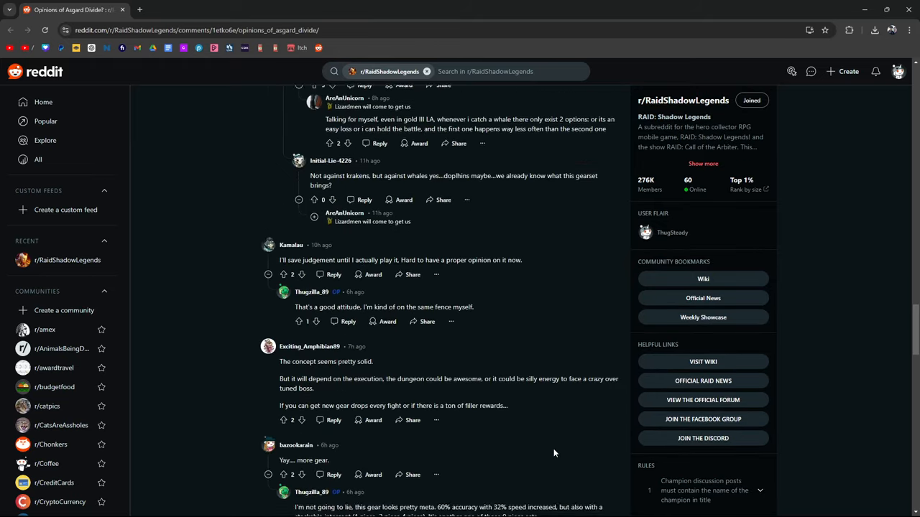
pyautogui.scroll(-3)
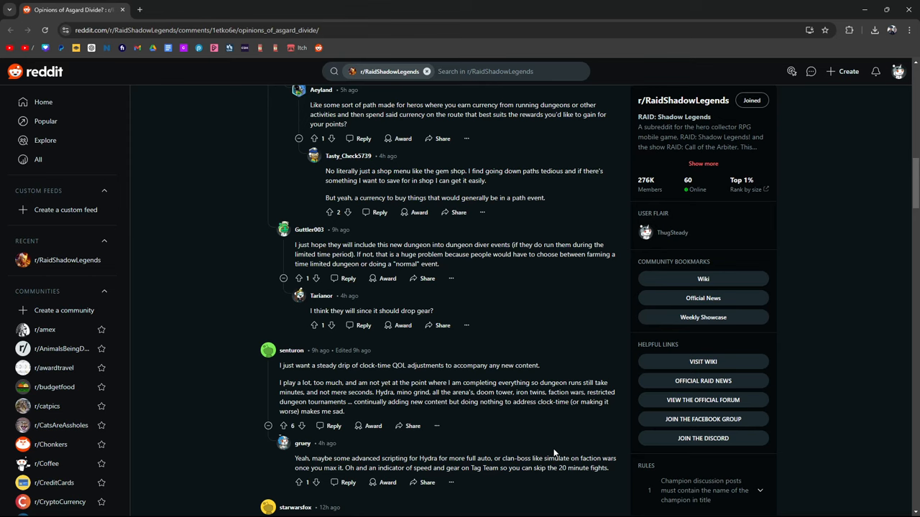
pyautogui.scroll(3)
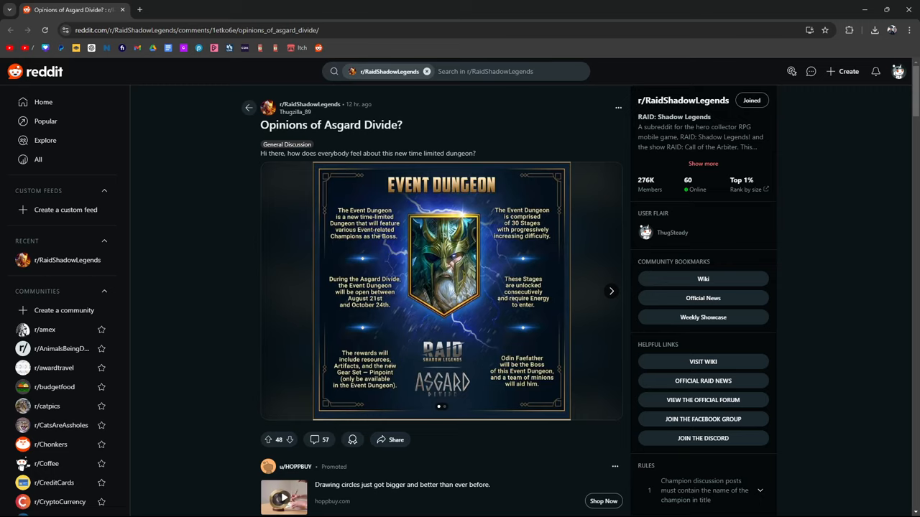
pyautogui.scroll(-3)
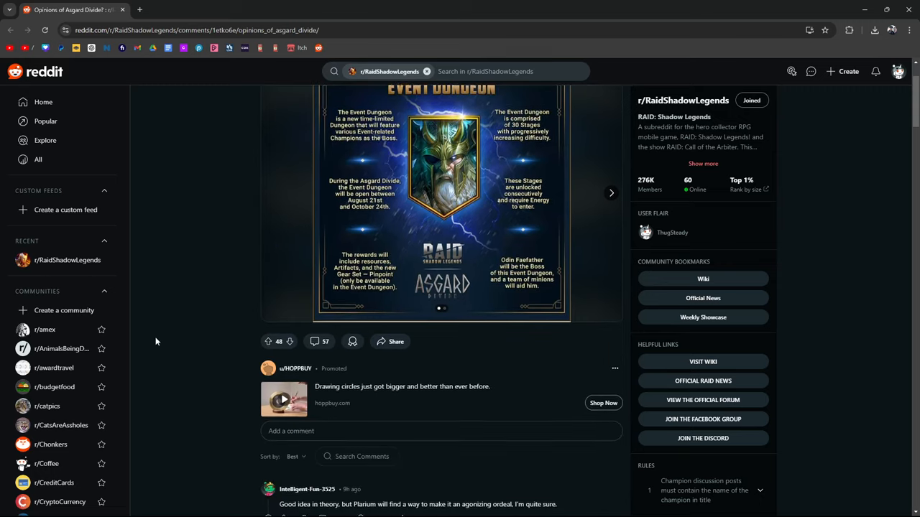
pyautogui.scroll(-3)
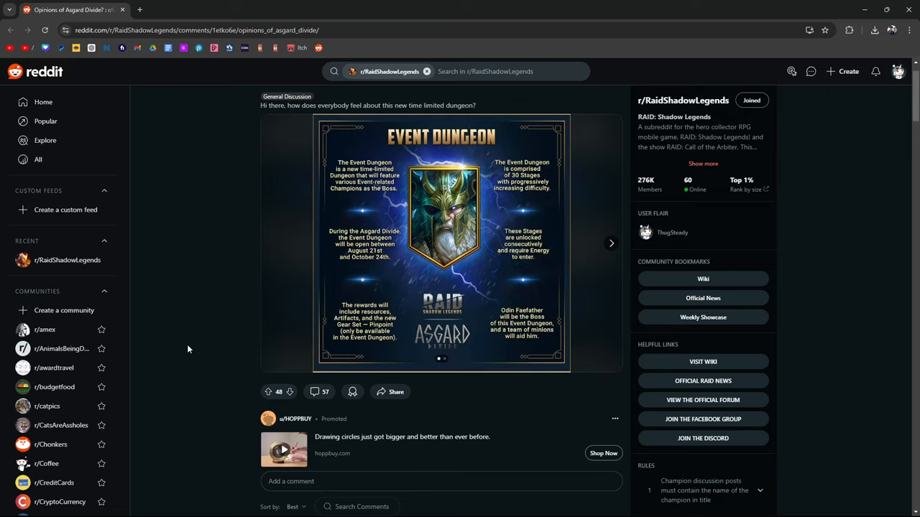
pyautogui.moveTo(192, 197)
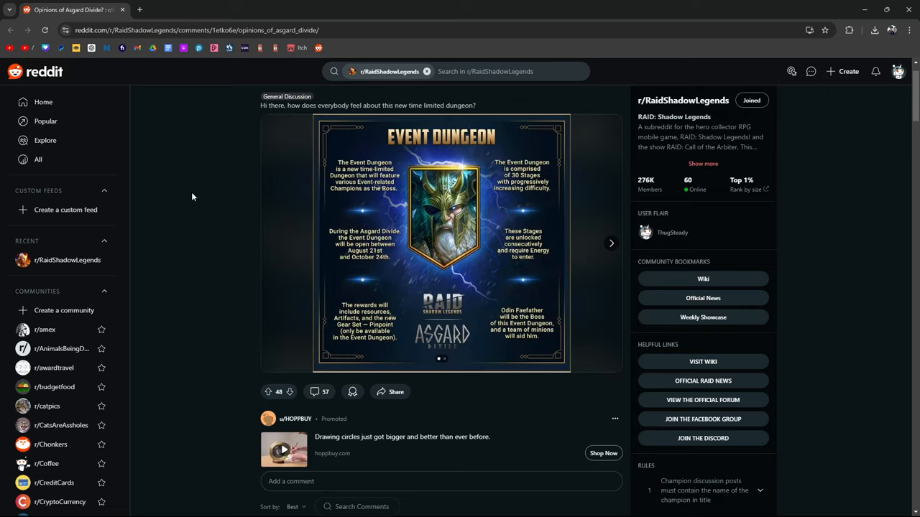